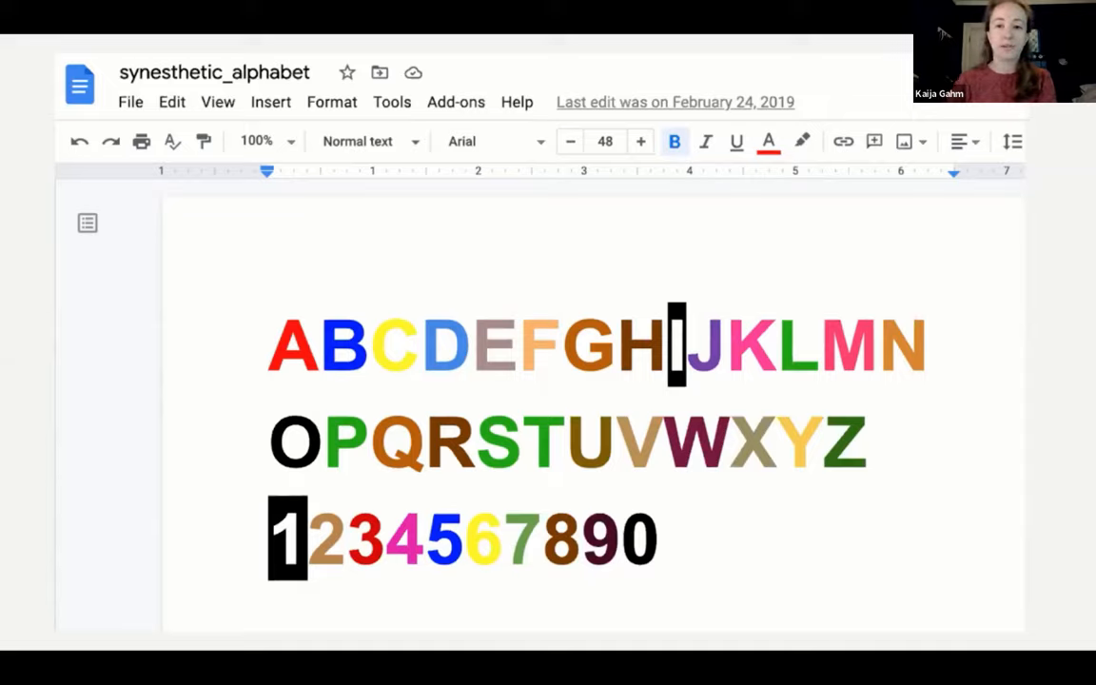
{"action": "mouse_move", "coordinate": [868, 532]}
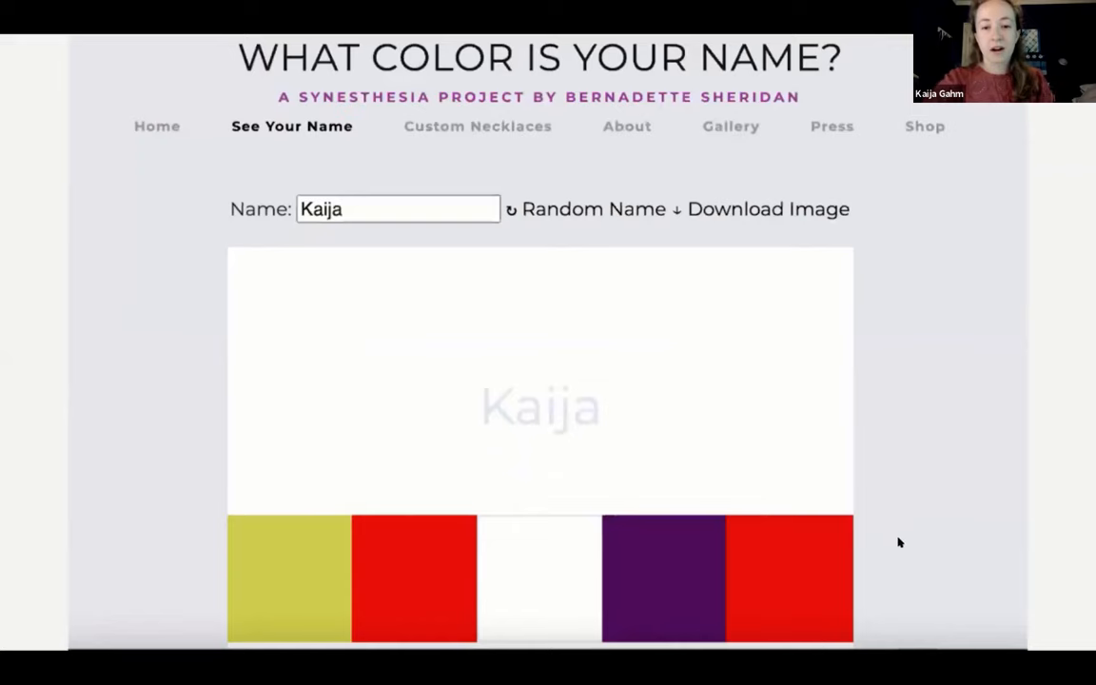
{"action": "mouse_move", "coordinate": [916, 506]}
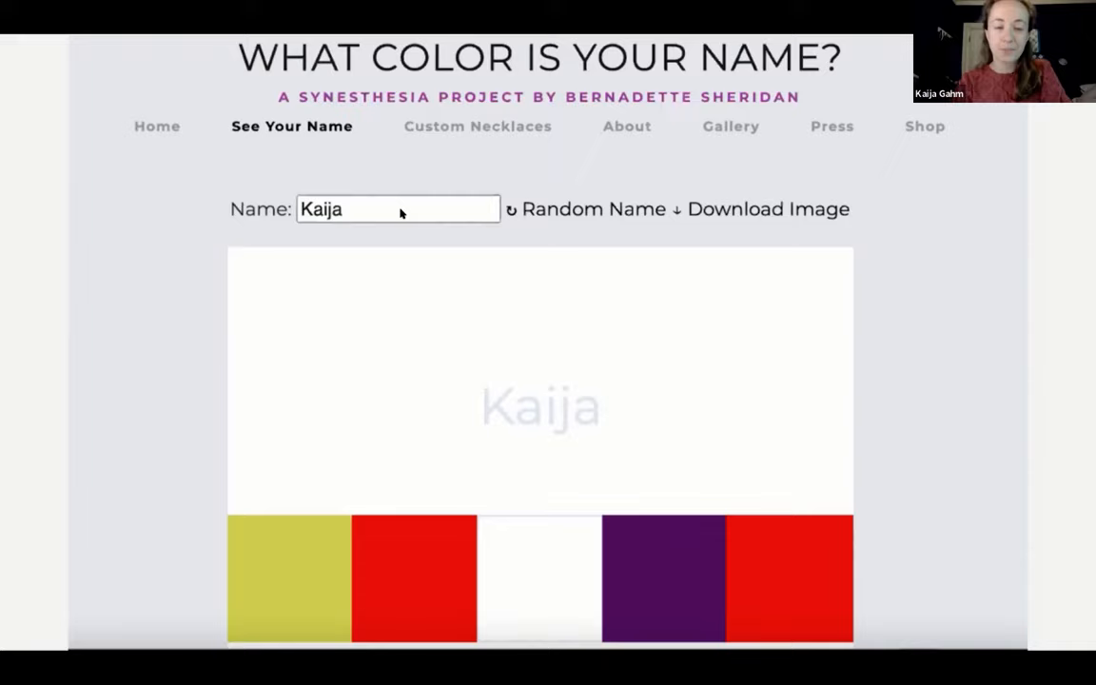
{"action": "mouse_move", "coordinate": [866, 390]}
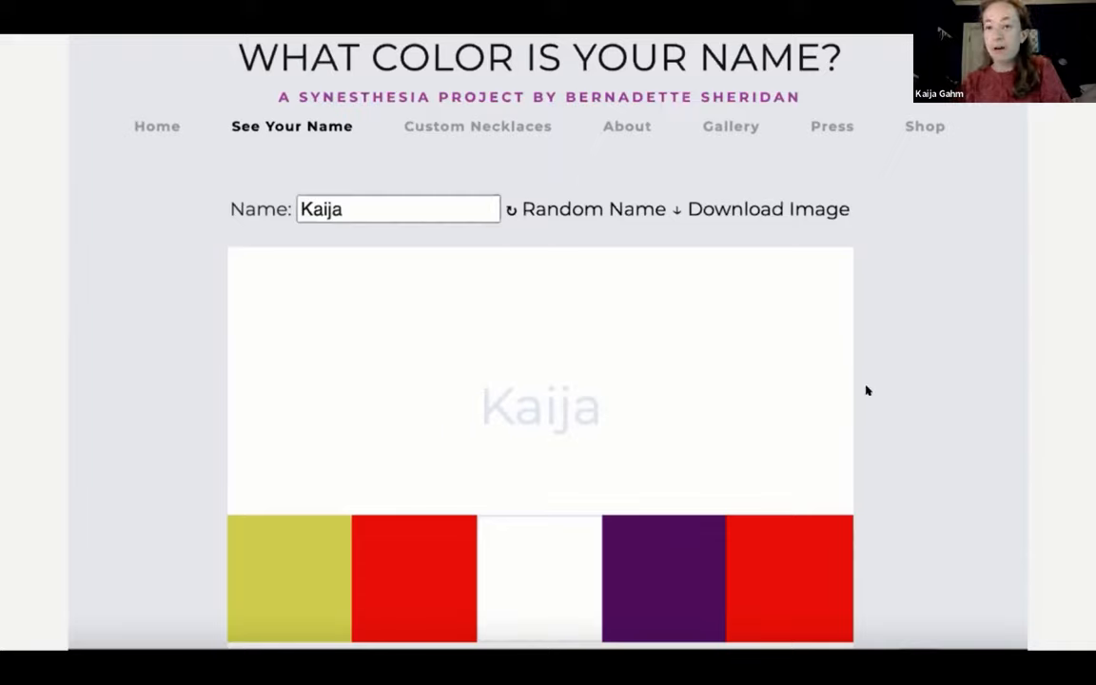
{"action": "mouse_move", "coordinate": [868, 463]}
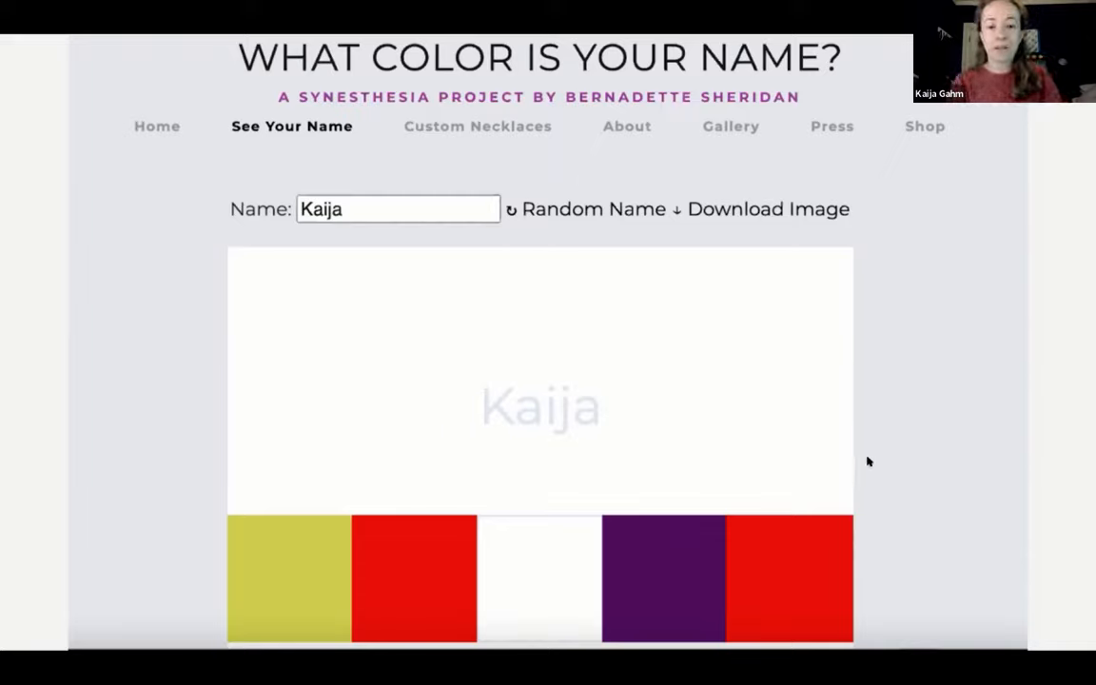
{"action": "mouse_move", "coordinate": [730, 590]}
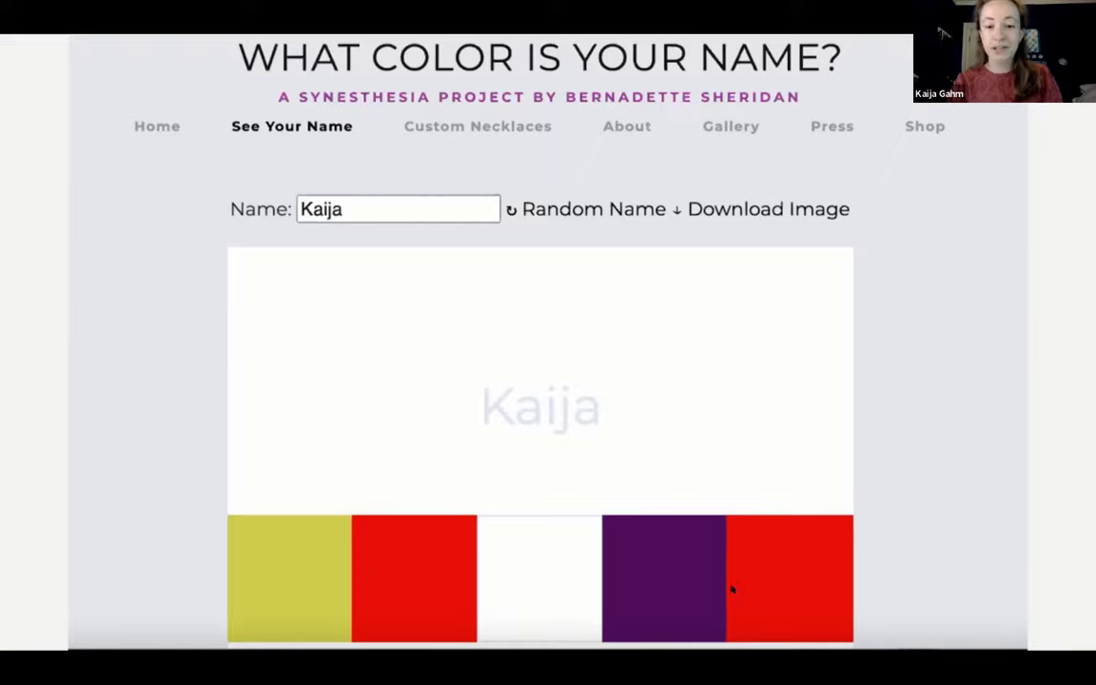
{"action": "mouse_move", "coordinate": [936, 586]}
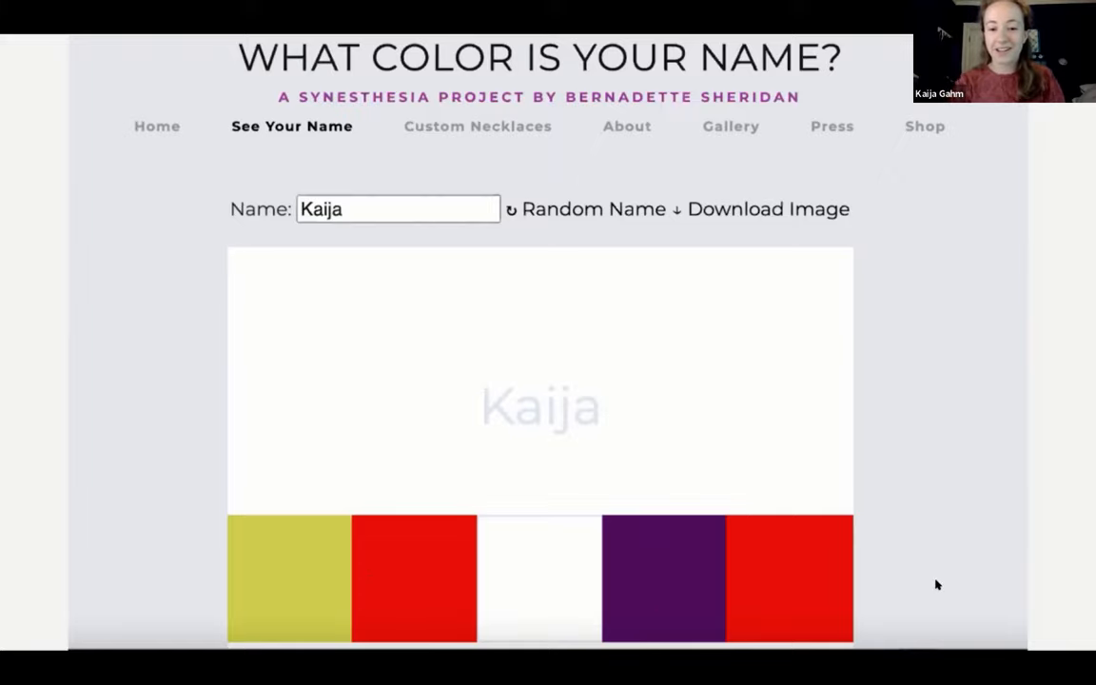
{"action": "mouse_move", "coordinate": [902, 601]}
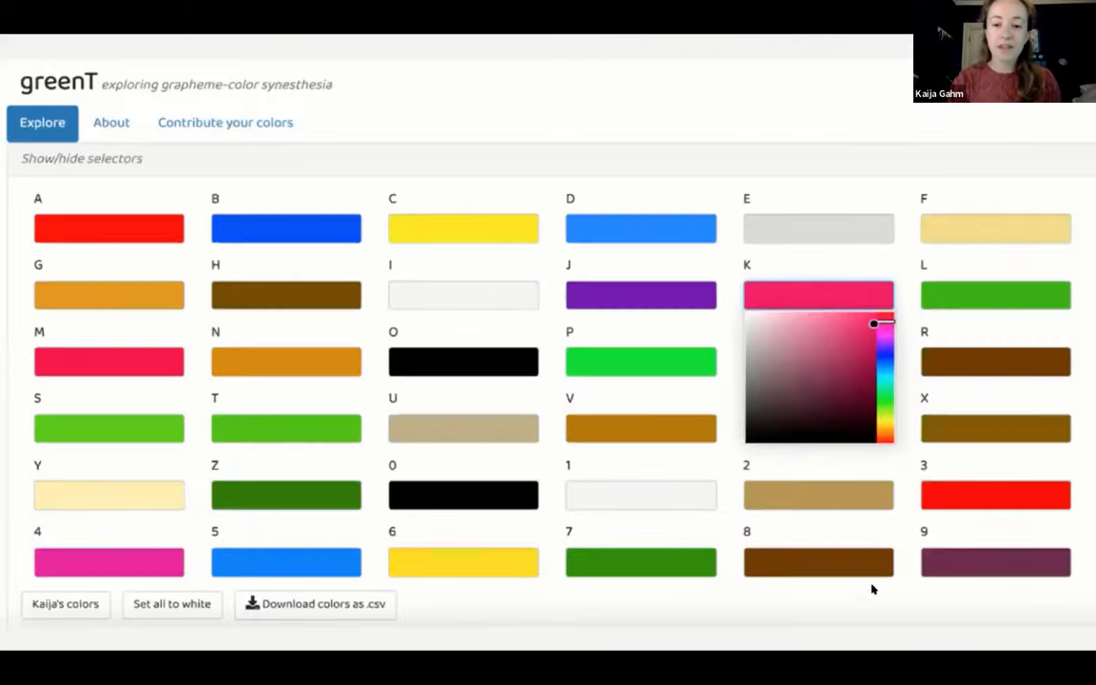
{"action": "mouse_move", "coordinate": [723, 133]}
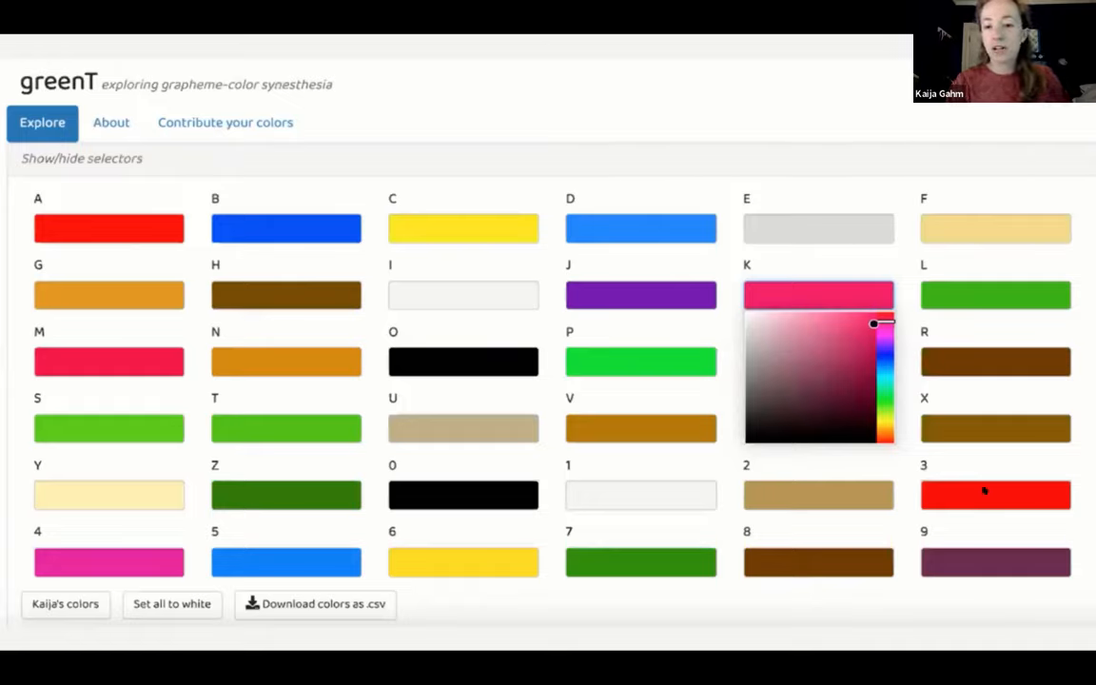
{"action": "mouse_move", "coordinate": [826, 403]}
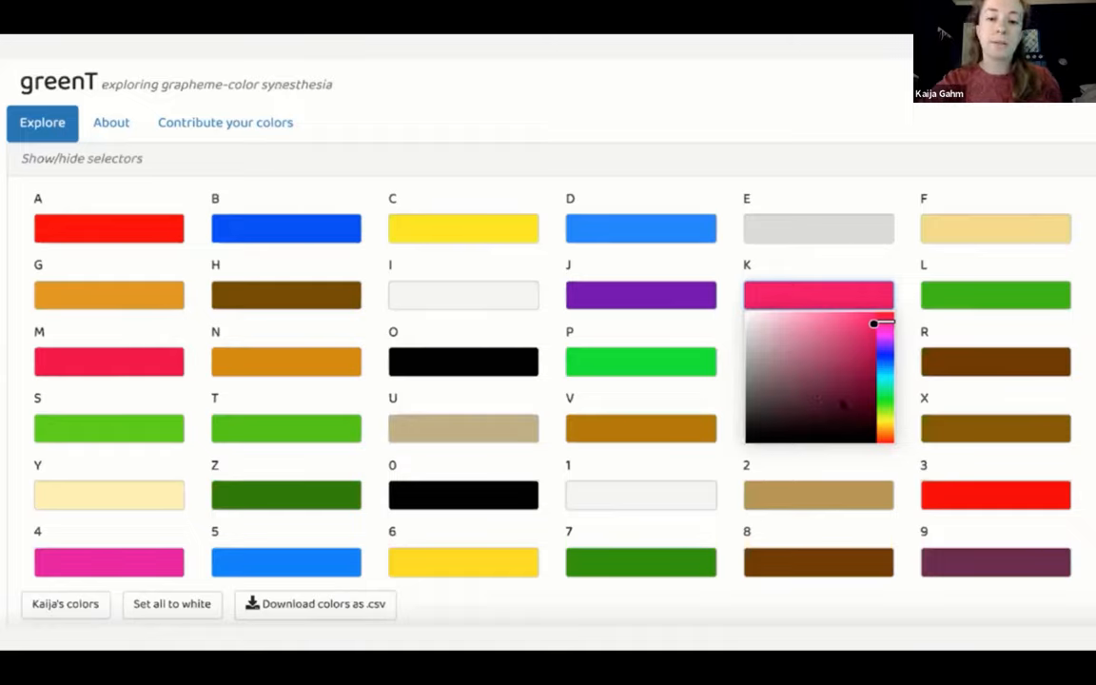
{"action": "mouse_move", "coordinate": [923, 626]}
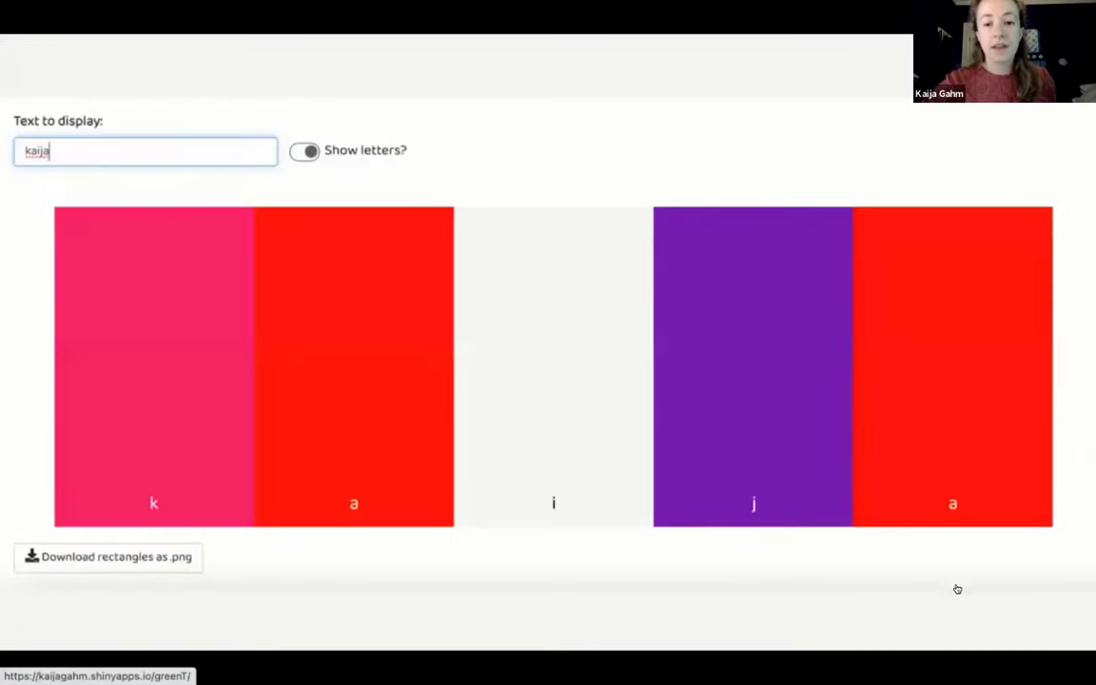
{"action": "mouse_move", "coordinate": [892, 544]}
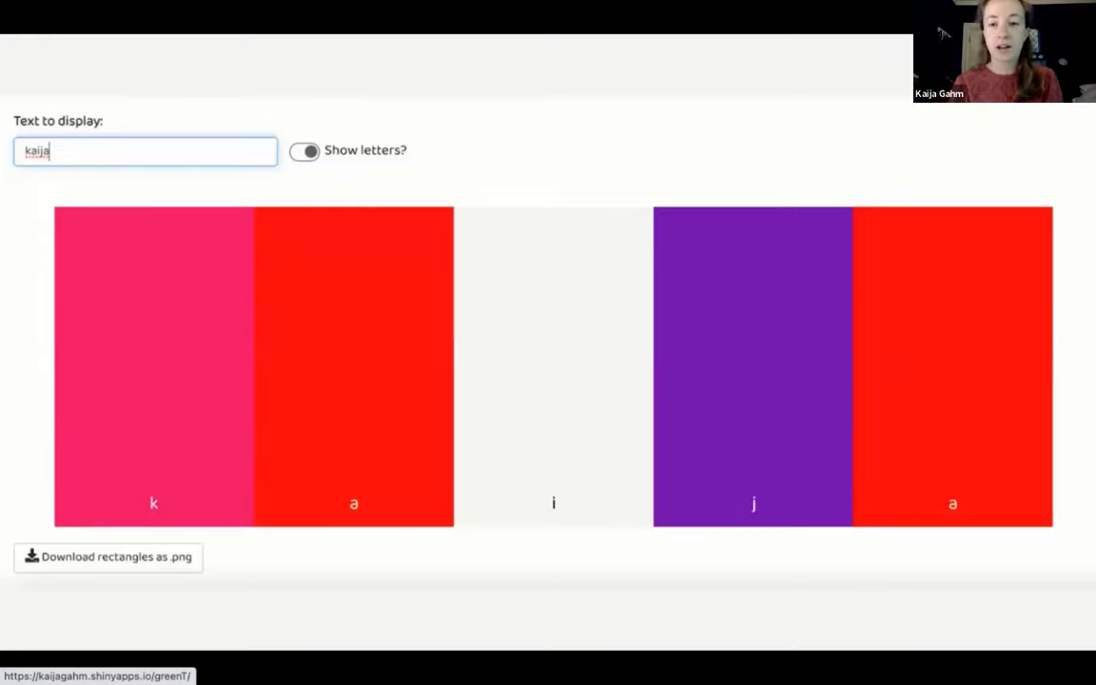
{"action": "mouse_move", "coordinate": [940, 601]}
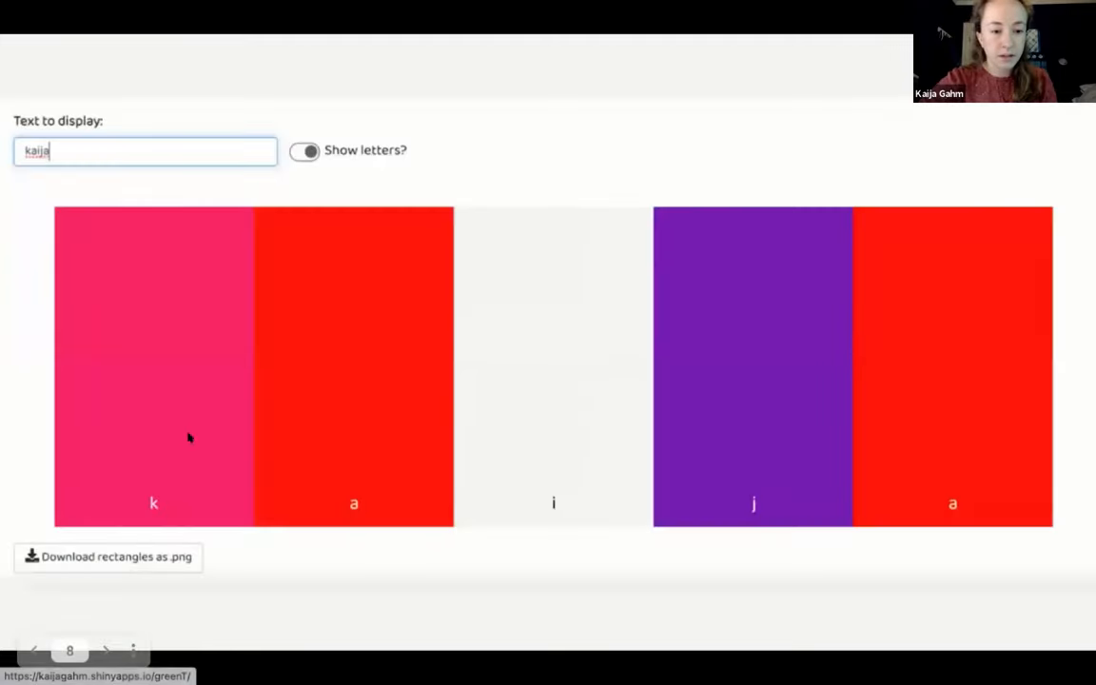
{"action": "mouse_move", "coordinate": [218, 451]}
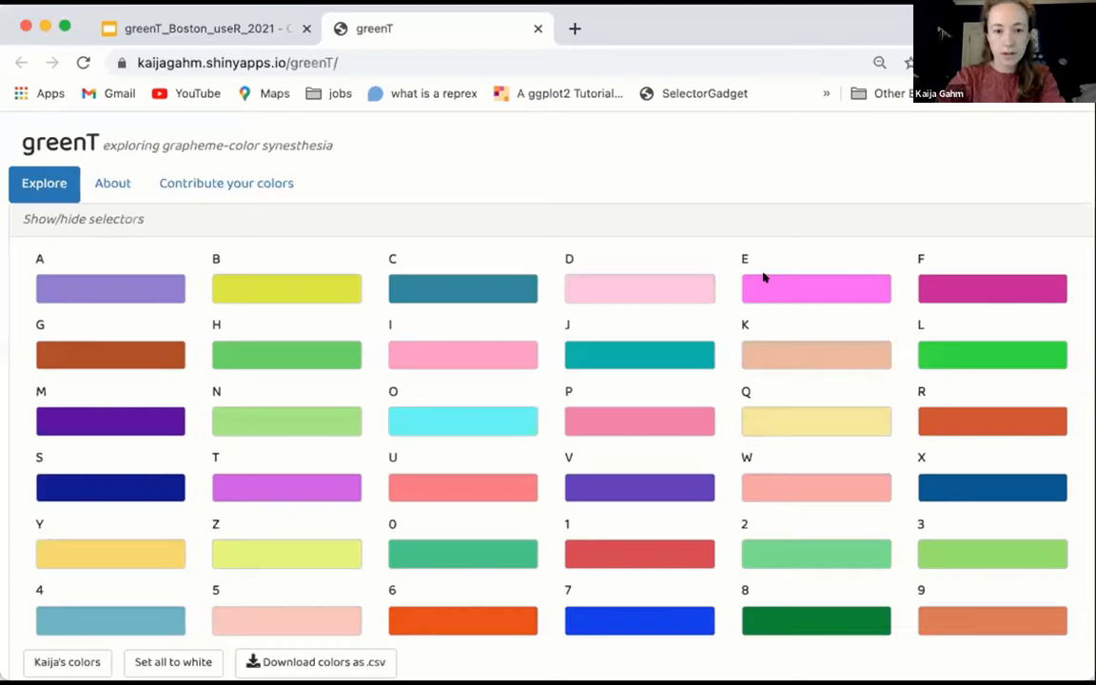
{"action": "mouse_move", "coordinate": [72, 12]}
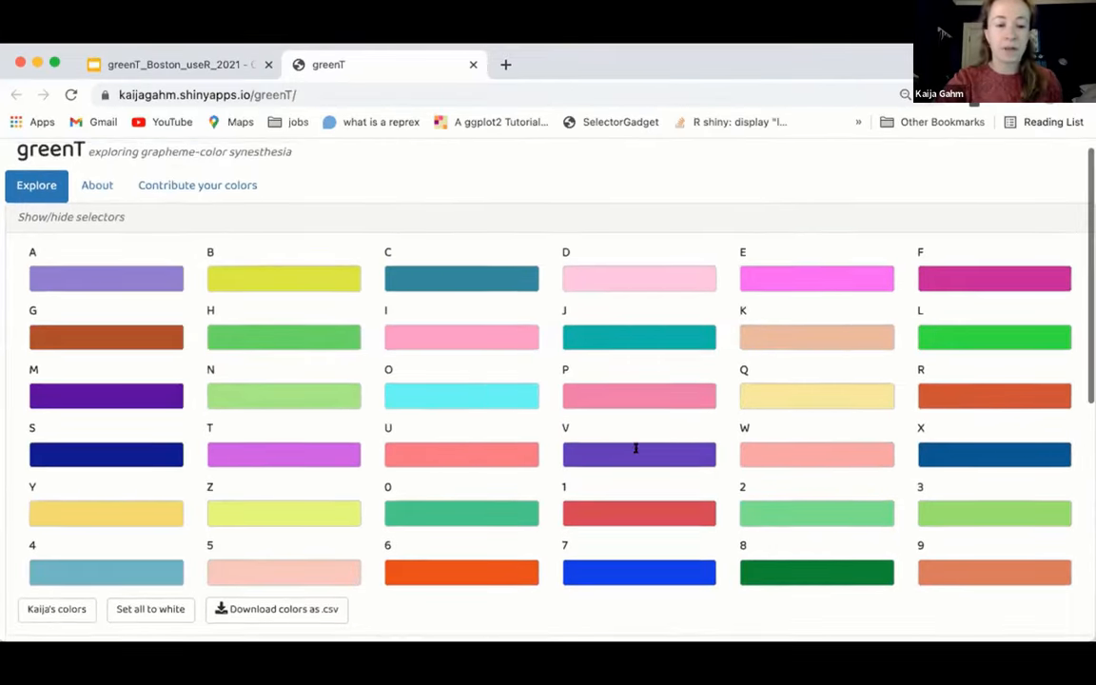
{"action": "mouse_move", "coordinate": [762, 323]}
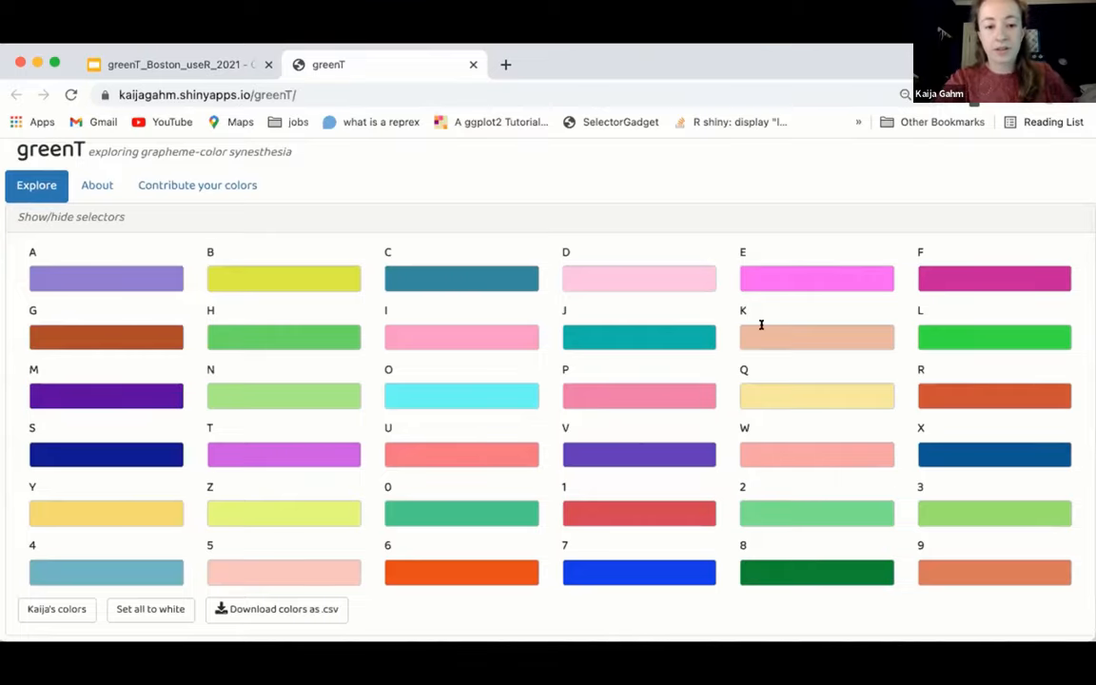
{"action": "mouse_move", "coordinate": [544, 255]}
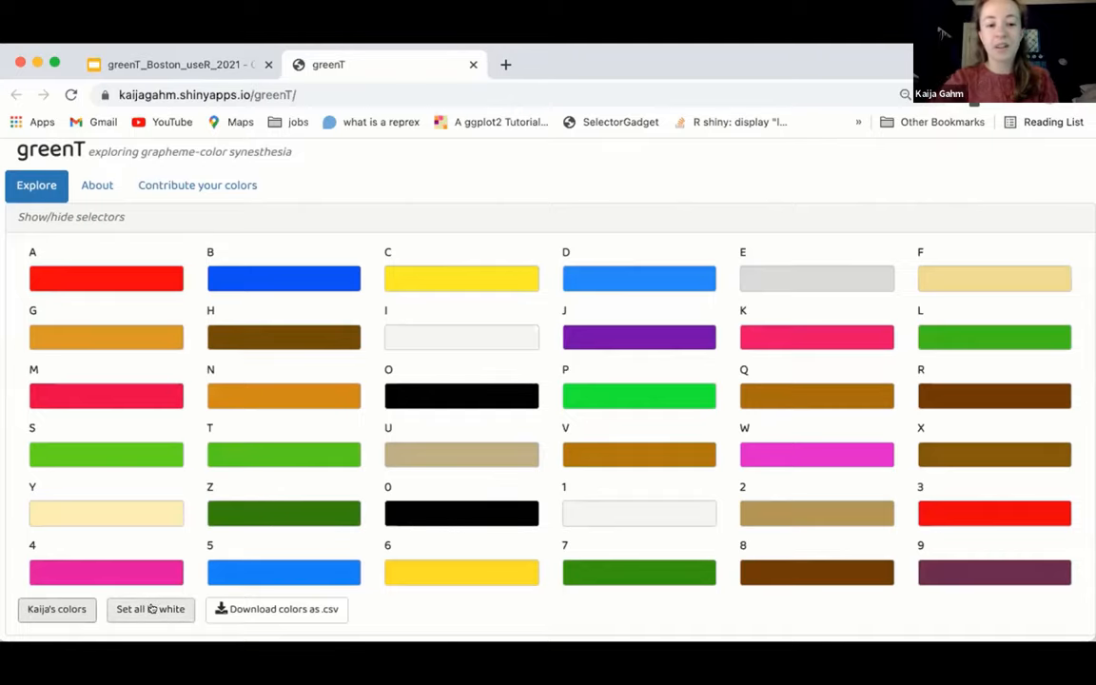
Blank all colours to white, peek at letter I's picker, then load Kaija's preset palette
{"action": "left_click", "coordinate": [149, 609]}
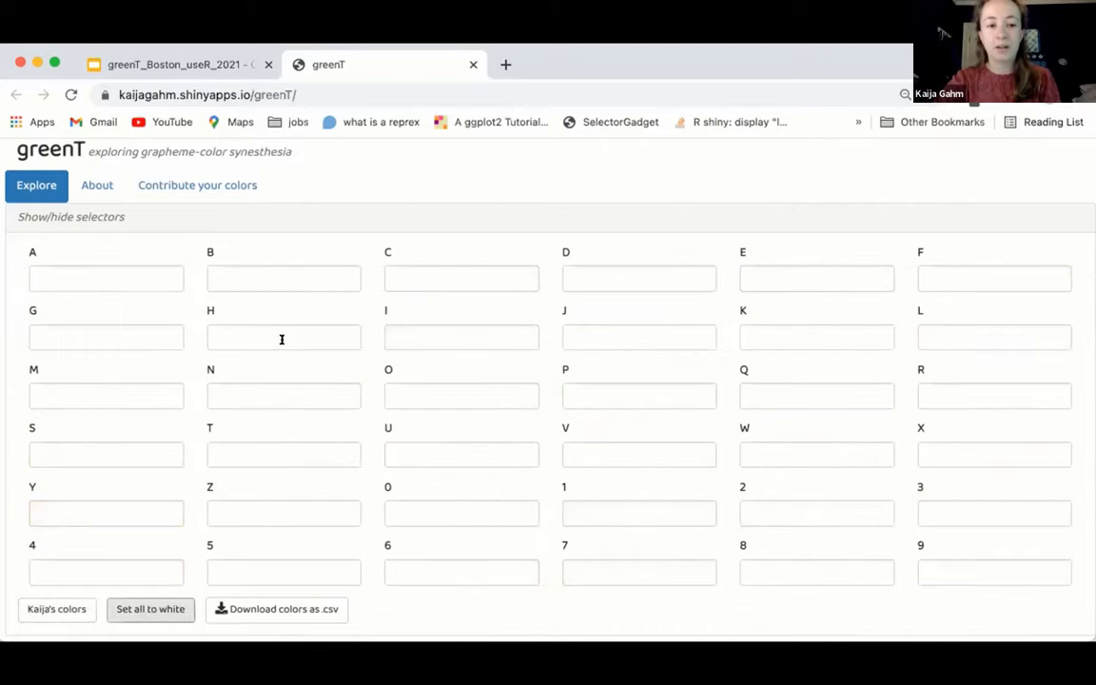
{"action": "left_click", "coordinate": [460, 336]}
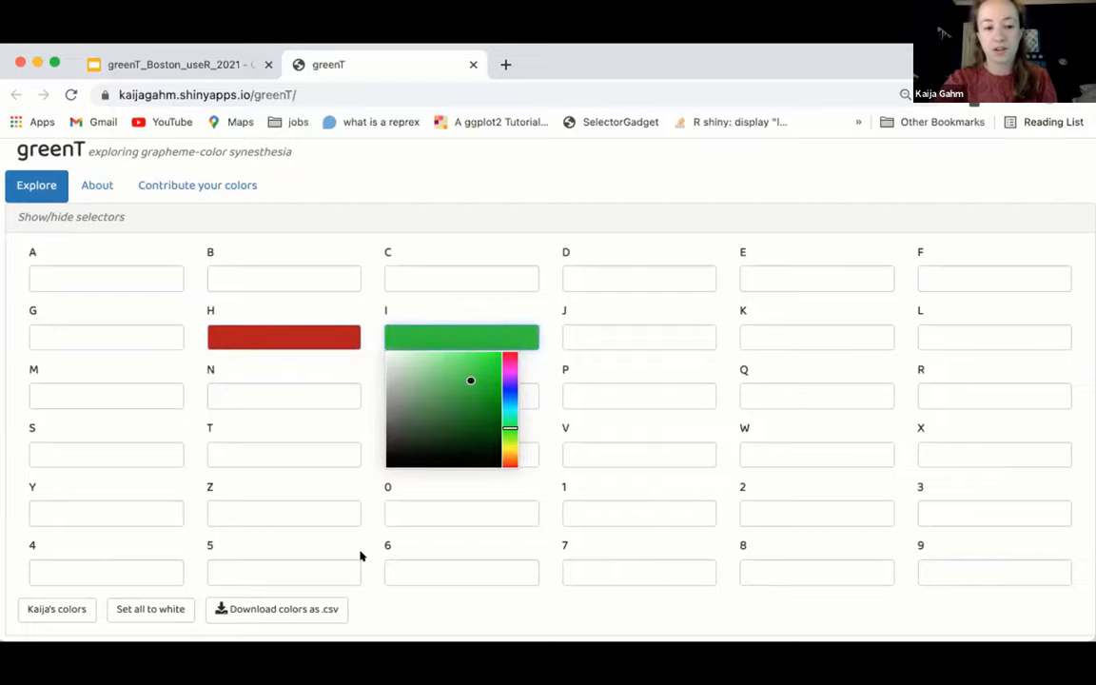
{"action": "scroll", "scroll_direction": "down", "scroll_amount": 3}
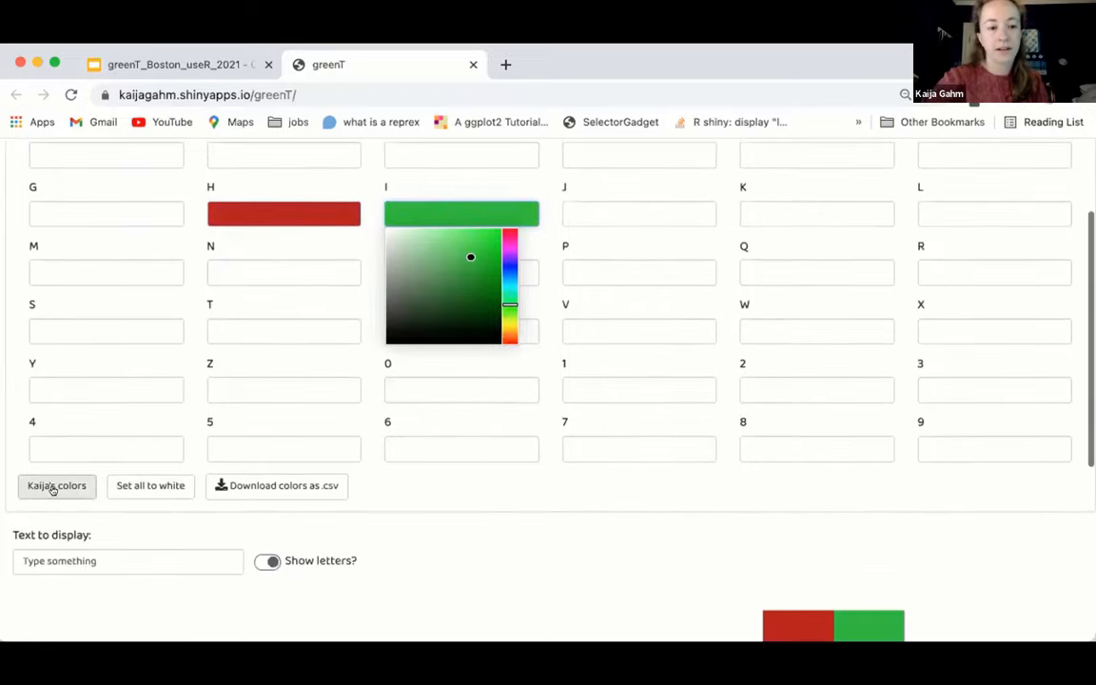
{"action": "left_click", "coordinate": [57, 485]}
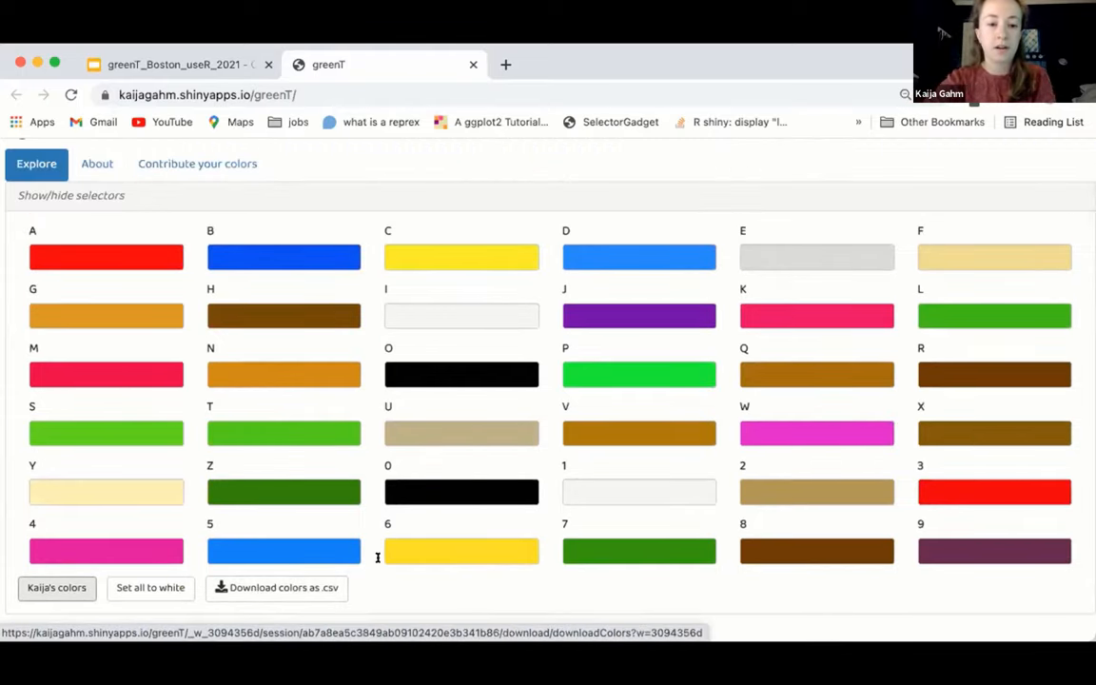
Replace the display text with 'hi Boston!' so it renders as coloured bars
{"action": "scroll", "scroll_direction": "down", "scroll_amount": 3}
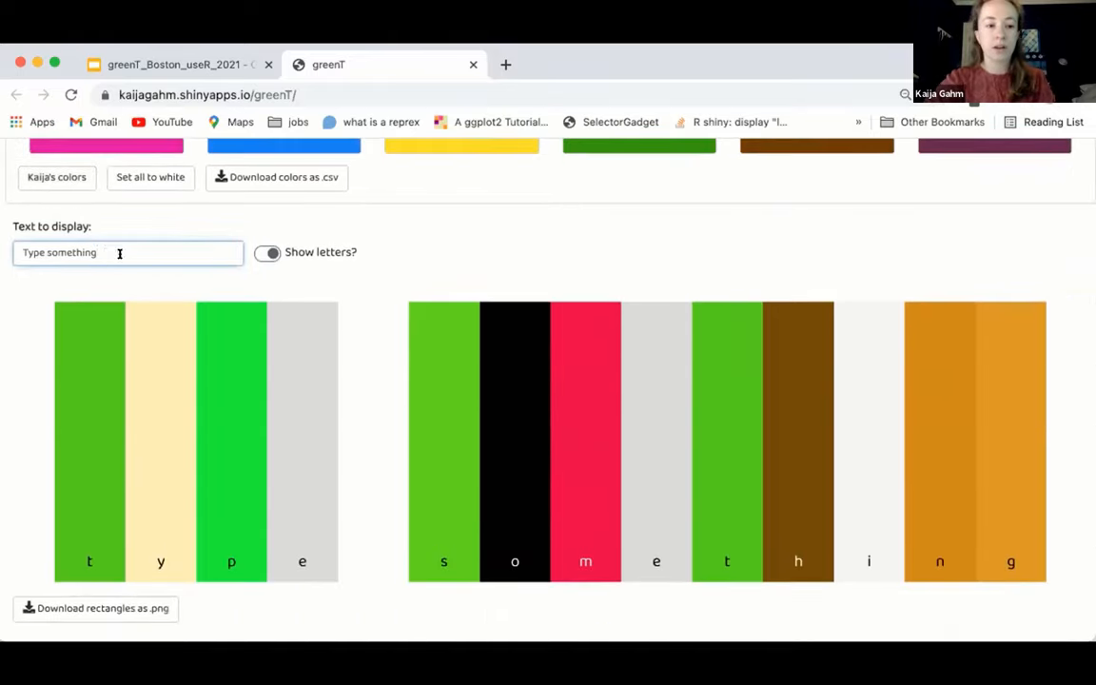
{"action": "triple_click", "coordinate": [123, 251]}
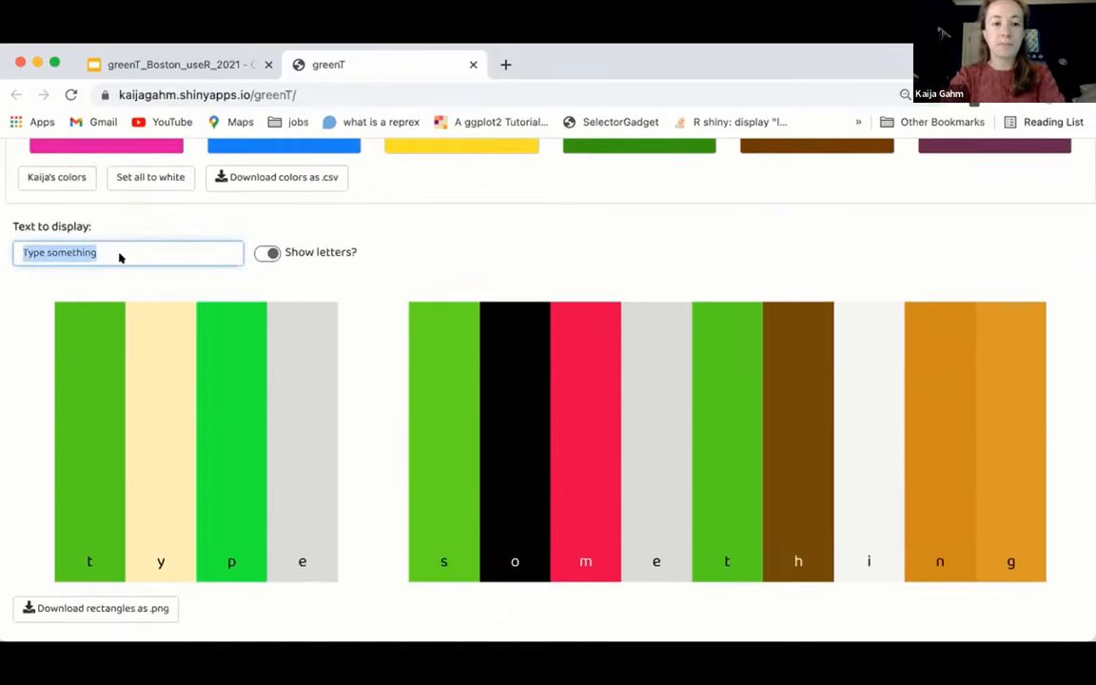
{"action": "type", "text": "kaija gahm"}
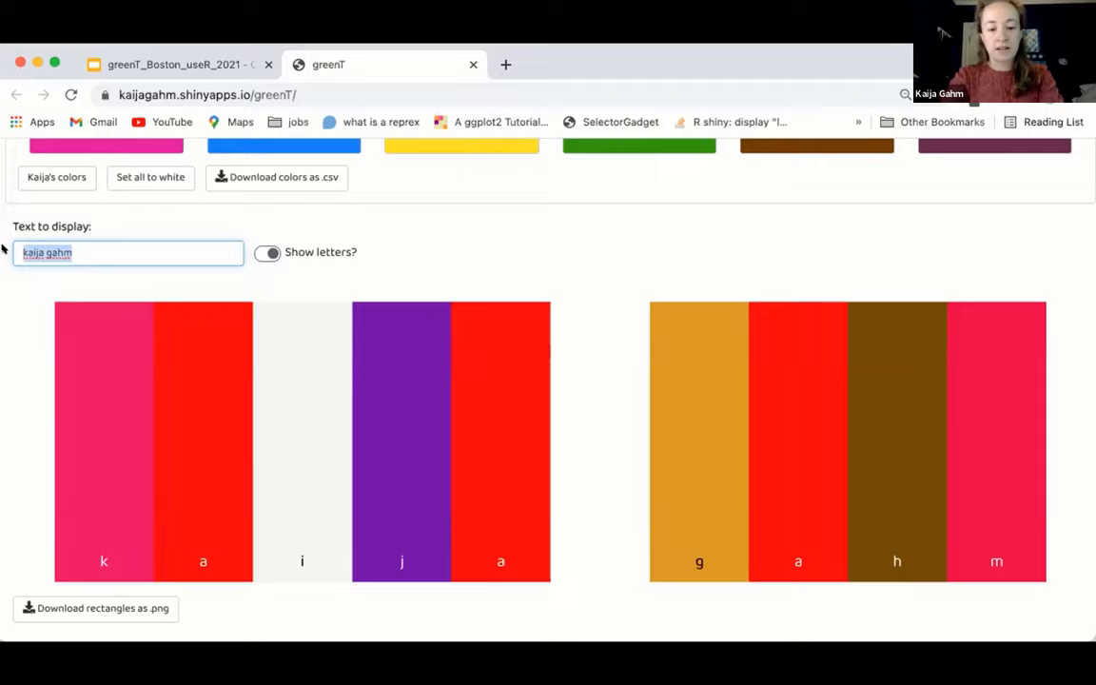
{"action": "type", "text": "hi Boston!"}
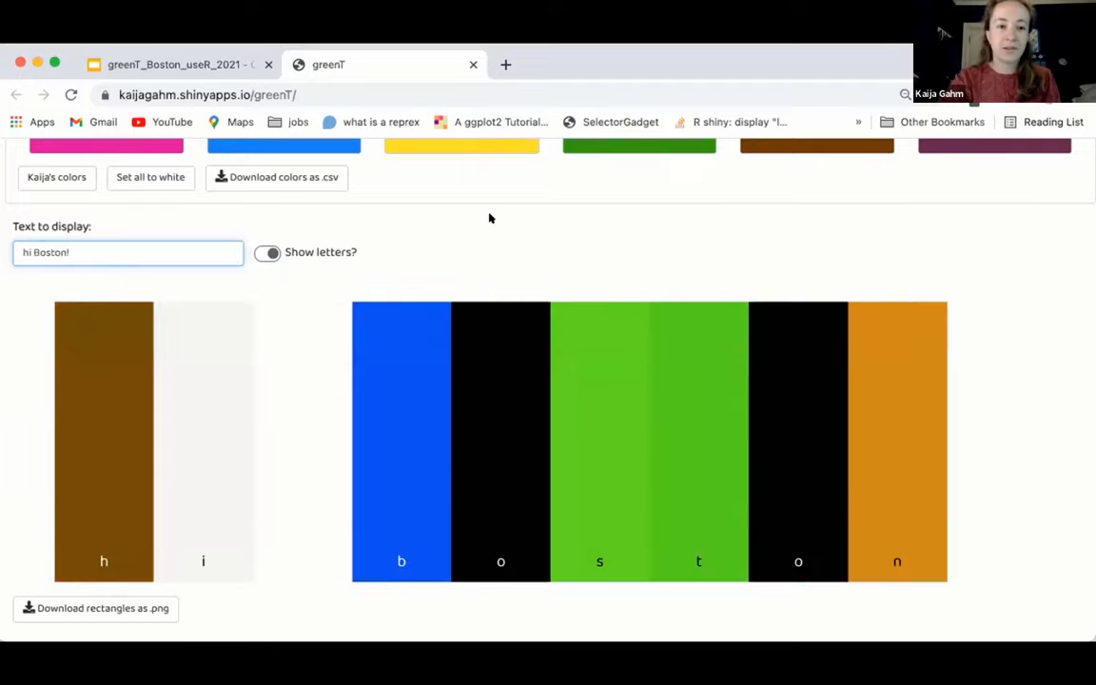
{"action": "mouse_move", "coordinate": [495, 221]}
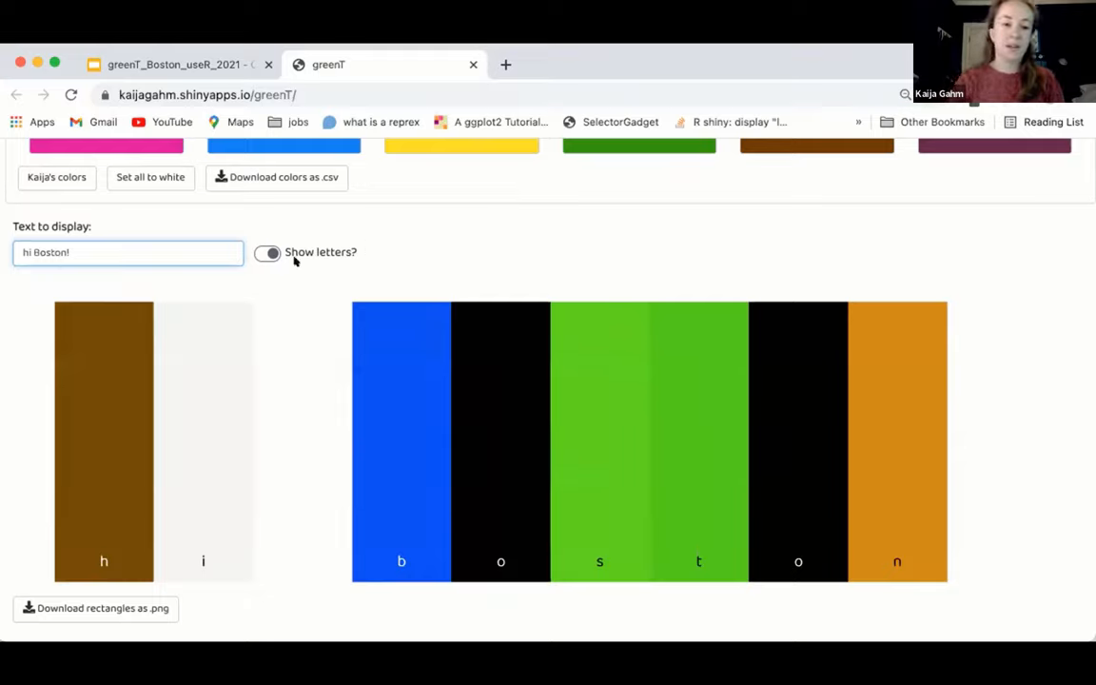
Toggle the letter labels under the bars off and back on
{"action": "left_click", "coordinate": [266, 251]}
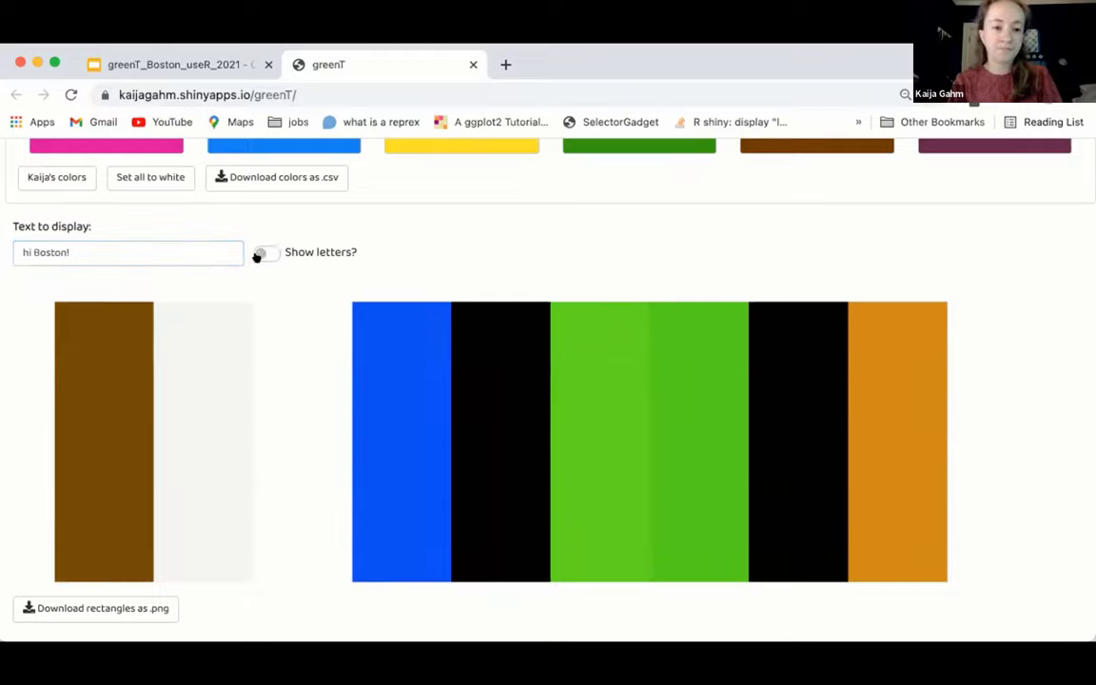
{"action": "left_click", "coordinate": [267, 252]}
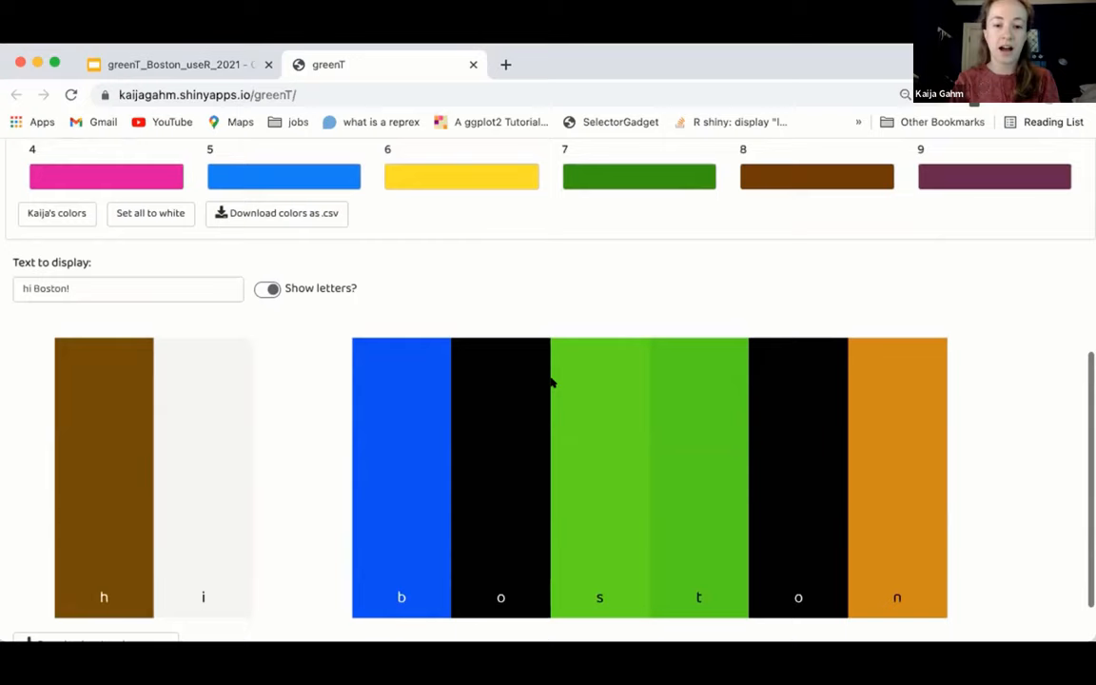
{"action": "scroll", "scroll_direction": "up", "scroll_amount": 3}
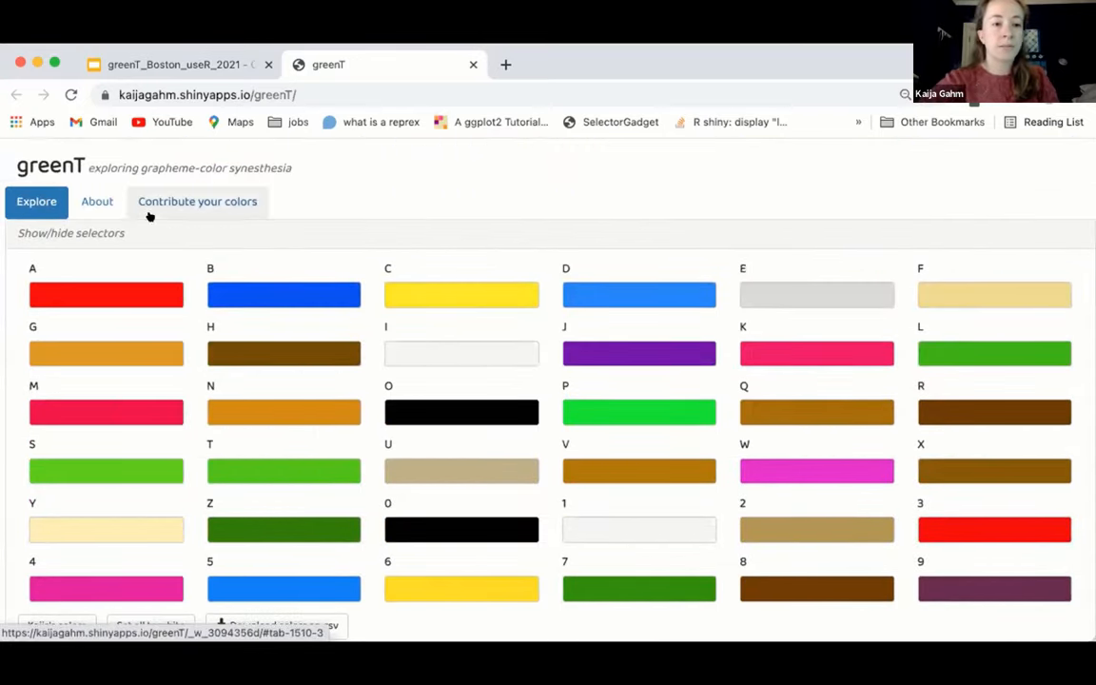
Read through the About page describing the app
{"action": "left_click", "coordinate": [95, 202]}
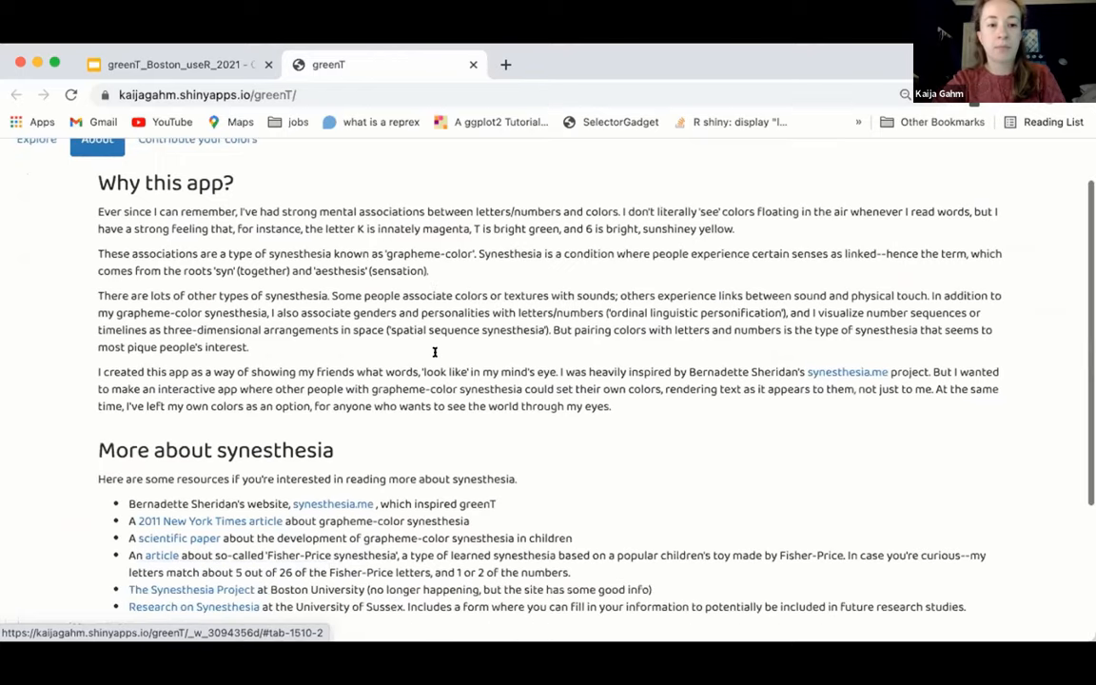
{"action": "scroll", "scroll_direction": "down", "scroll_amount": 3}
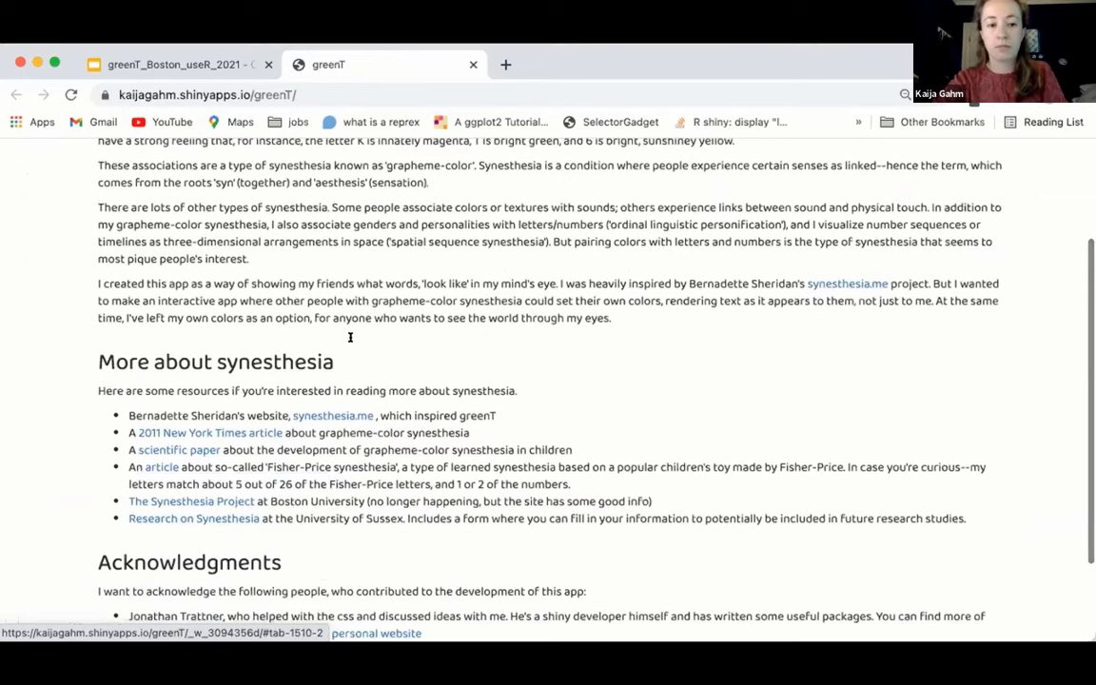
{"action": "scroll", "scroll_direction": "up", "scroll_amount": 3}
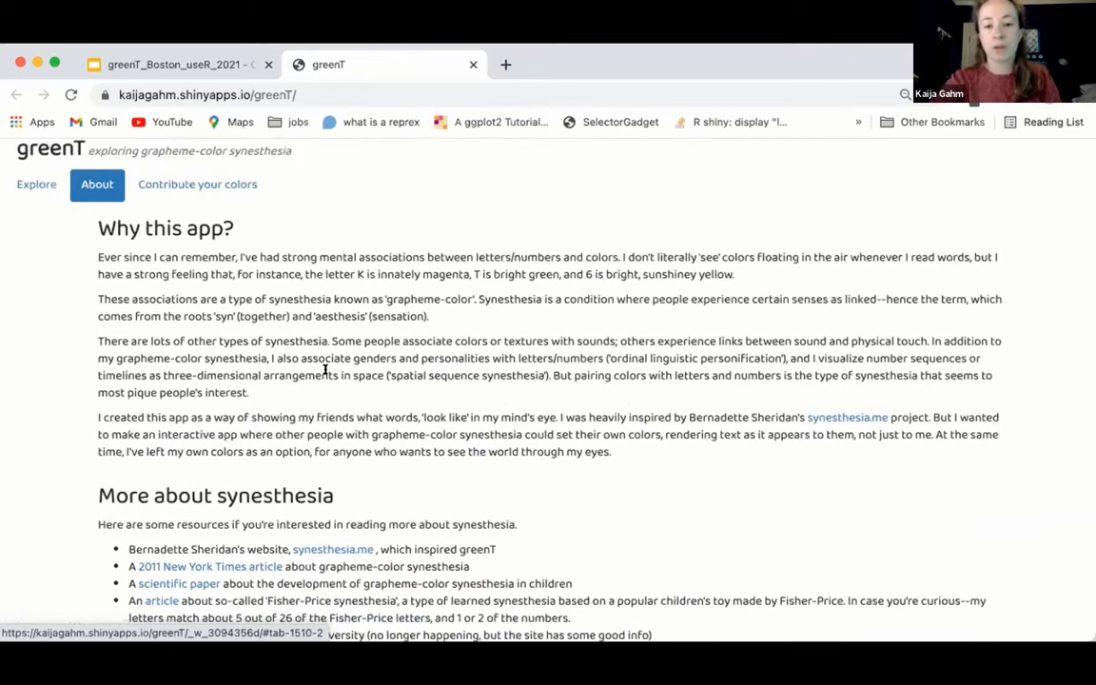
Browse the 'Contribute your colors' form asking for name, handedness, synesthesia details and consent
{"action": "left_click", "coordinate": [198, 183]}
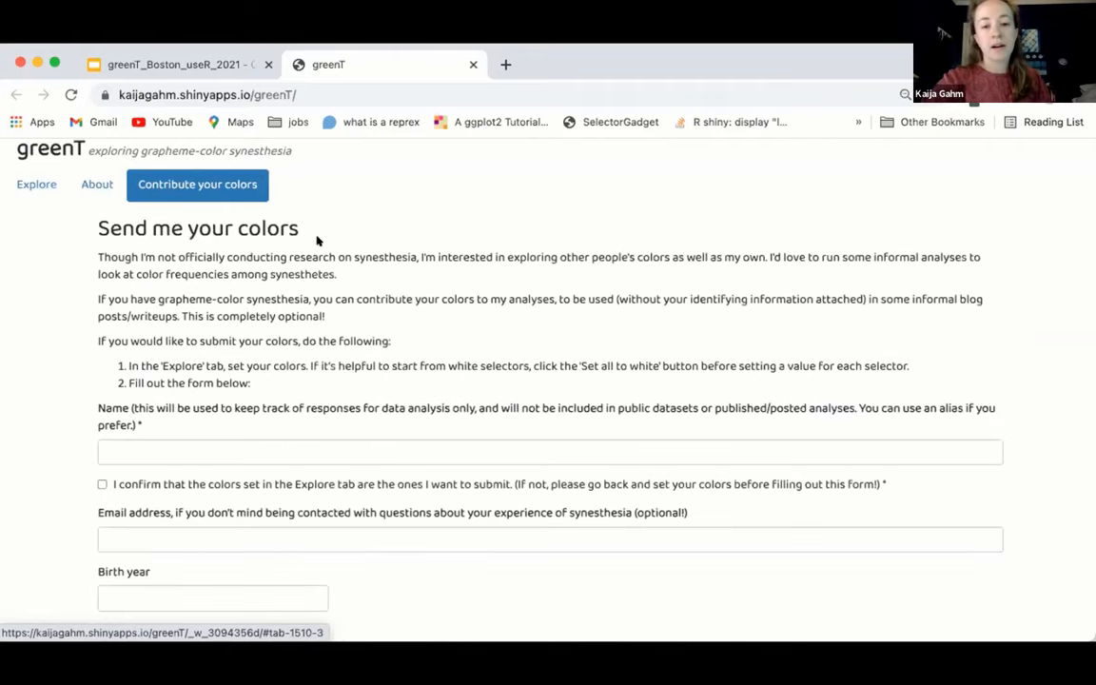
{"action": "scroll", "scroll_direction": "down", "scroll_amount": 3}
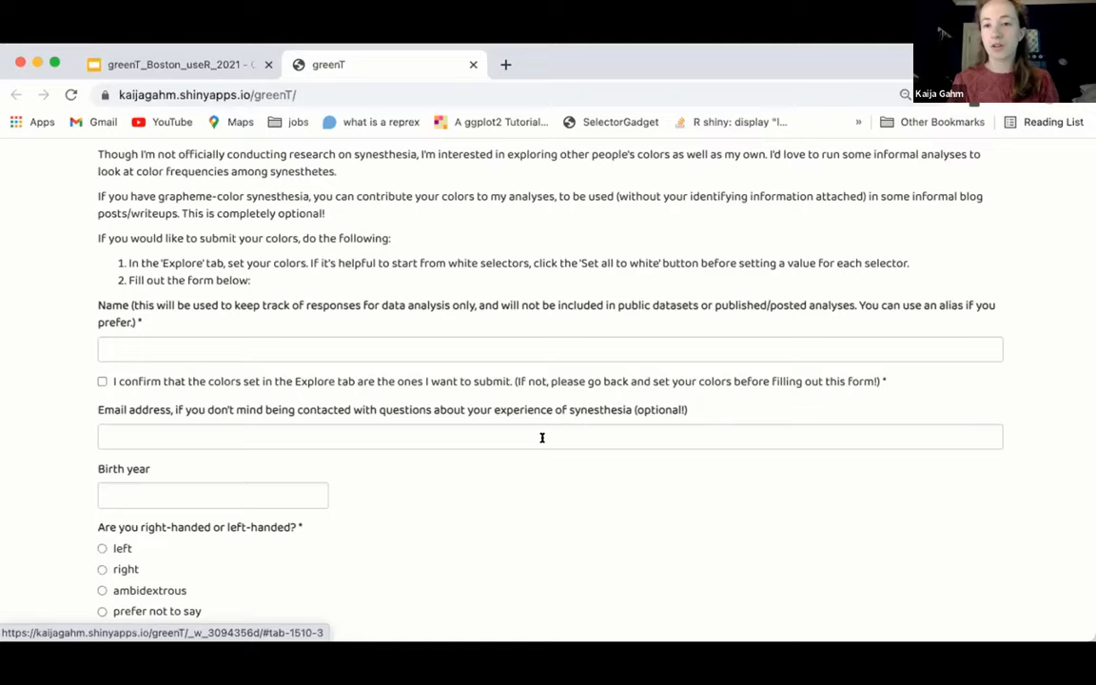
{"action": "scroll", "scroll_direction": "down", "scroll_amount": 3}
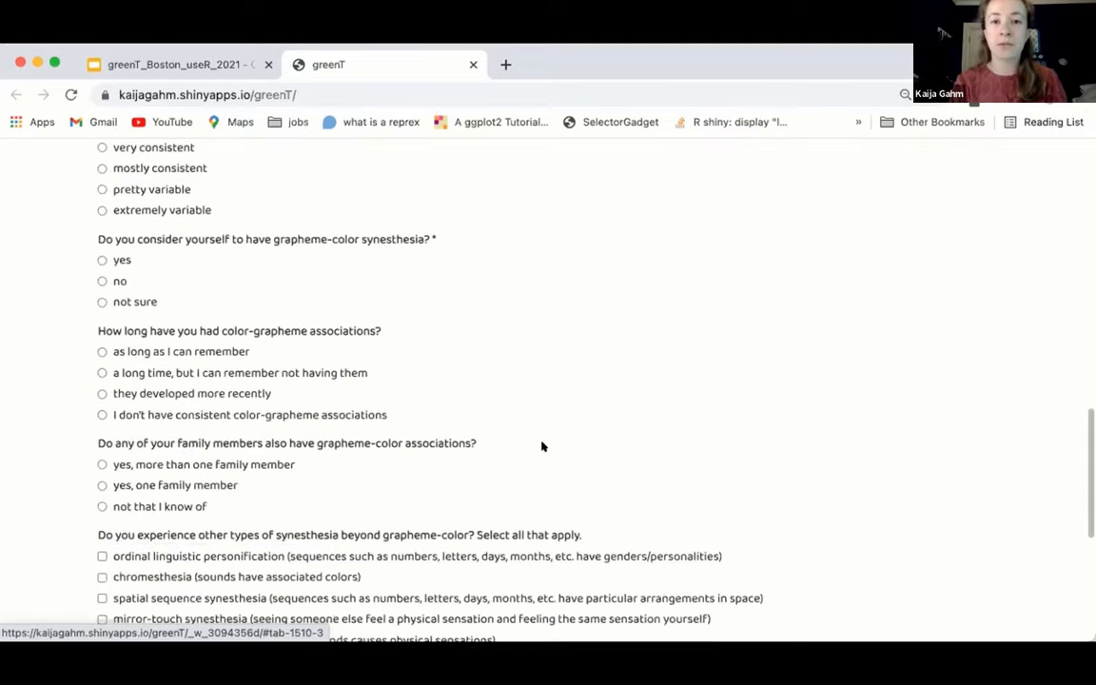
{"action": "scroll", "scroll_direction": "down", "scroll_amount": 3}
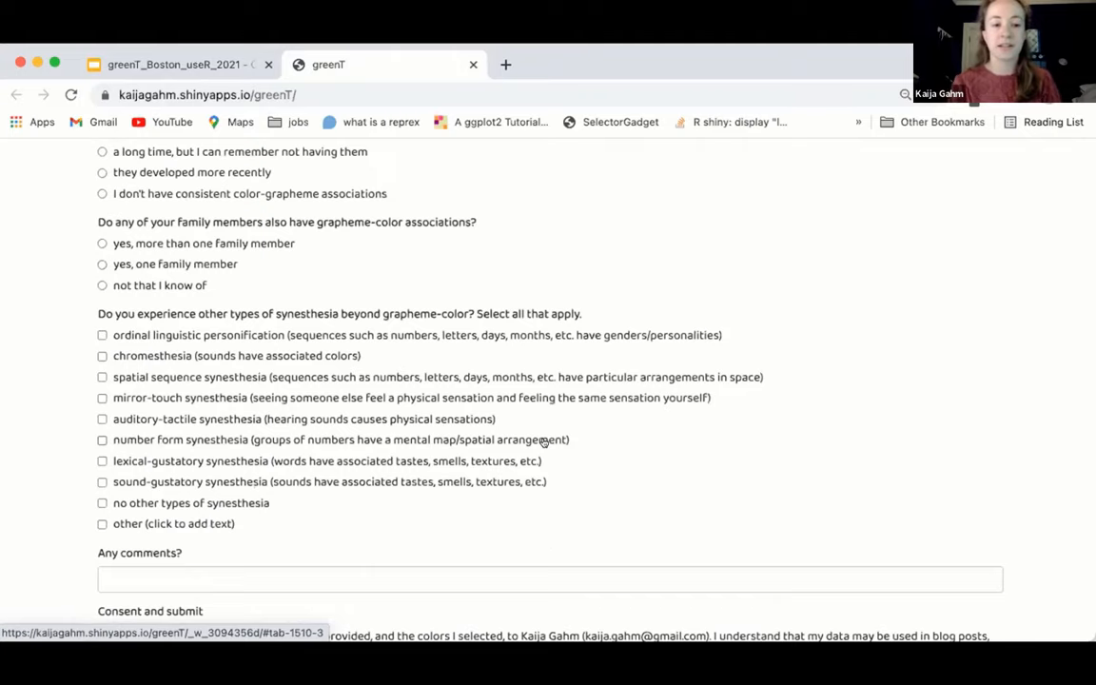
{"action": "scroll", "scroll_direction": "down", "scroll_amount": 3}
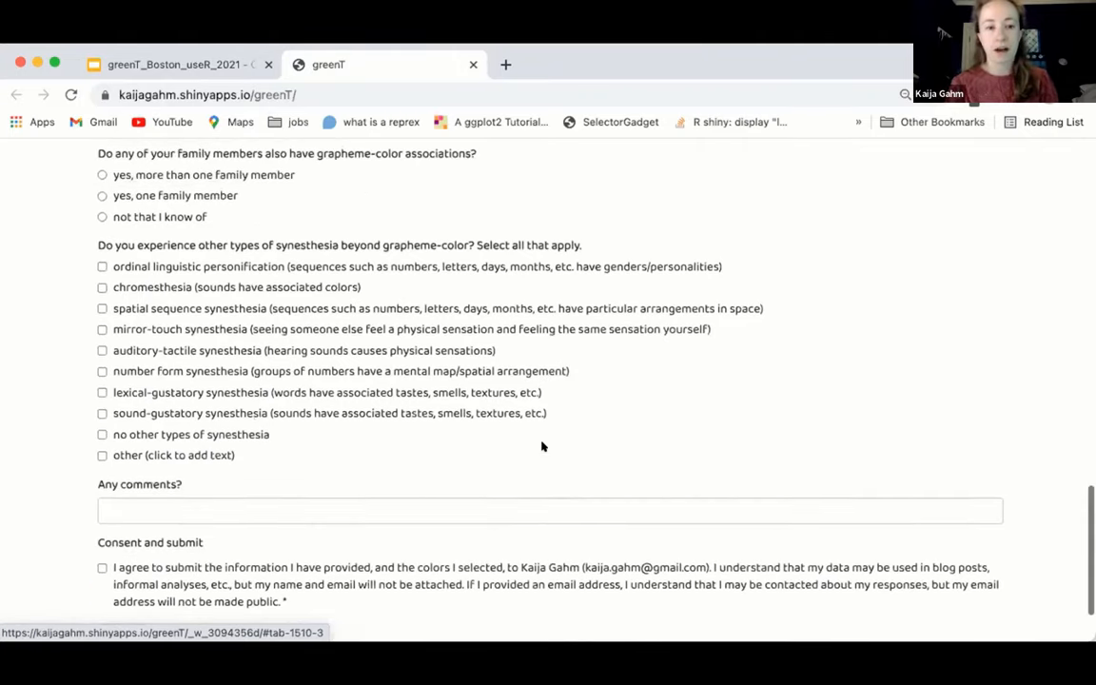
{"action": "scroll", "scroll_direction": "up", "scroll_amount": 3}
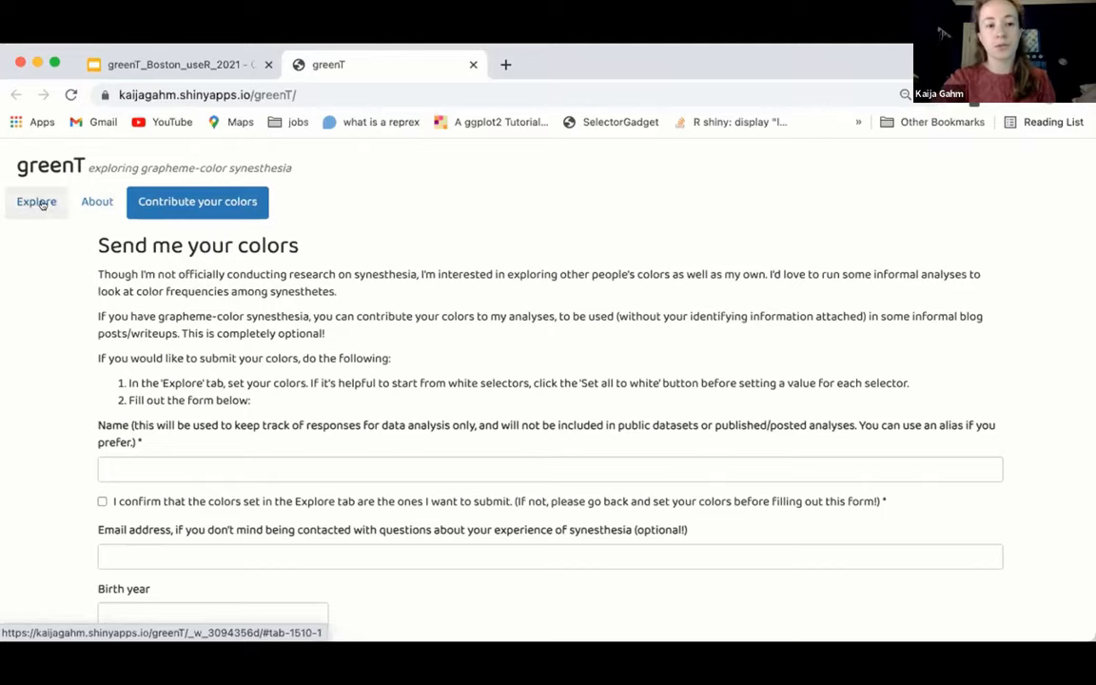
{"action": "left_click", "coordinate": [36, 201]}
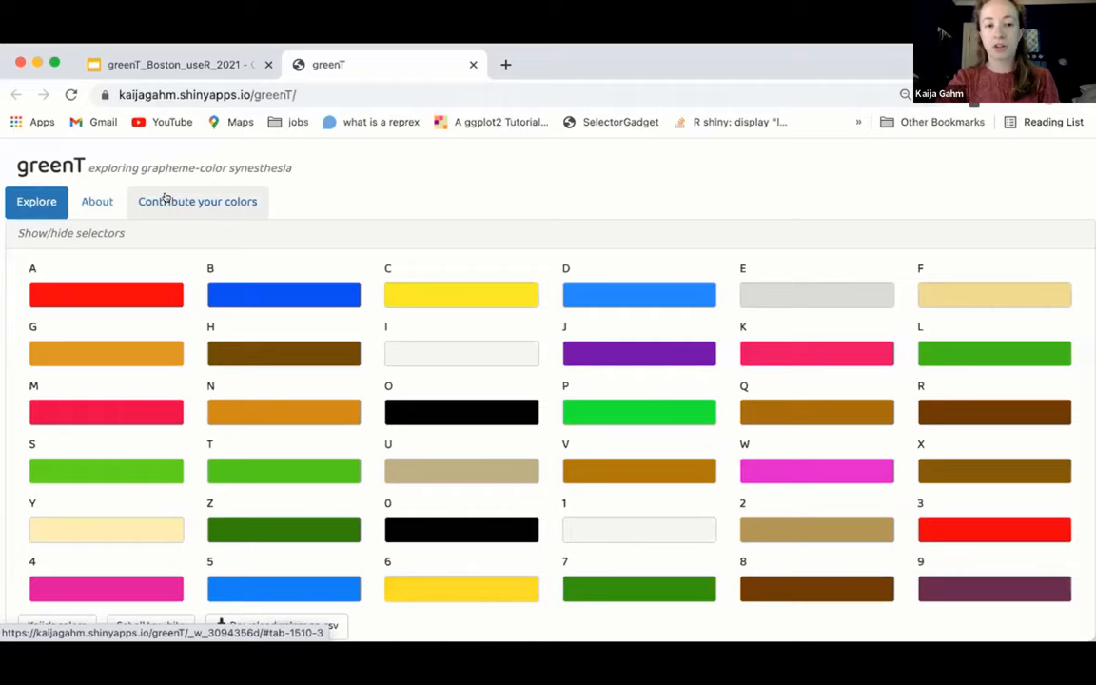
{"action": "left_click", "coordinate": [198, 202]}
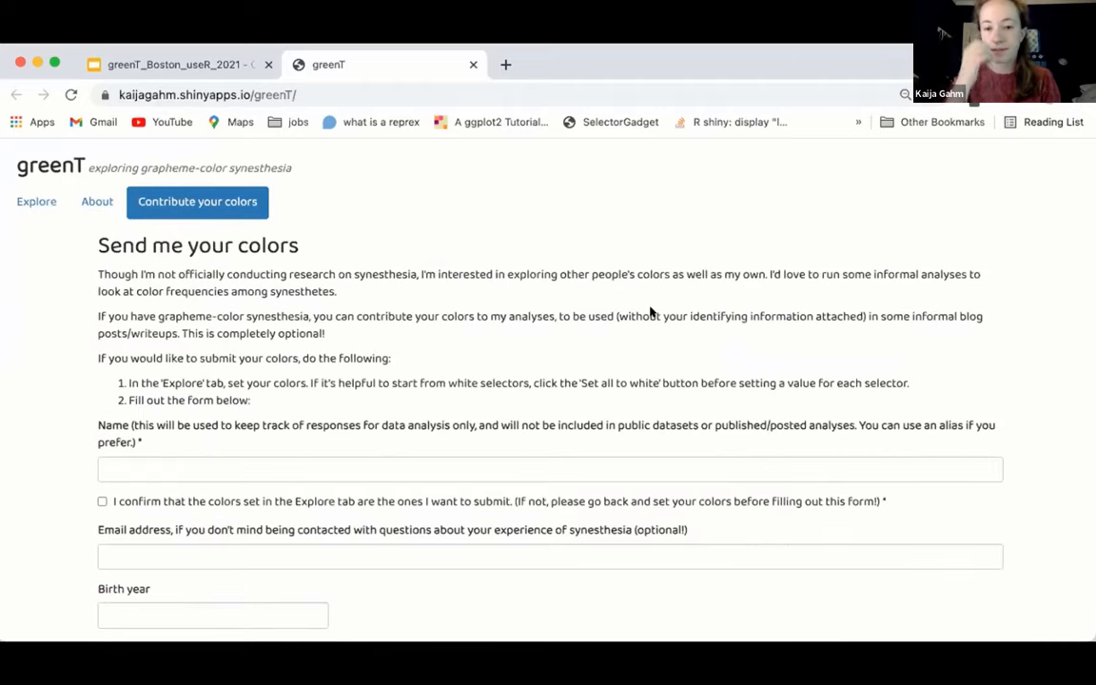
{"action": "mouse_move", "coordinate": [392, 358]}
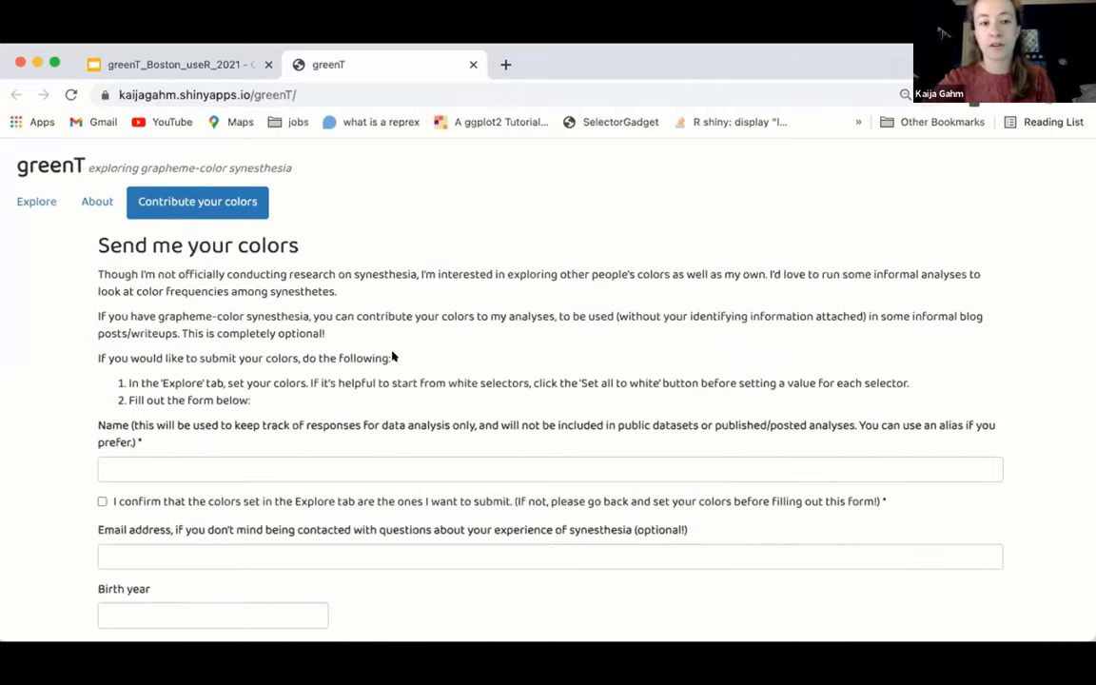
{"action": "left_click", "coordinate": [36, 202]}
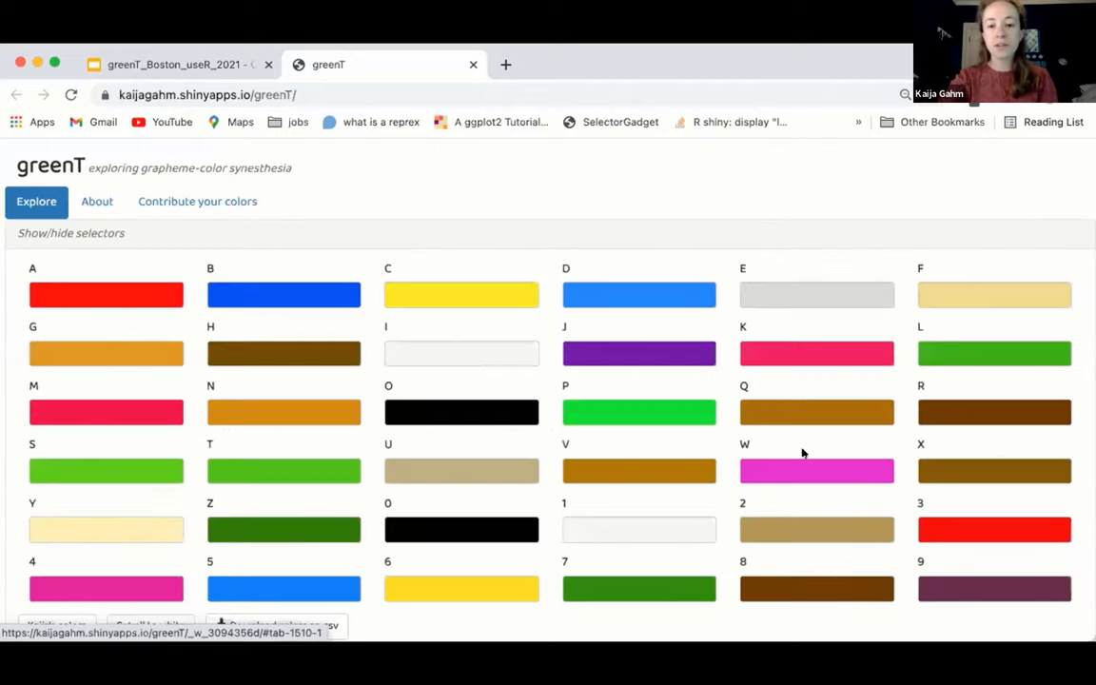
{"action": "scroll", "scroll_direction": "down", "scroll_amount": 3}
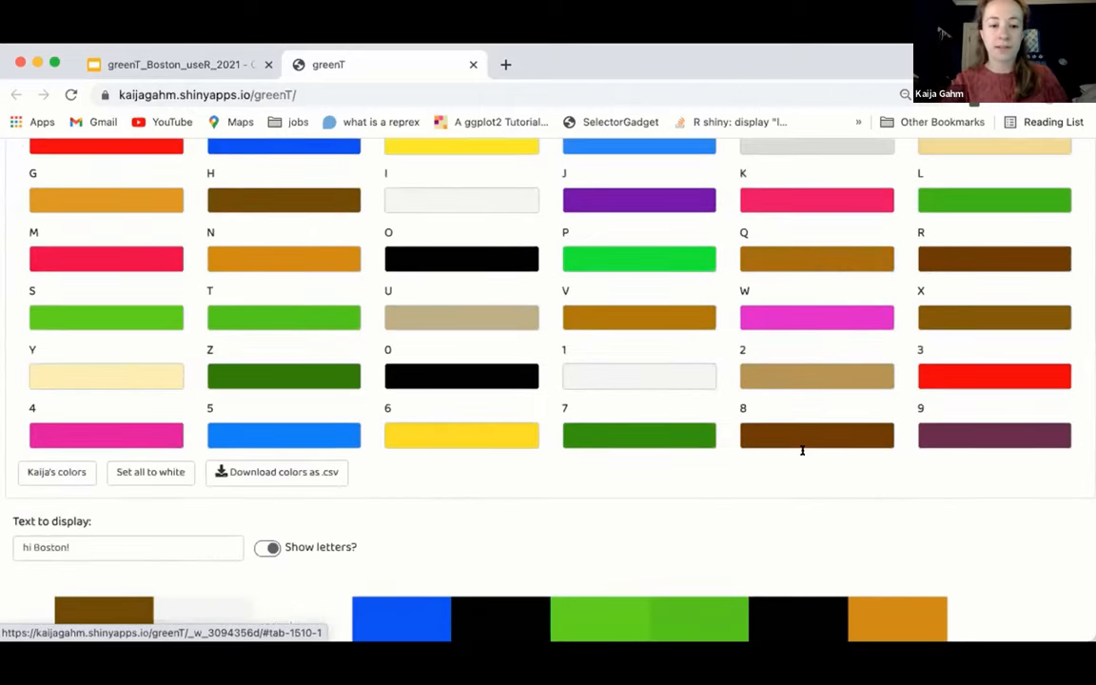
{"action": "scroll", "scroll_direction": "down", "scroll_amount": 3}
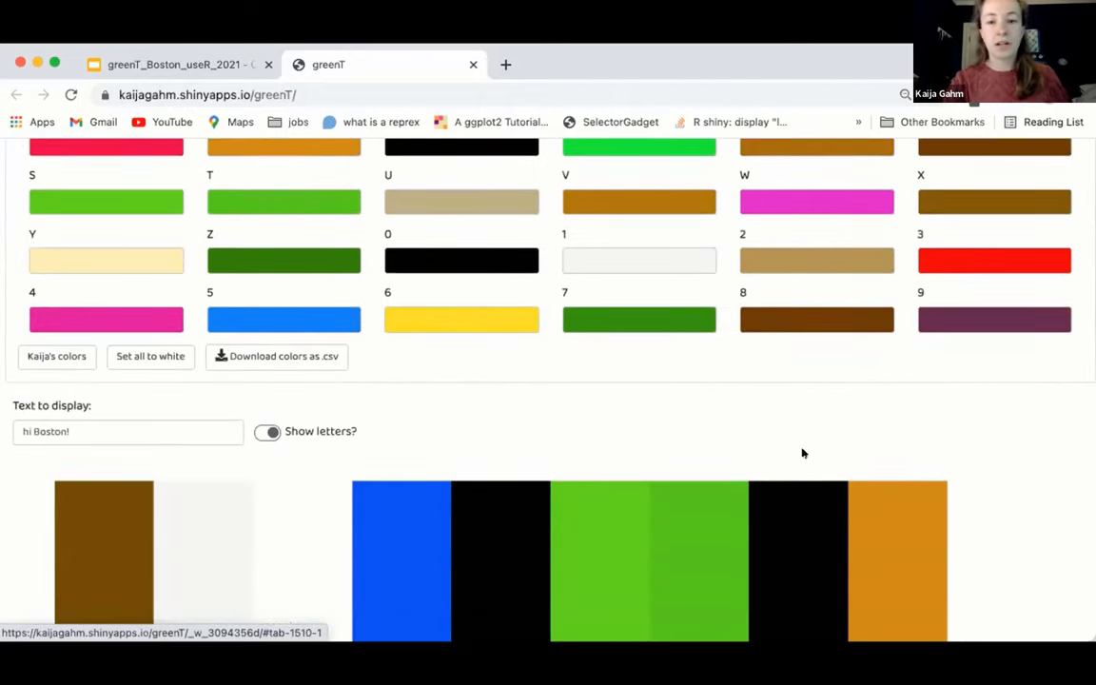
{"action": "scroll", "scroll_direction": "up", "scroll_amount": 3}
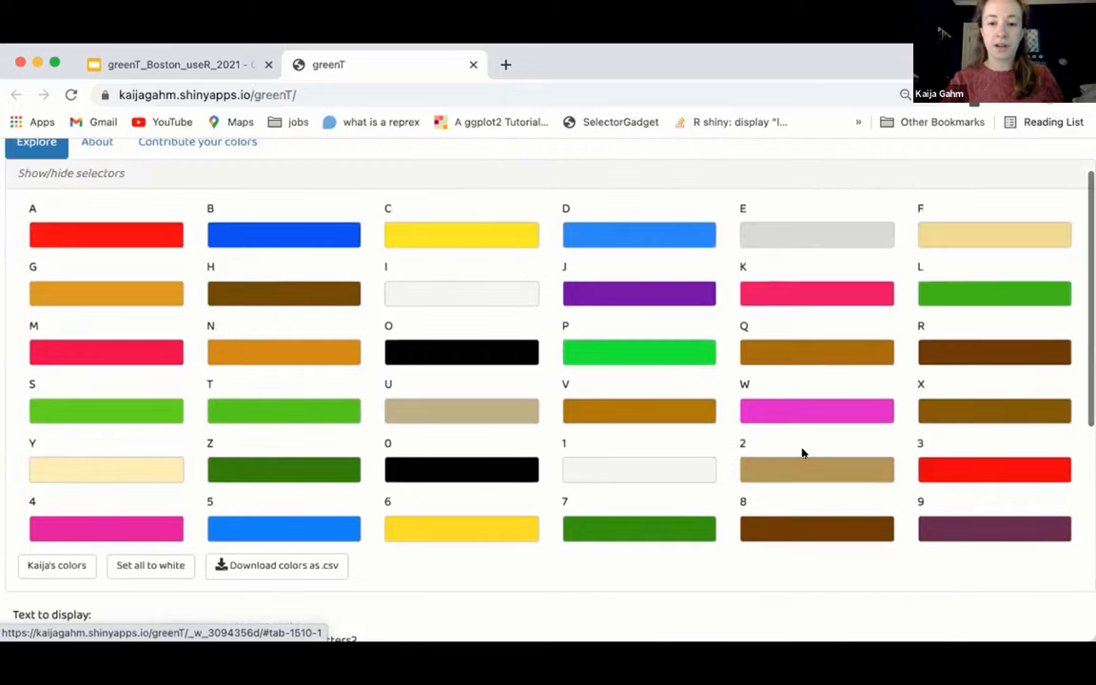
{"action": "scroll", "scroll_direction": "up", "scroll_amount": 3}
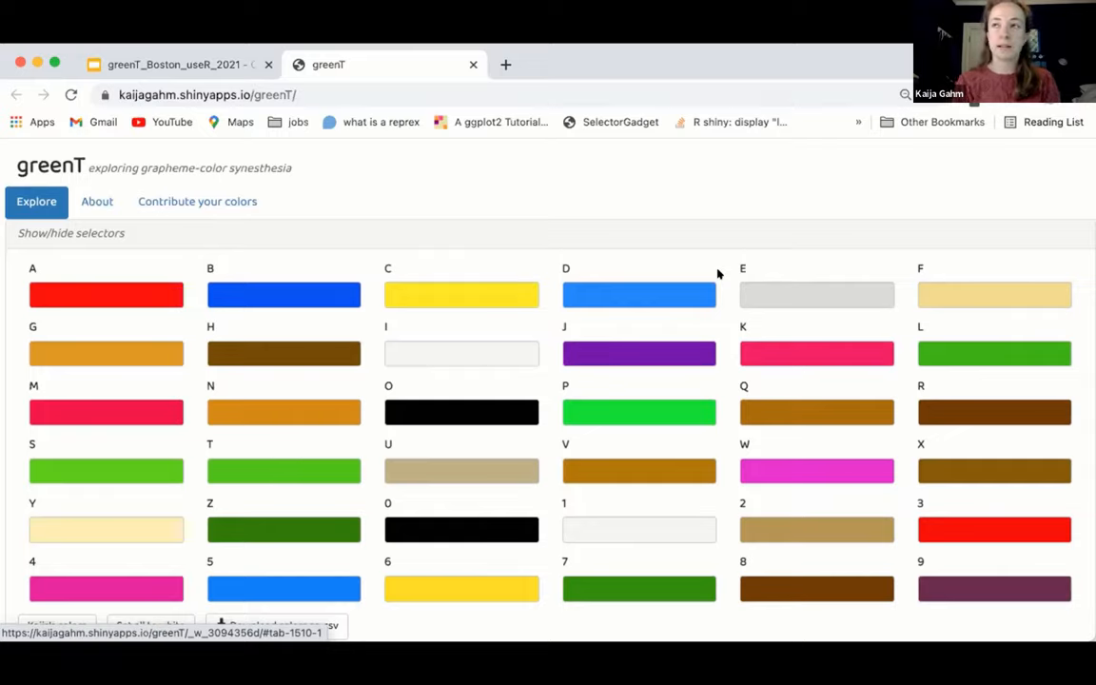
{"action": "mouse_move", "coordinate": [346, 131]}
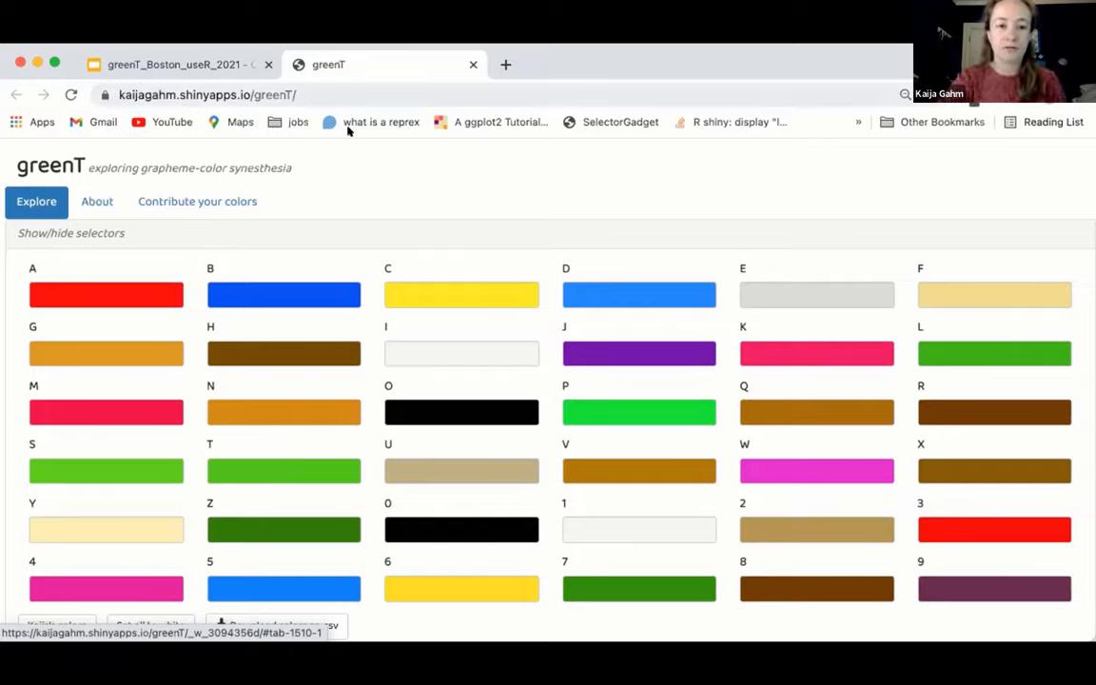
{"action": "mouse_move", "coordinate": [734, 146]}
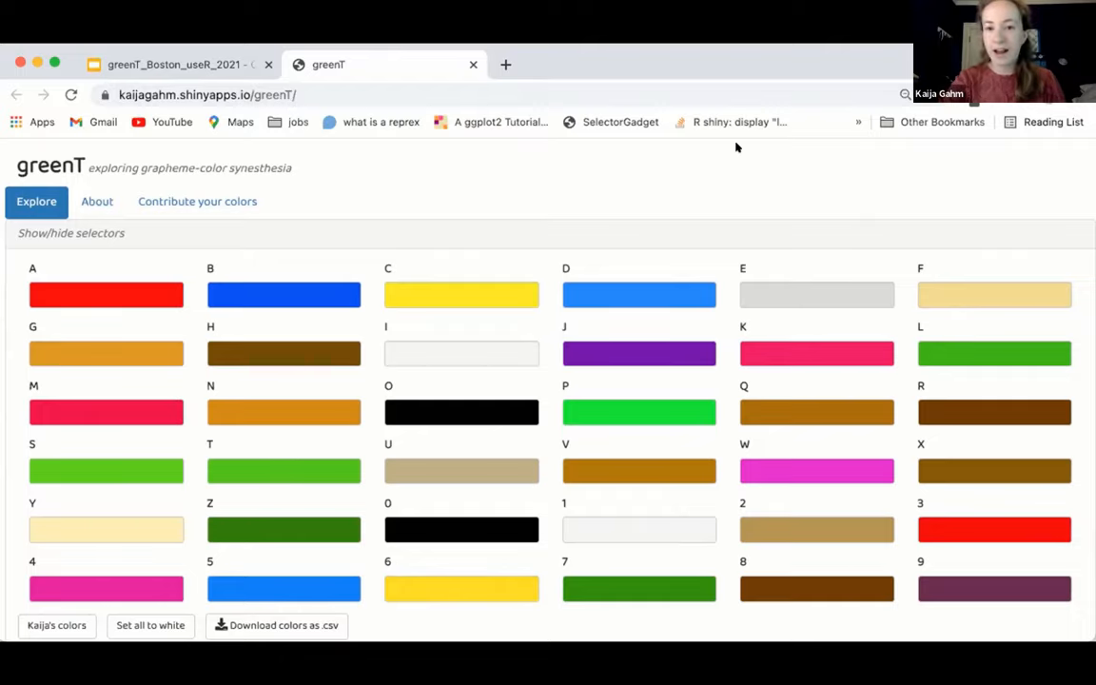
{"action": "scroll", "scroll_direction": "down", "scroll_amount": 3}
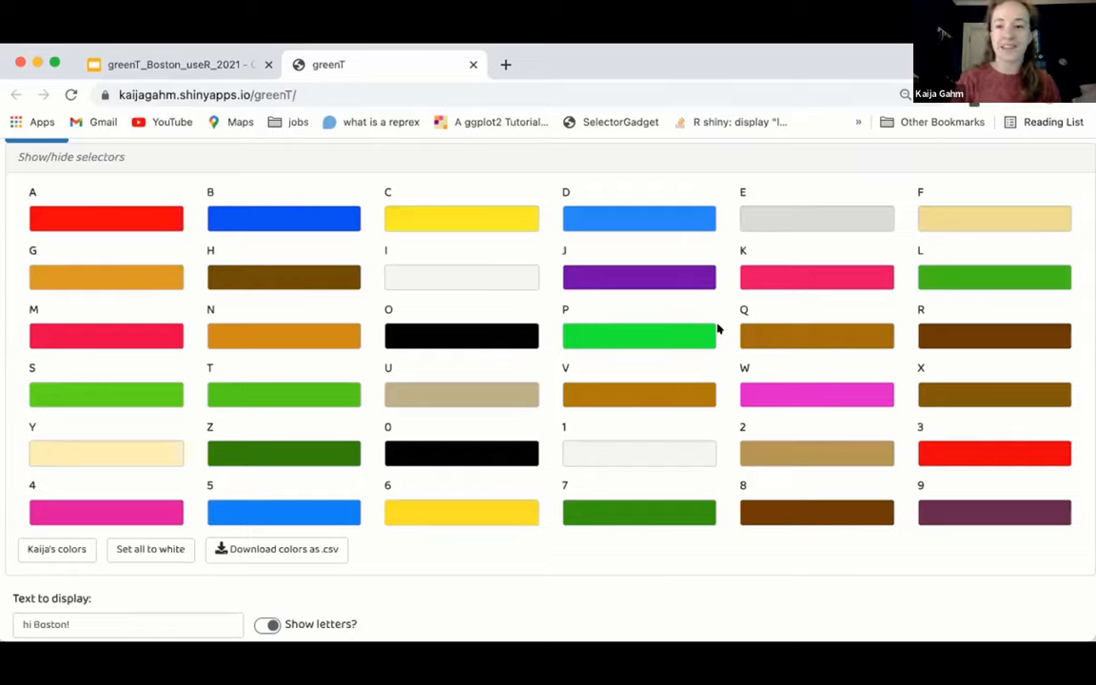
{"action": "mouse_move", "coordinate": [655, 329]}
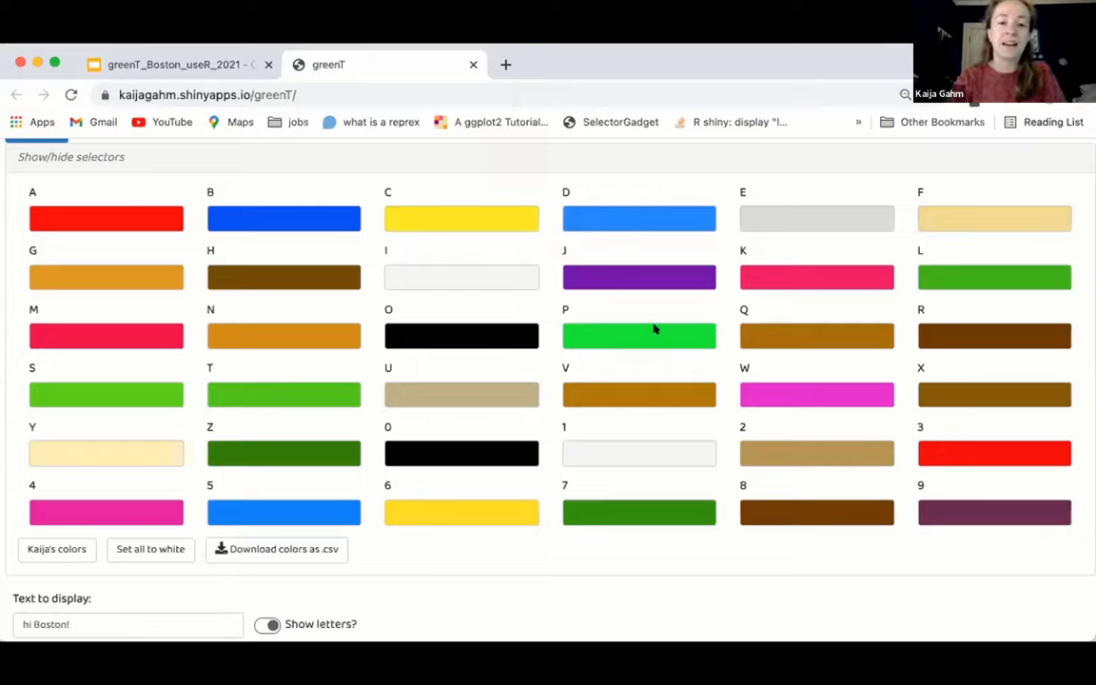
{"action": "mouse_move", "coordinate": [724, 271]}
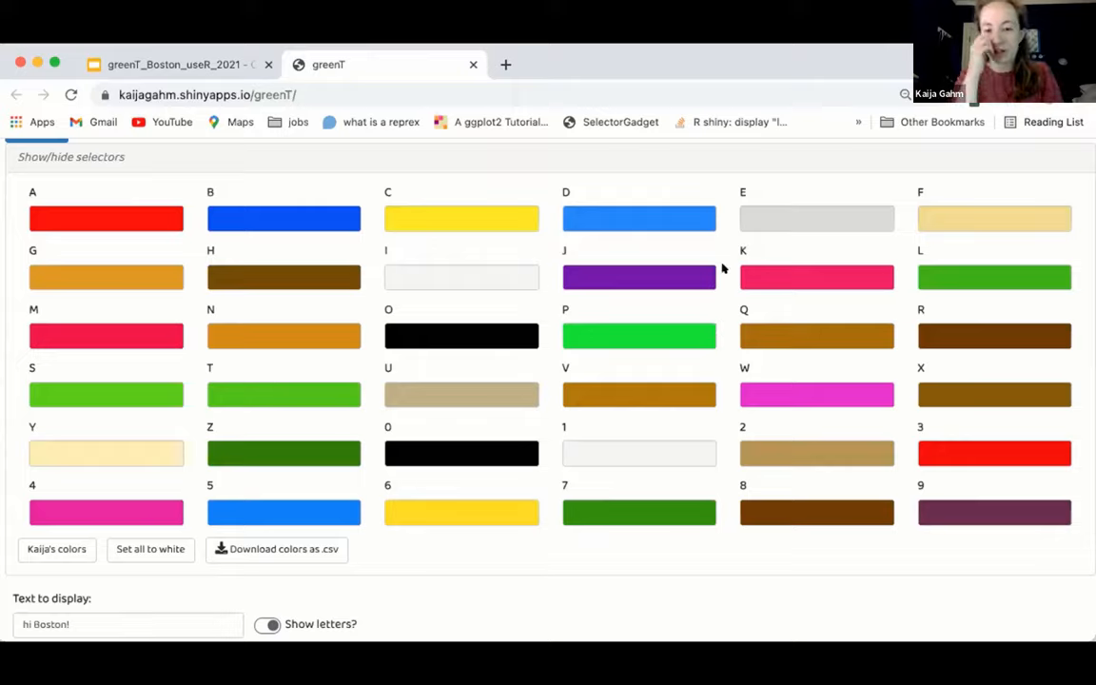
{"action": "mouse_move", "coordinate": [716, 441]}
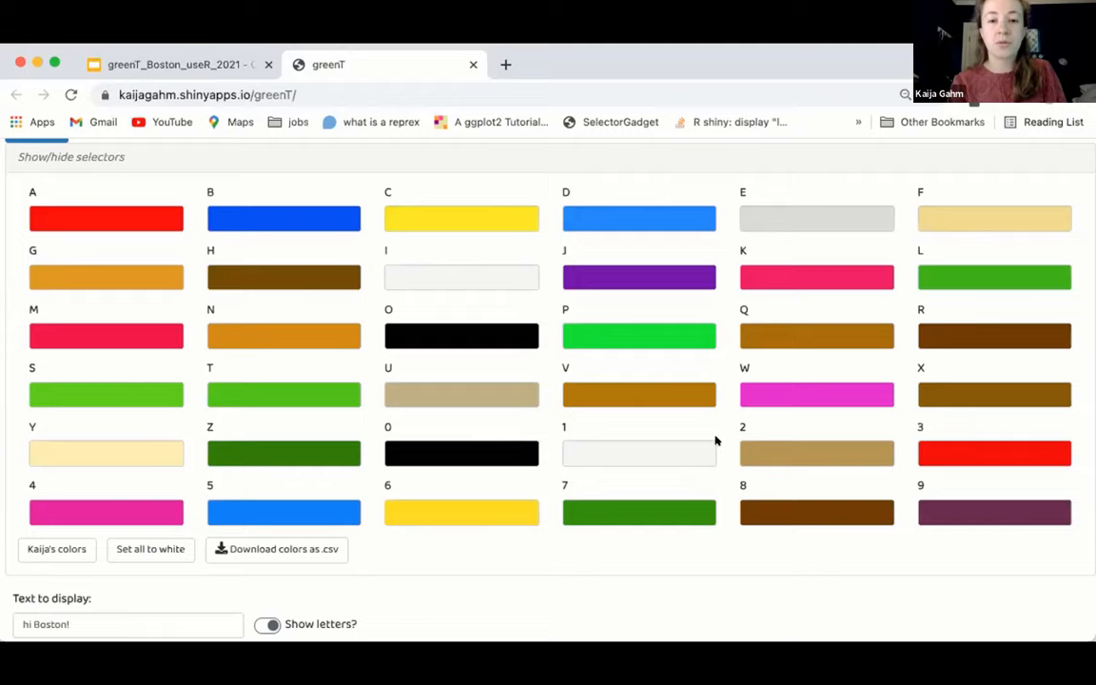
Scroll to the 'hi Boston!' bar plot and its download option
{"action": "scroll", "scroll_direction": "down", "scroll_amount": 3}
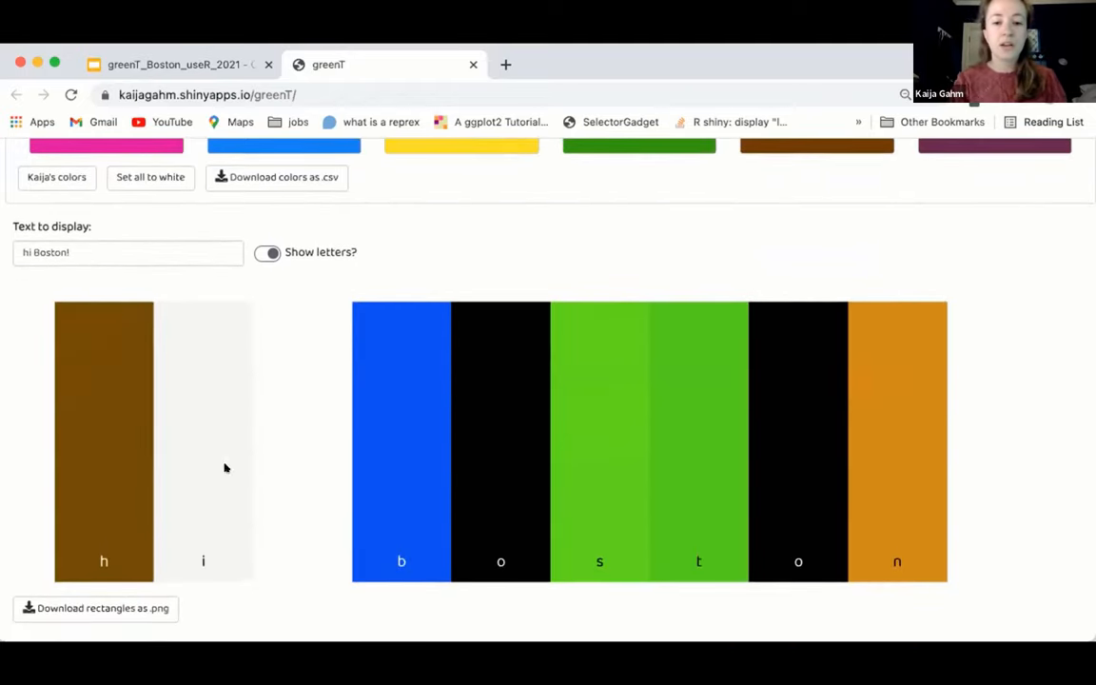
{"action": "mouse_move", "coordinate": [909, 481]}
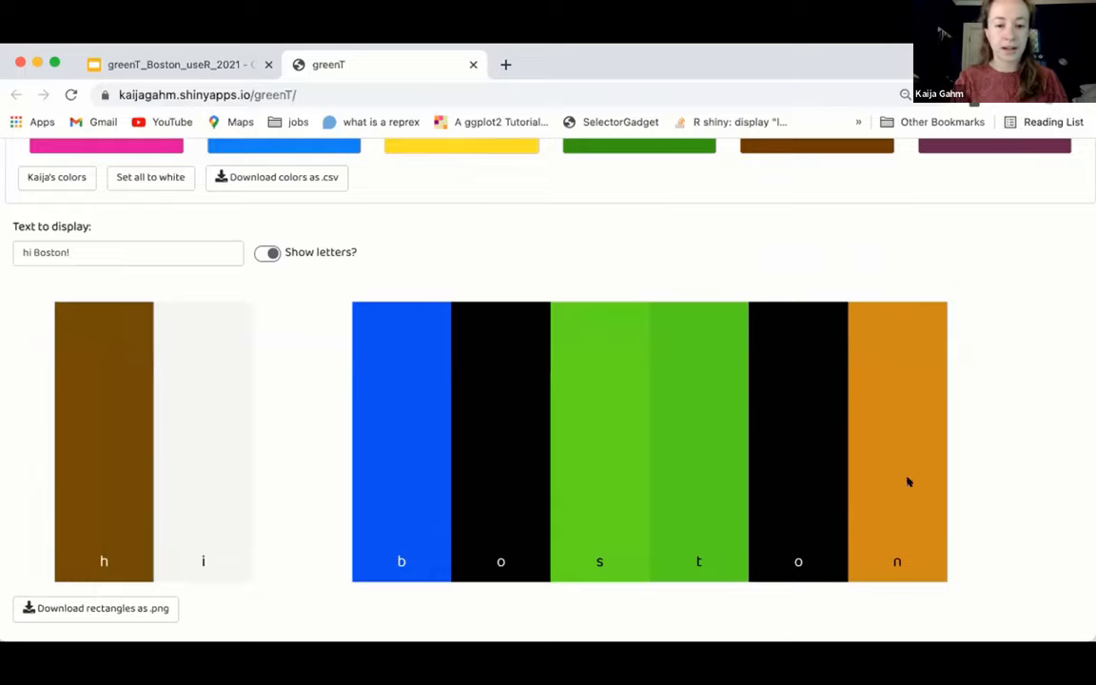
{"action": "mouse_move", "coordinate": [908, 452]}
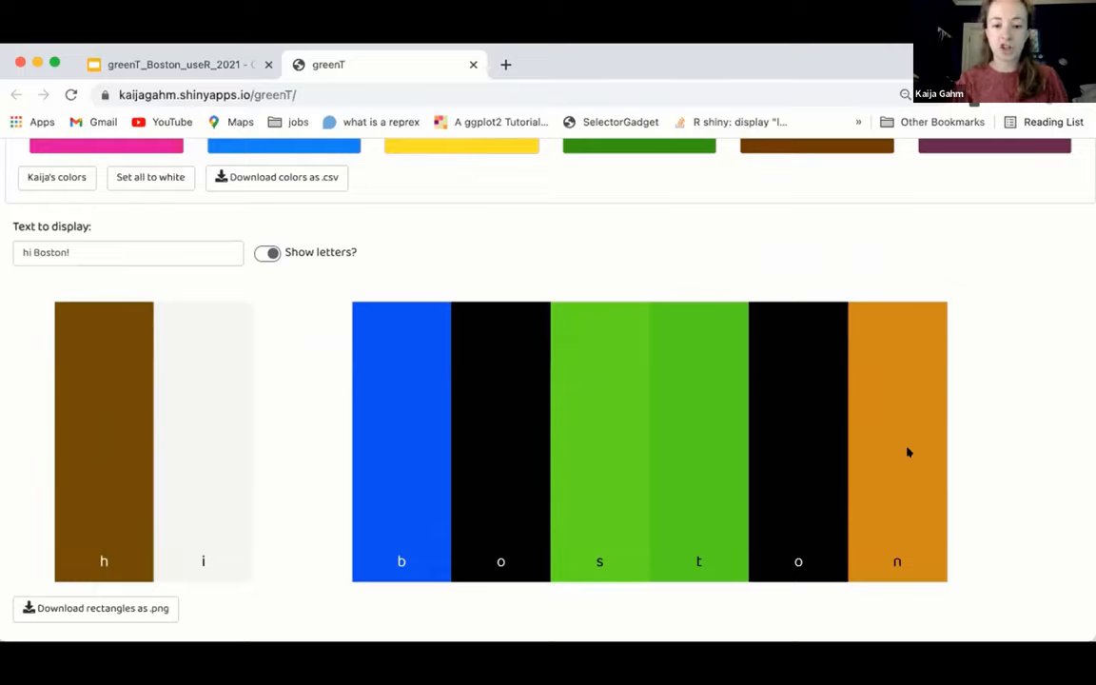
{"action": "mouse_move", "coordinate": [934, 297]}
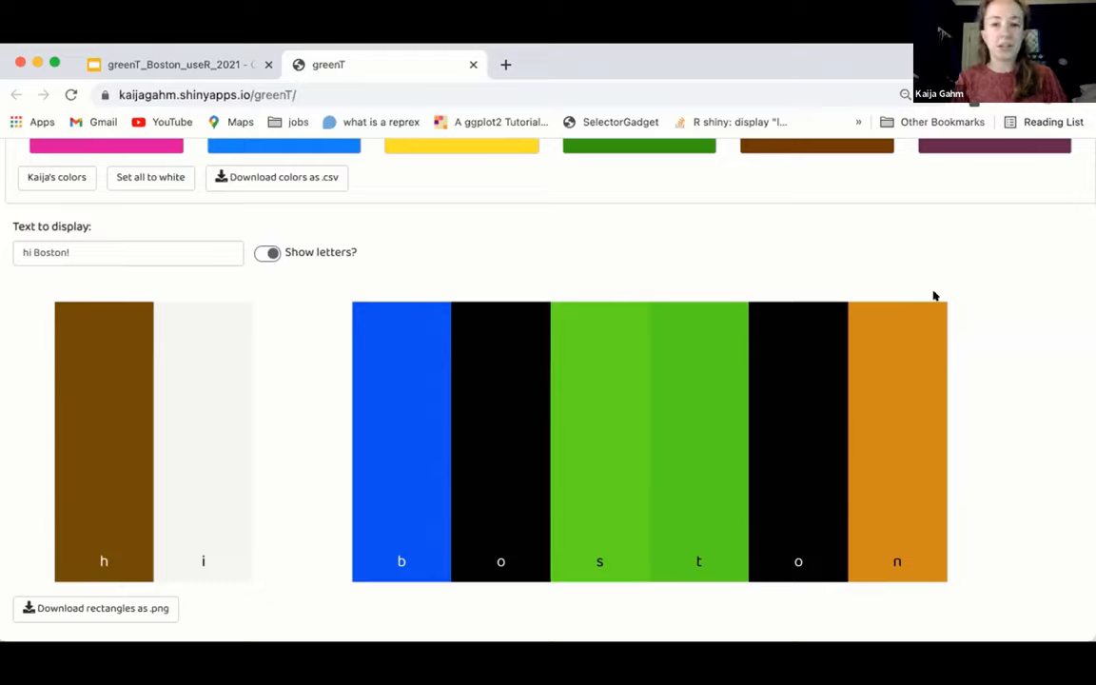
{"action": "mouse_move", "coordinate": [868, 244]}
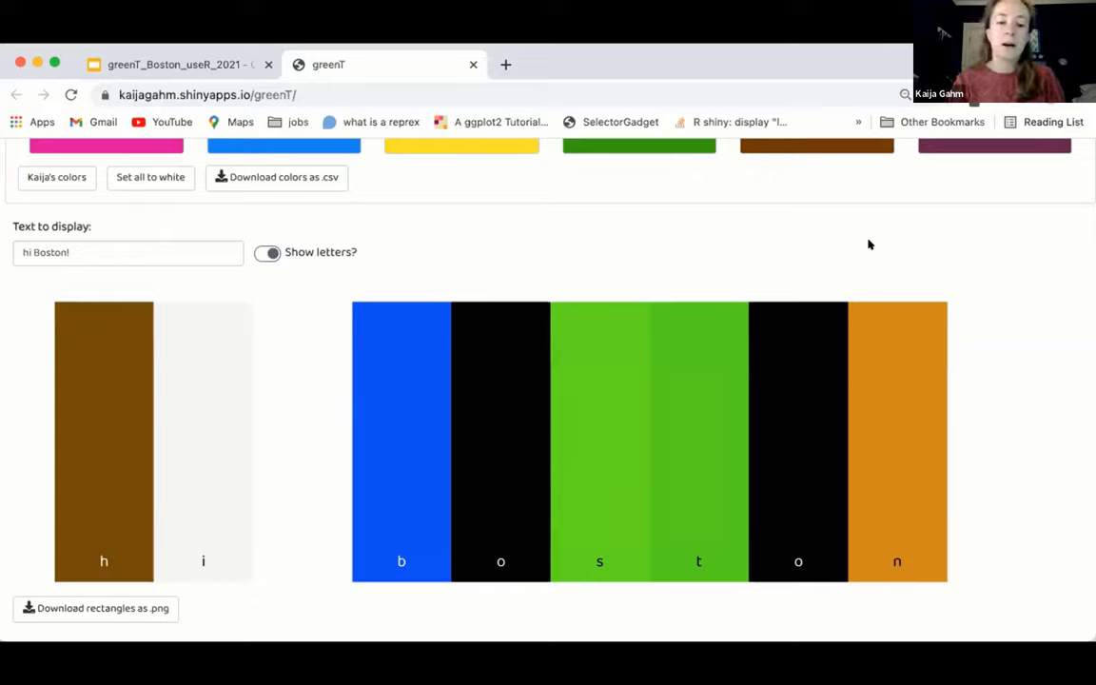
{"action": "mouse_move", "coordinate": [563, 258]}
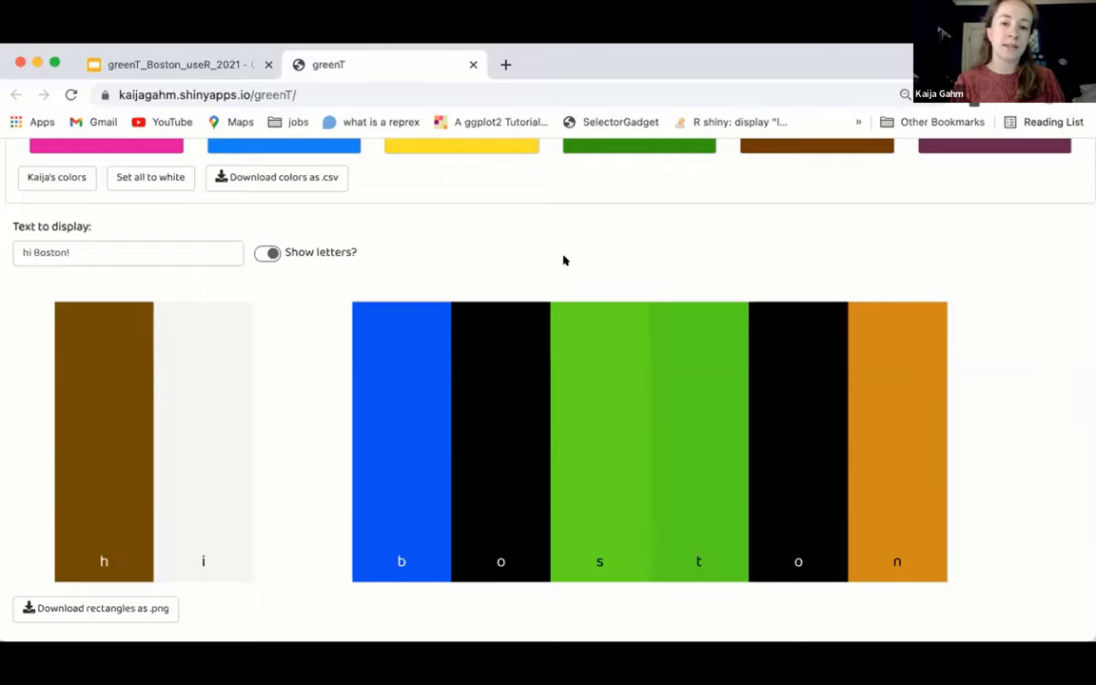
{"action": "scroll", "scroll_direction": "up", "scroll_amount": 3}
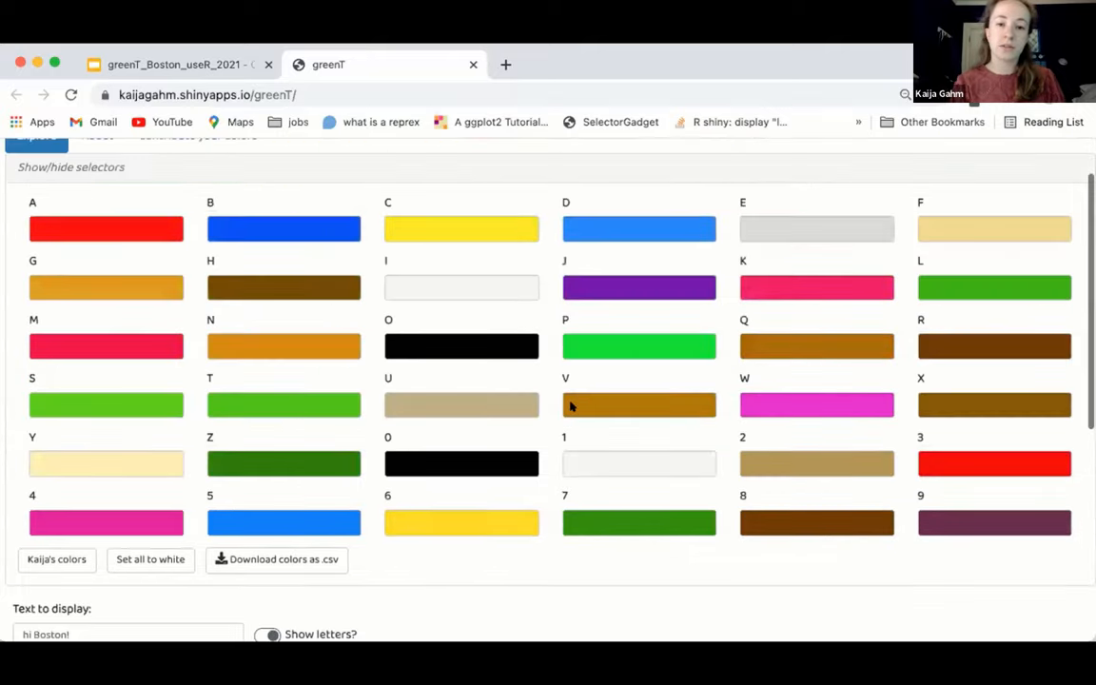
{"action": "mouse_move", "coordinate": [826, 493]}
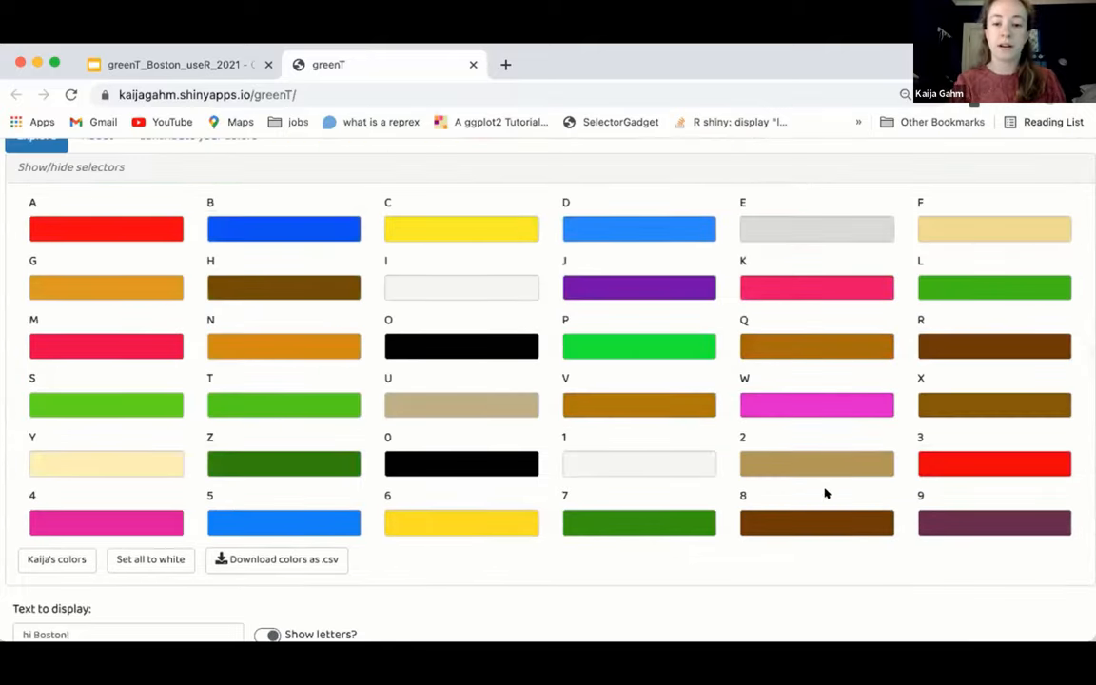
{"action": "scroll", "scroll_direction": "down", "scroll_amount": 3}
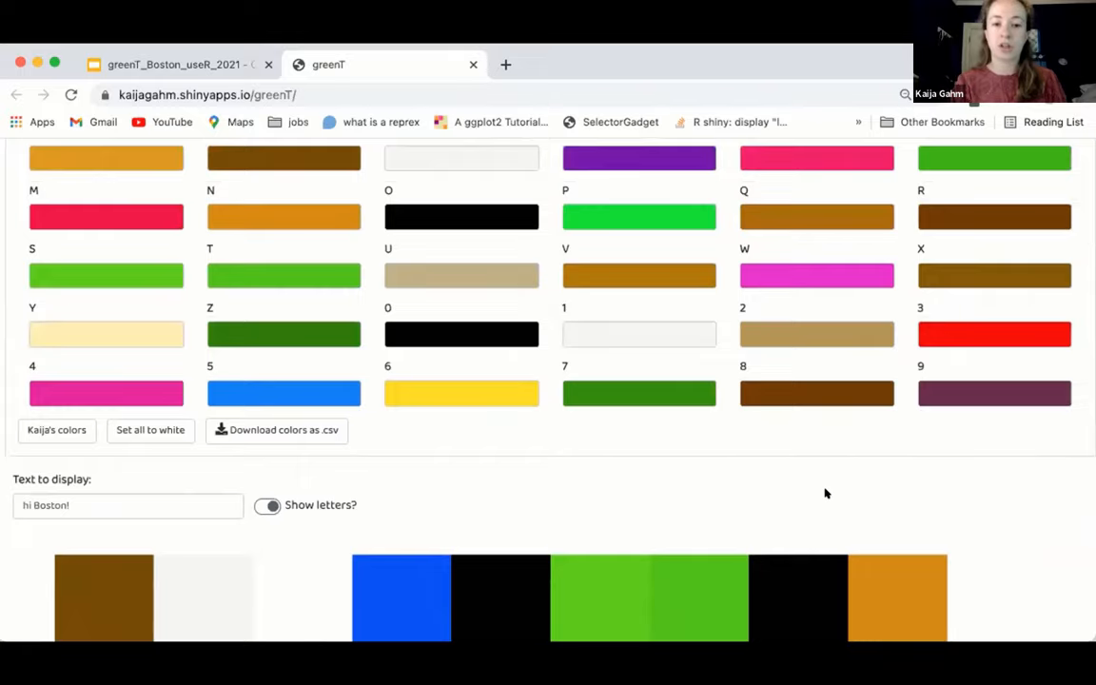
{"action": "scroll", "scroll_direction": "down", "scroll_amount": 3}
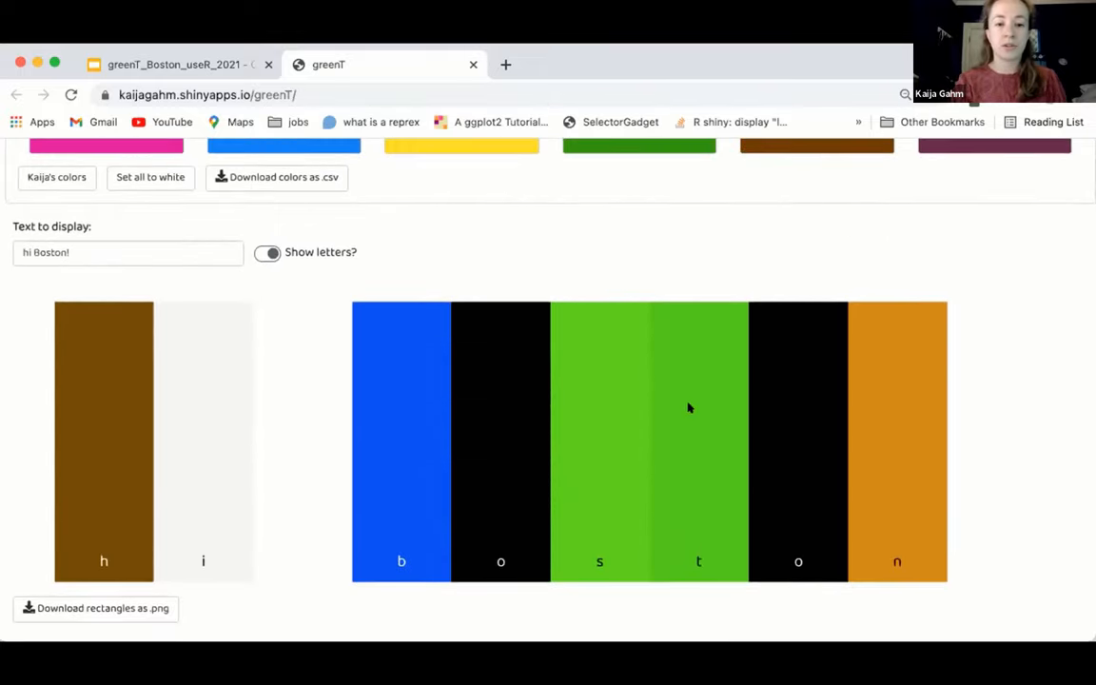
{"action": "mouse_move", "coordinate": [963, 453]}
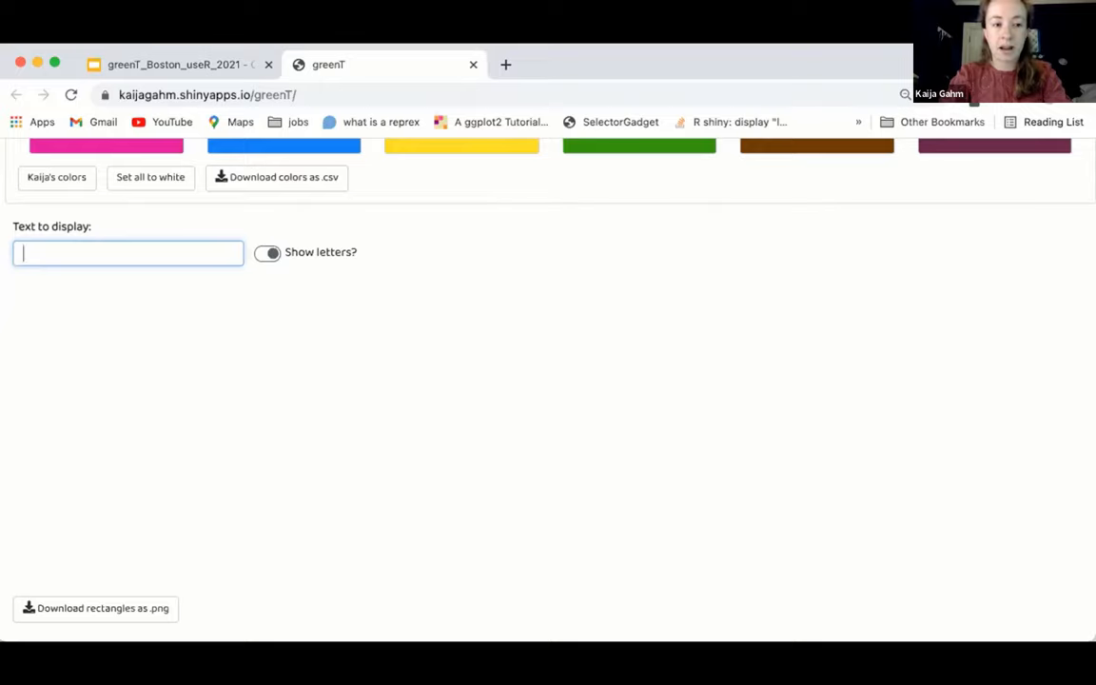
Replace the display text with 'kaija', rendered as five bars k, a, i, j, a
{"action": "type", "text": "kaija"}
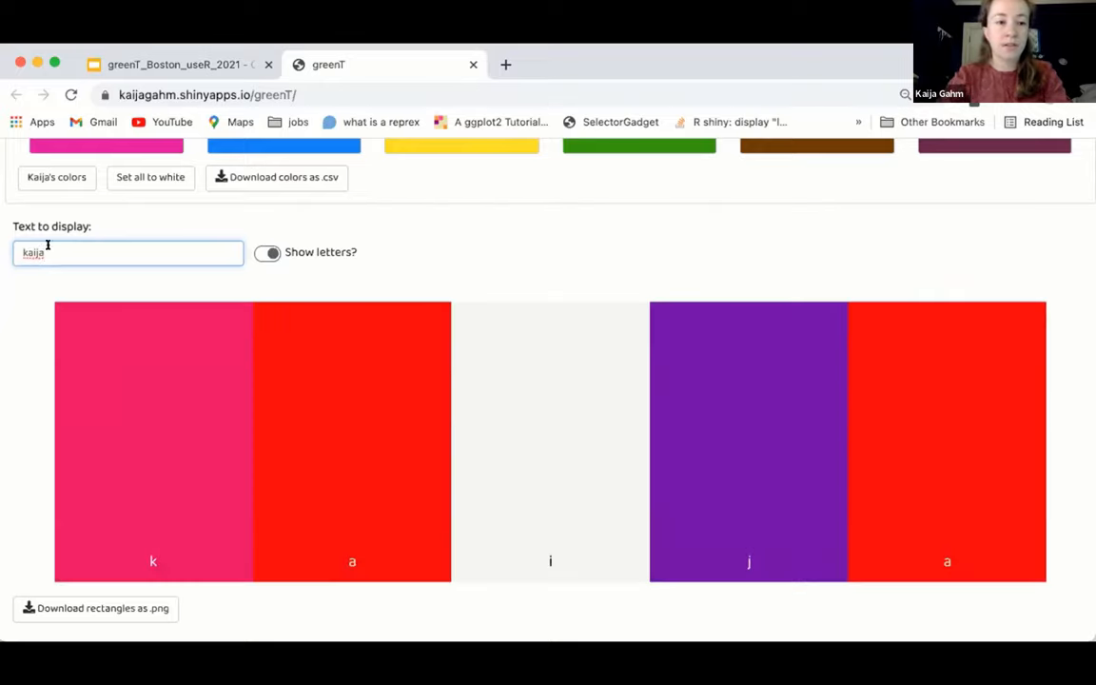
{"action": "triple_click", "coordinate": [129, 251]}
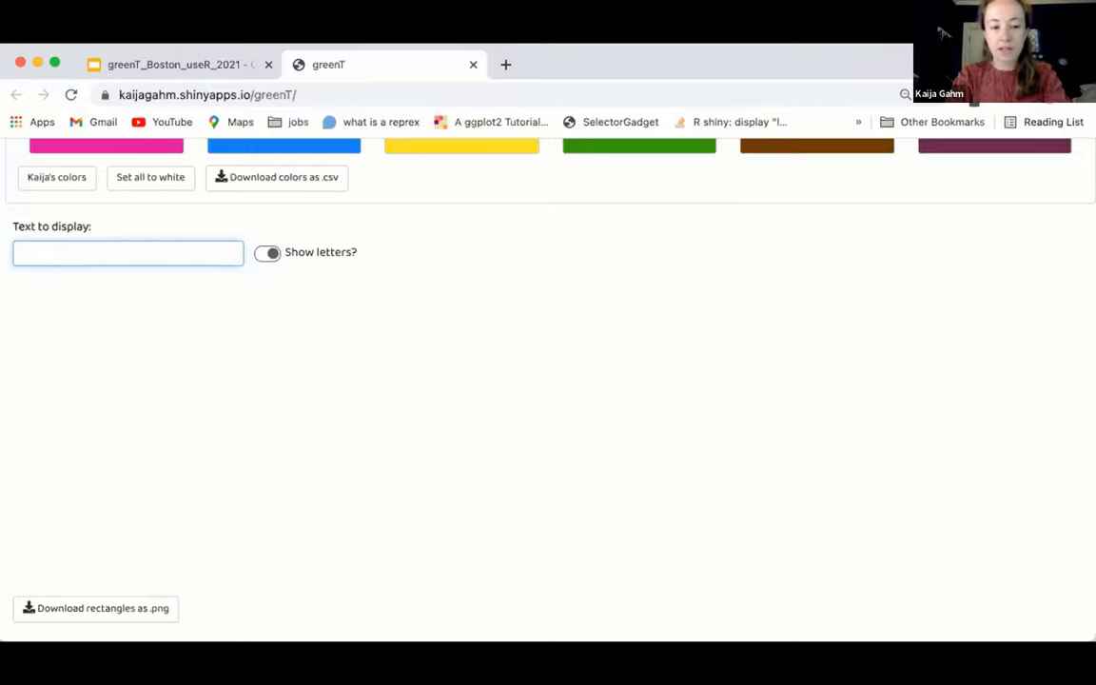
{"action": "type", "text": "kaij"}
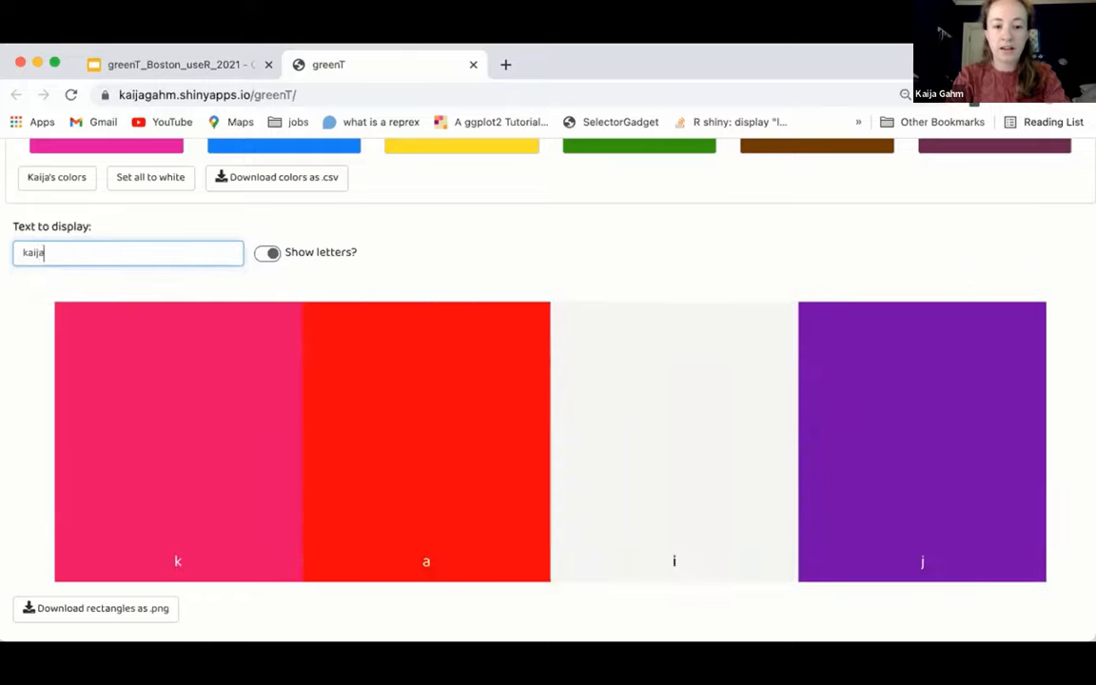
{"action": "type", "text": "a"}
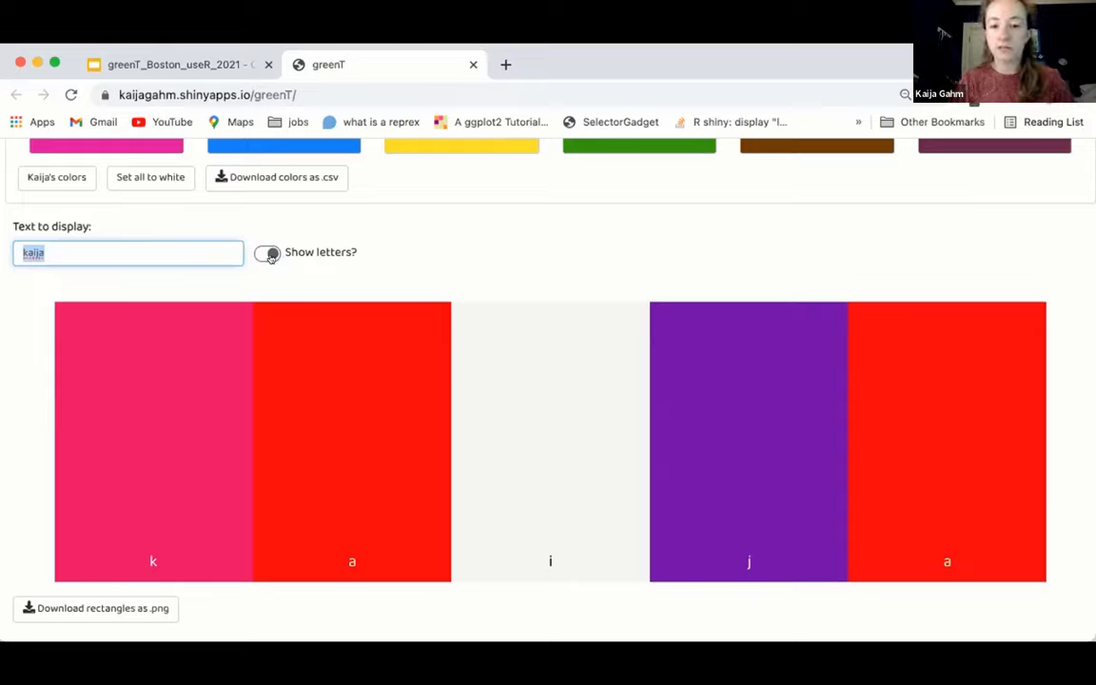
Toggle 'Show letters?' a few times, ending with each letter shown on its bar
{"action": "left_click", "coordinate": [266, 251]}
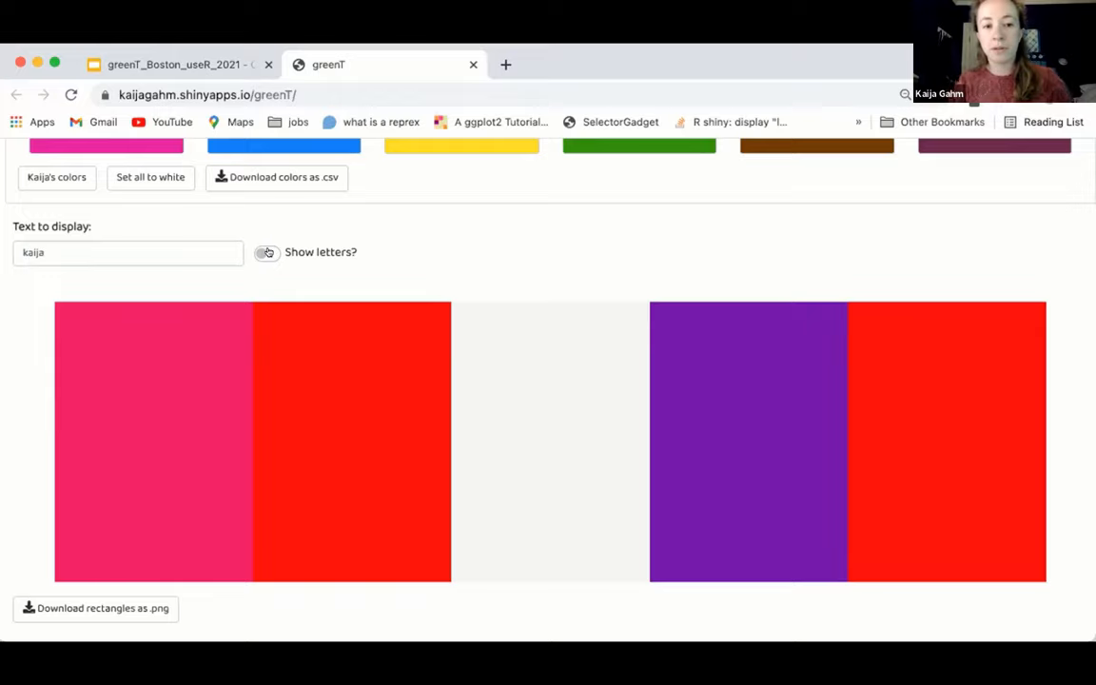
{"action": "left_click", "coordinate": [267, 251]}
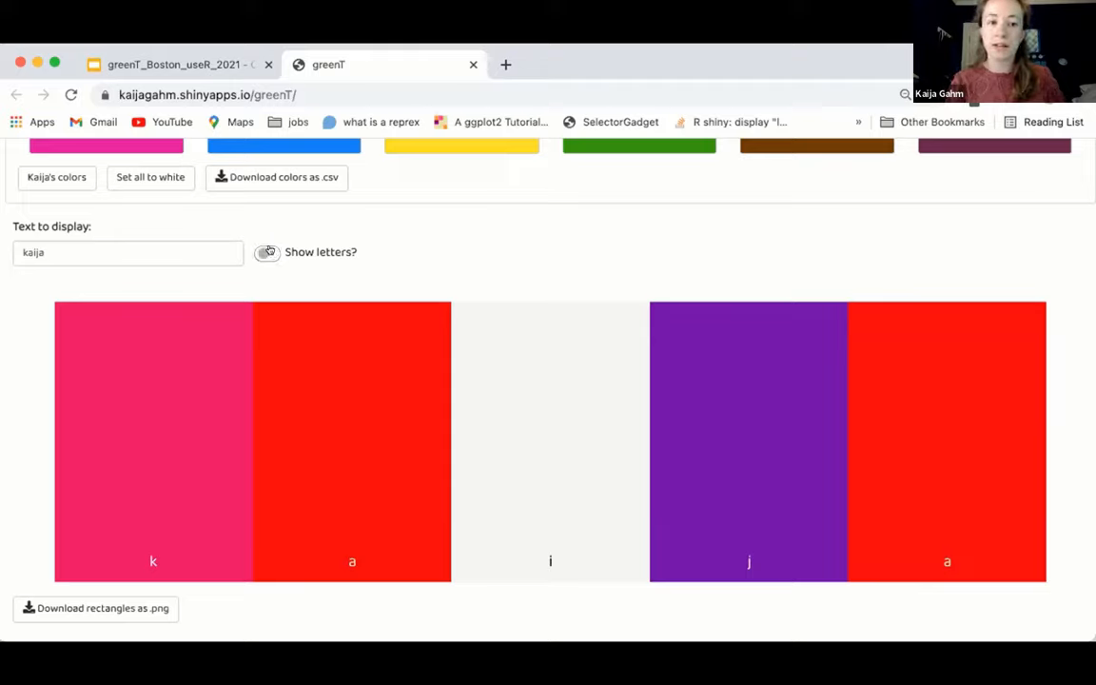
{"action": "left_click", "coordinate": [266, 251]}
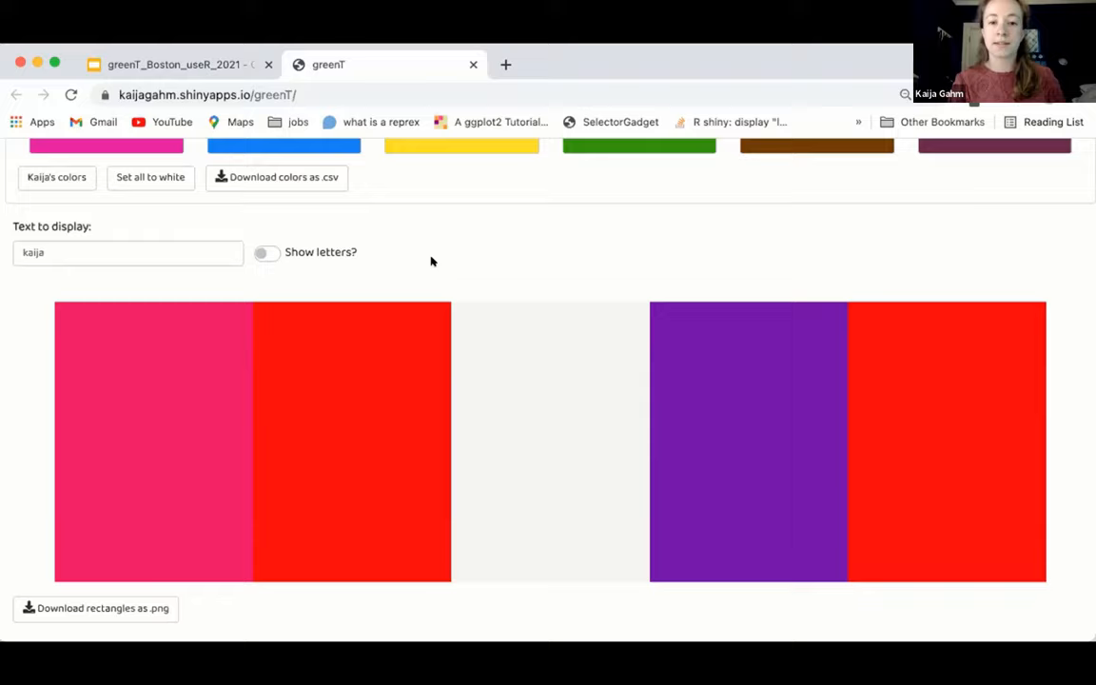
{"action": "mouse_move", "coordinate": [331, 262]}
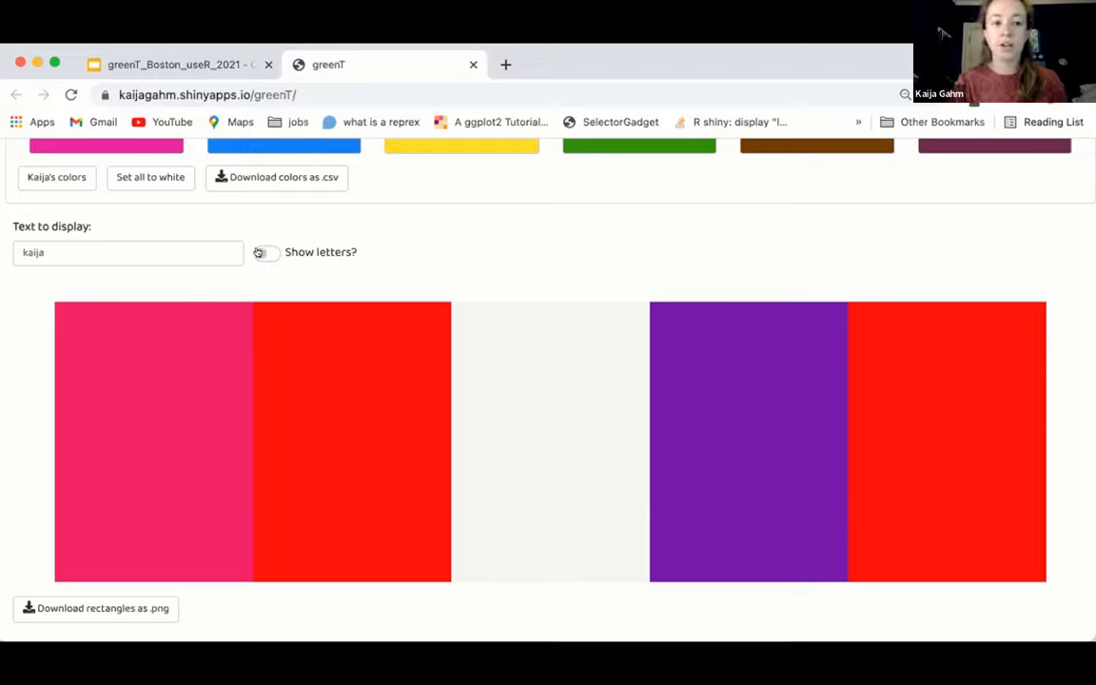
{"action": "left_click", "coordinate": [266, 252]}
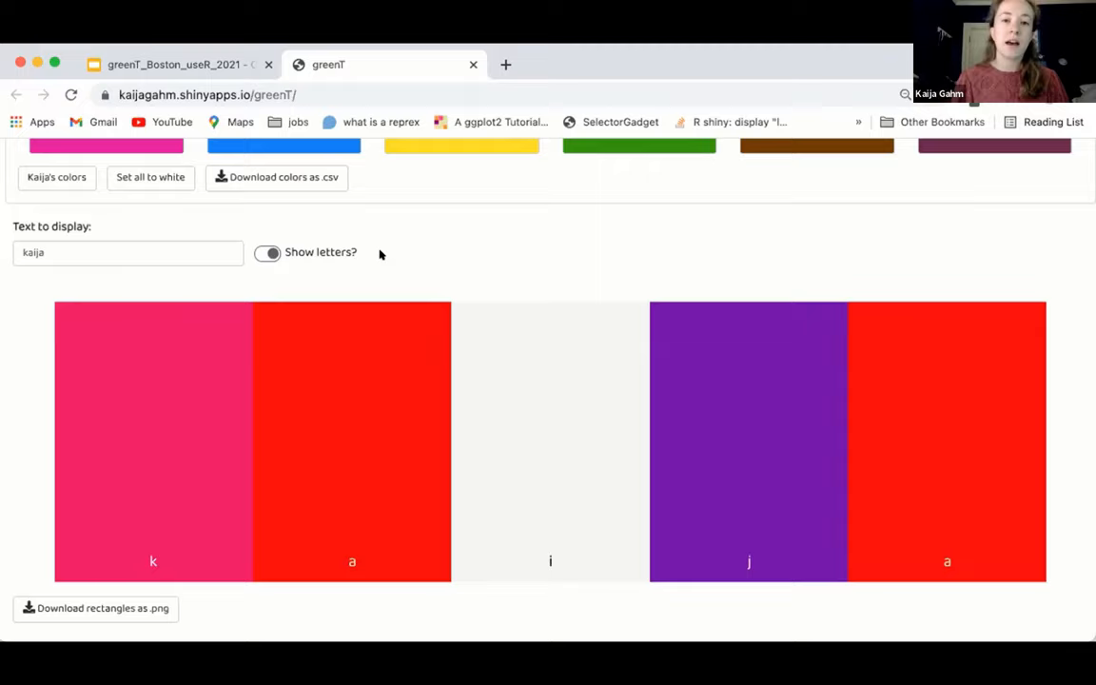
{"action": "mouse_move", "coordinate": [300, 259]}
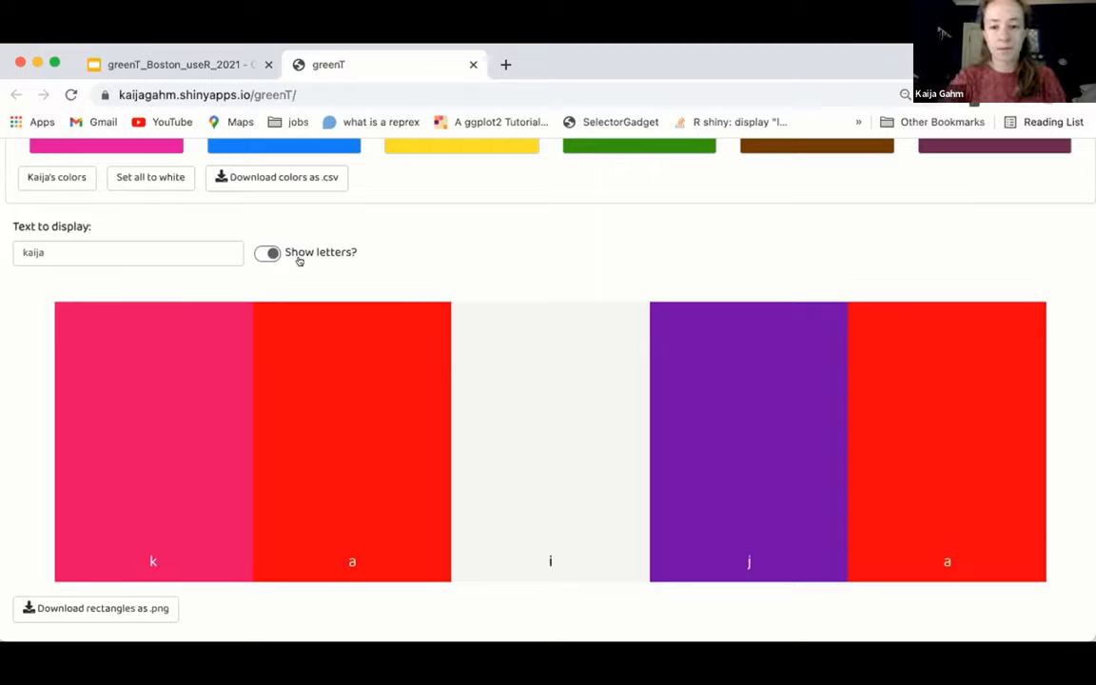
{"action": "mouse_move", "coordinate": [357, 263]}
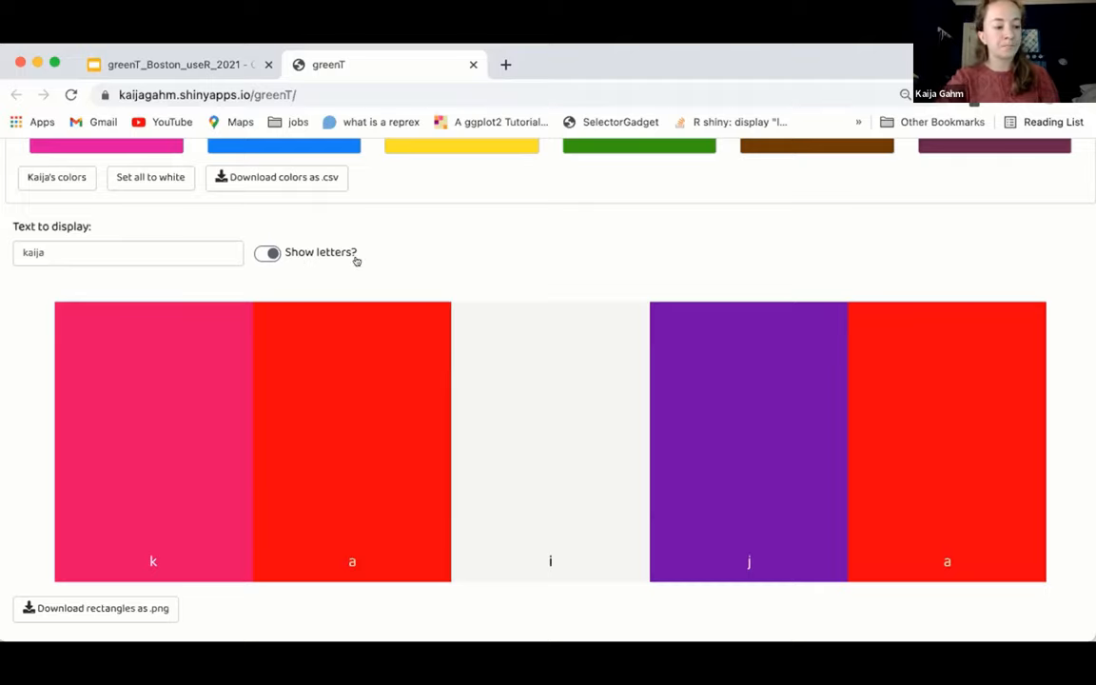
Scroll the page to view the A–Z and 0–9 colour selectors and back
{"action": "scroll", "scroll_direction": "up", "scroll_amount": 3}
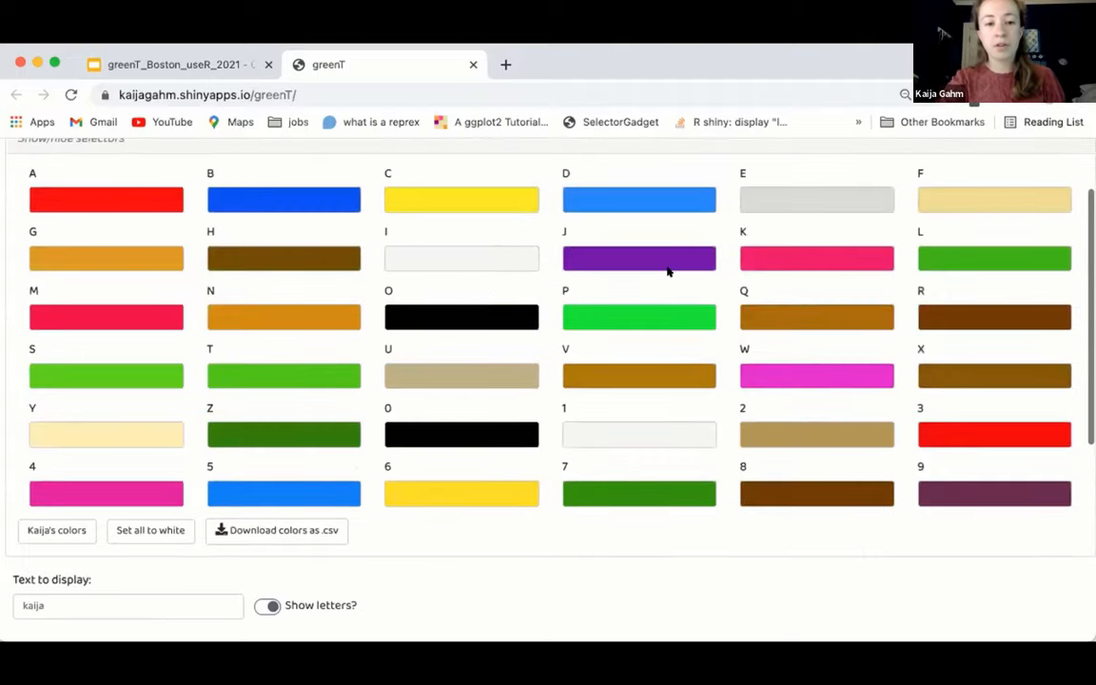
{"action": "scroll", "scroll_direction": "up", "scroll_amount": 3}
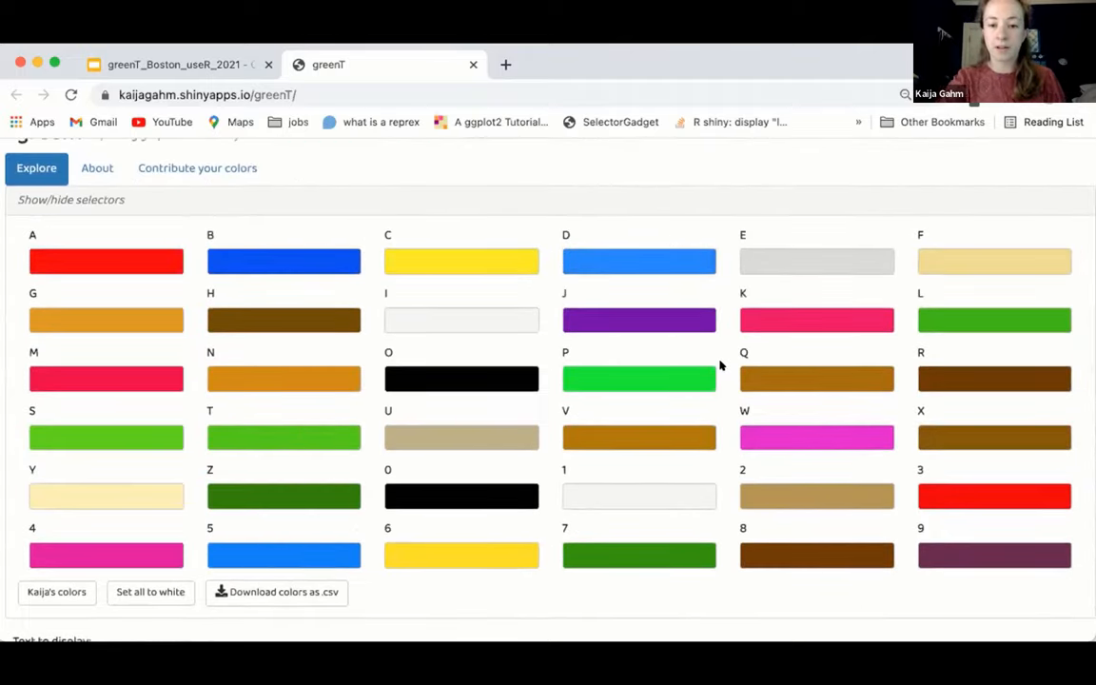
{"action": "mouse_move", "coordinate": [655, 228]}
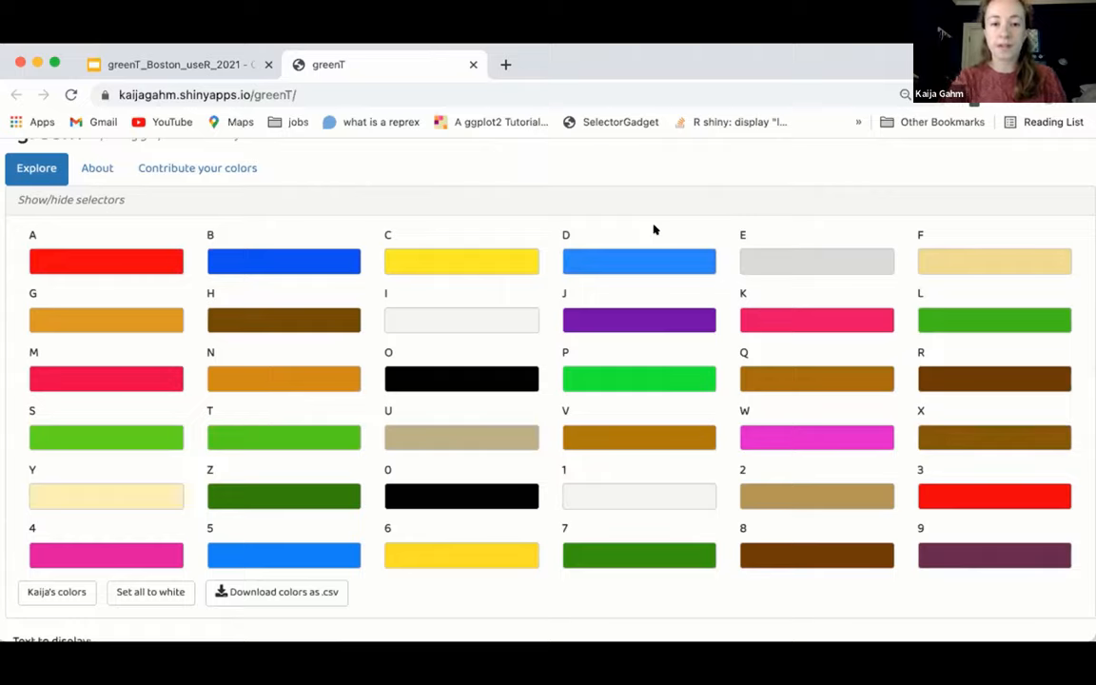
{"action": "mouse_move", "coordinate": [852, 491]}
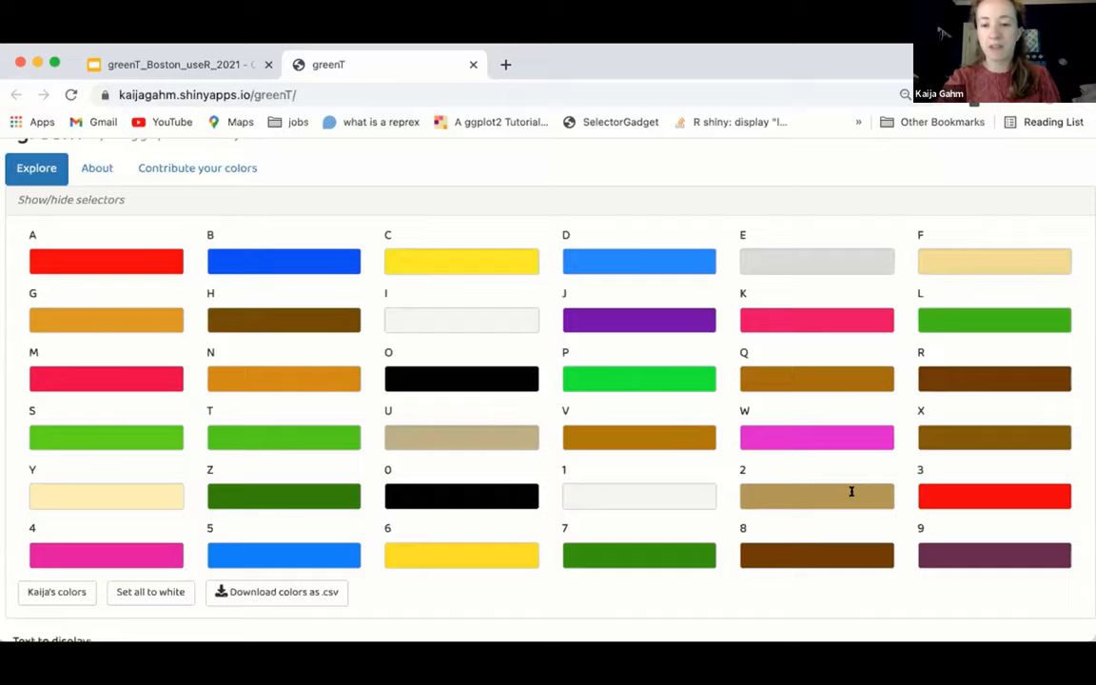
{"action": "mouse_move", "coordinate": [719, 229]}
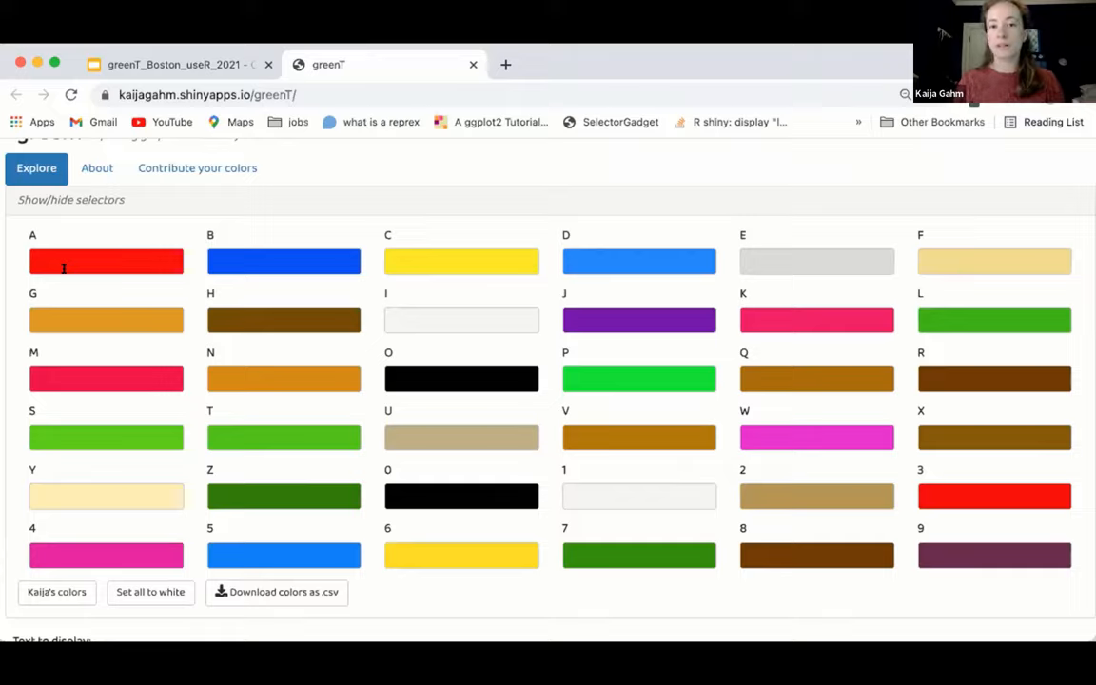
{"action": "mouse_move", "coordinate": [441, 282]}
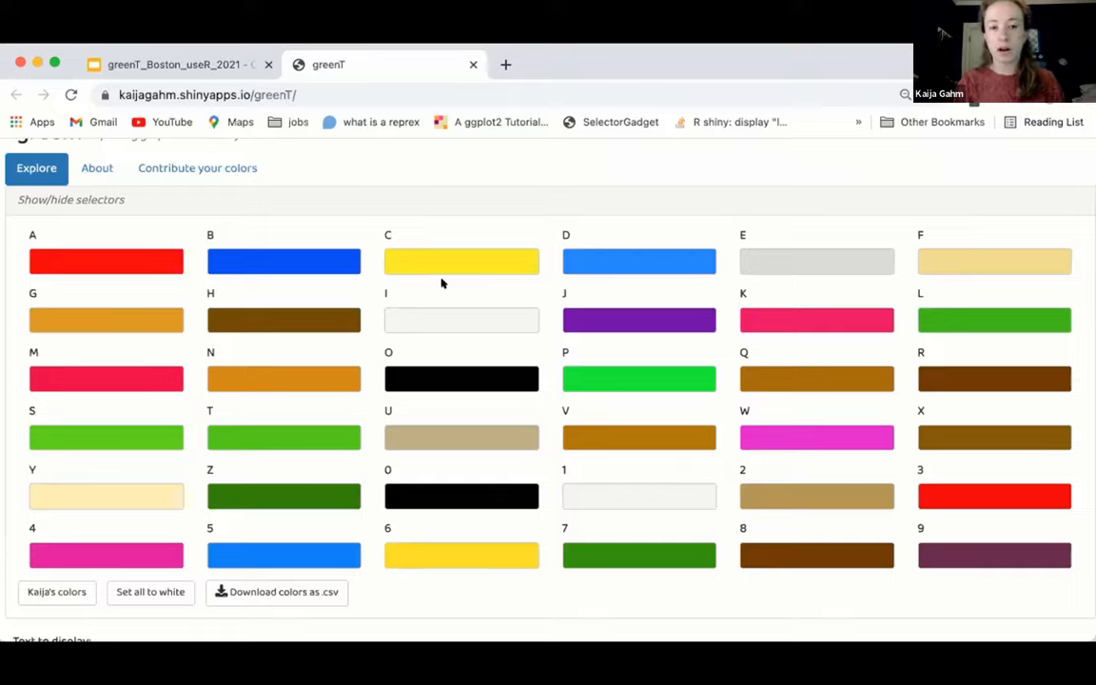
{"action": "mouse_move", "coordinate": [605, 219]}
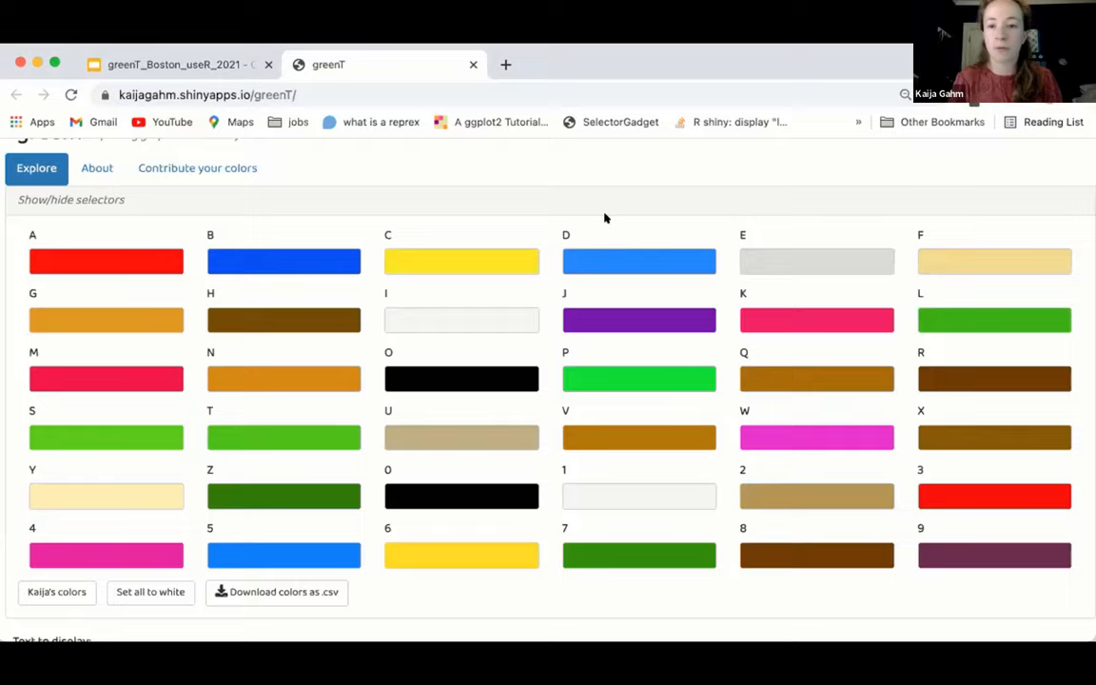
{"action": "mouse_move", "coordinate": [817, 149]}
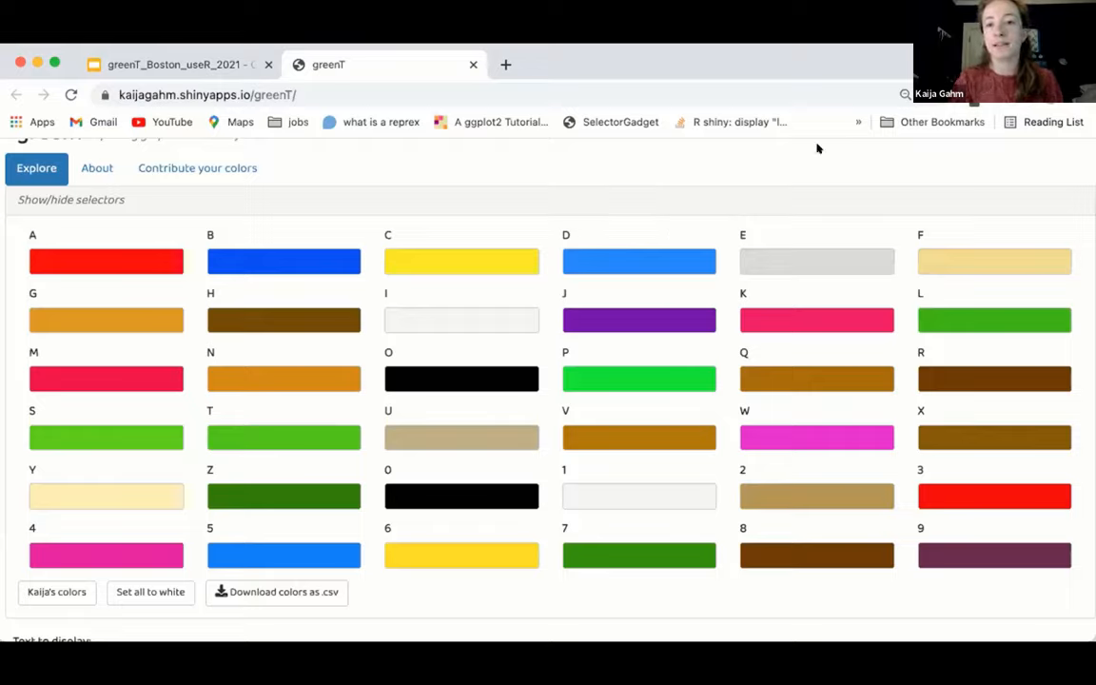
{"action": "scroll", "scroll_direction": "down", "scroll_amount": 3}
{"action": "type", "text": "kaija"}
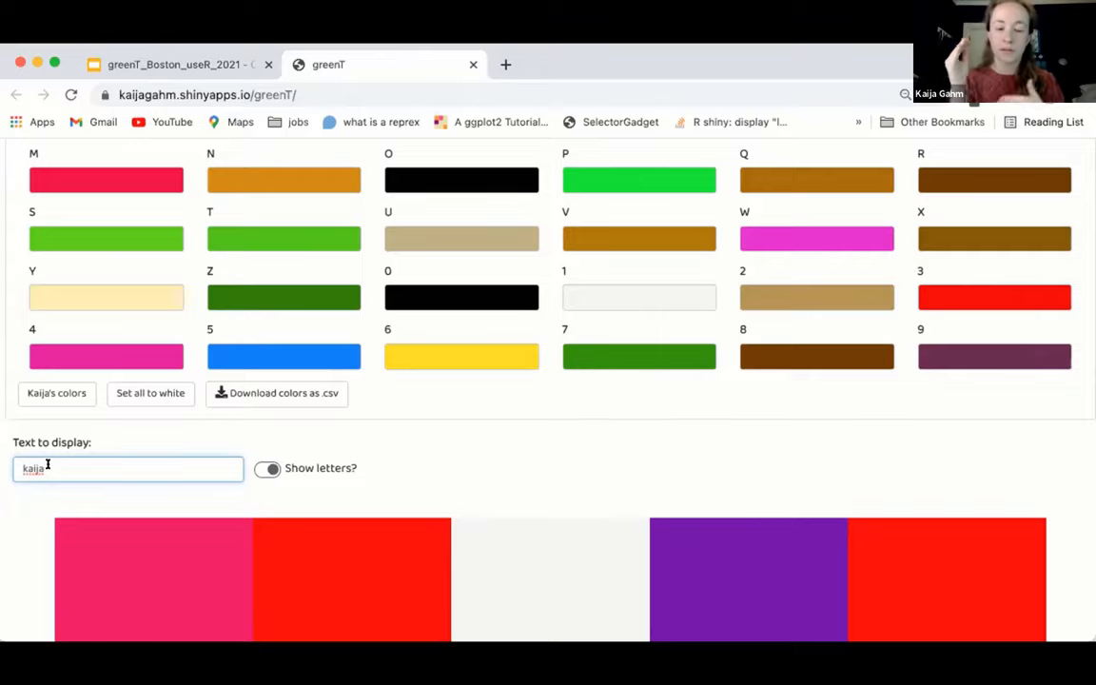
{"action": "mouse_move", "coordinate": [194, 586]}
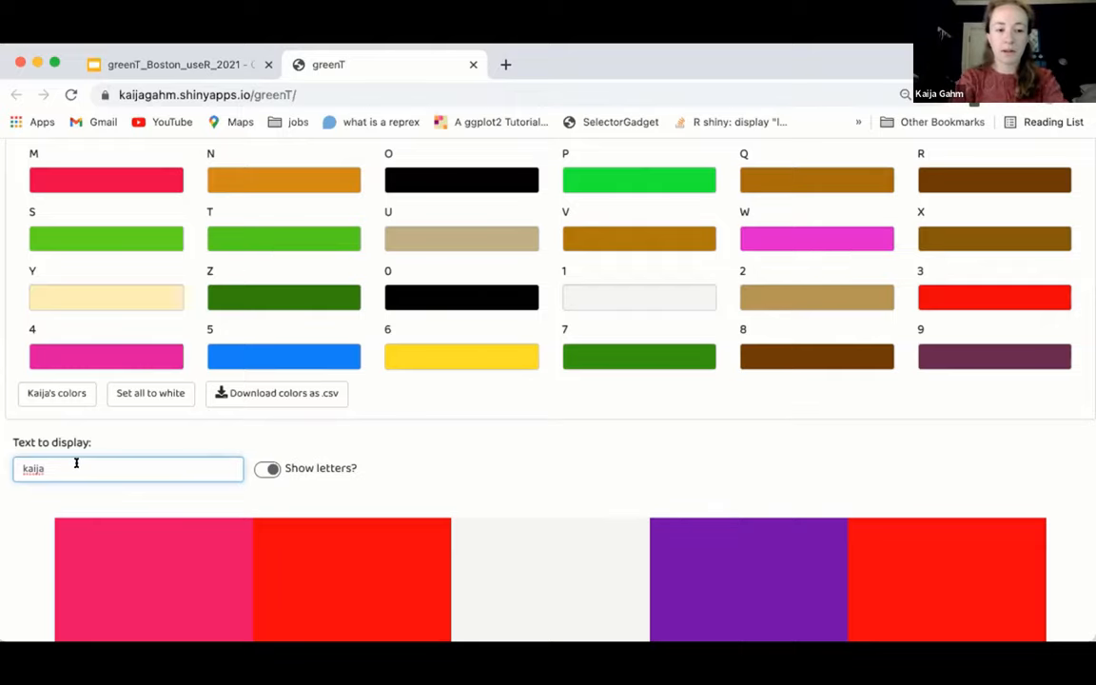
Edit the display text with Backspace until the name is cleared out
{"action": "key", "text": "Backspace"}
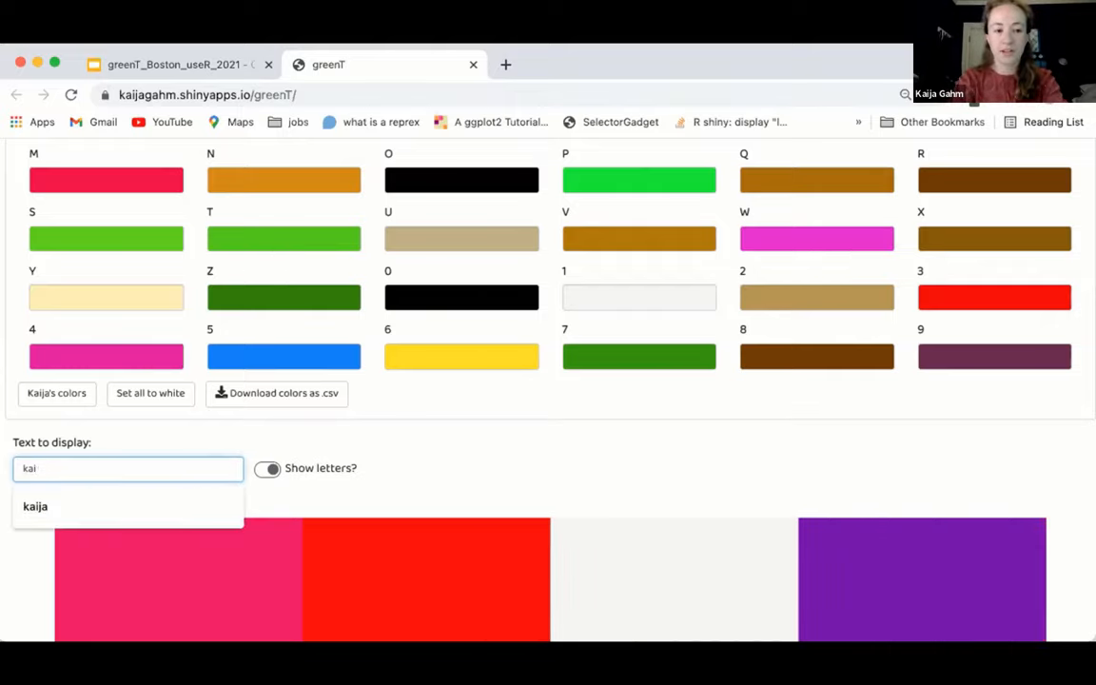
{"action": "key", "text": "Backspace"}
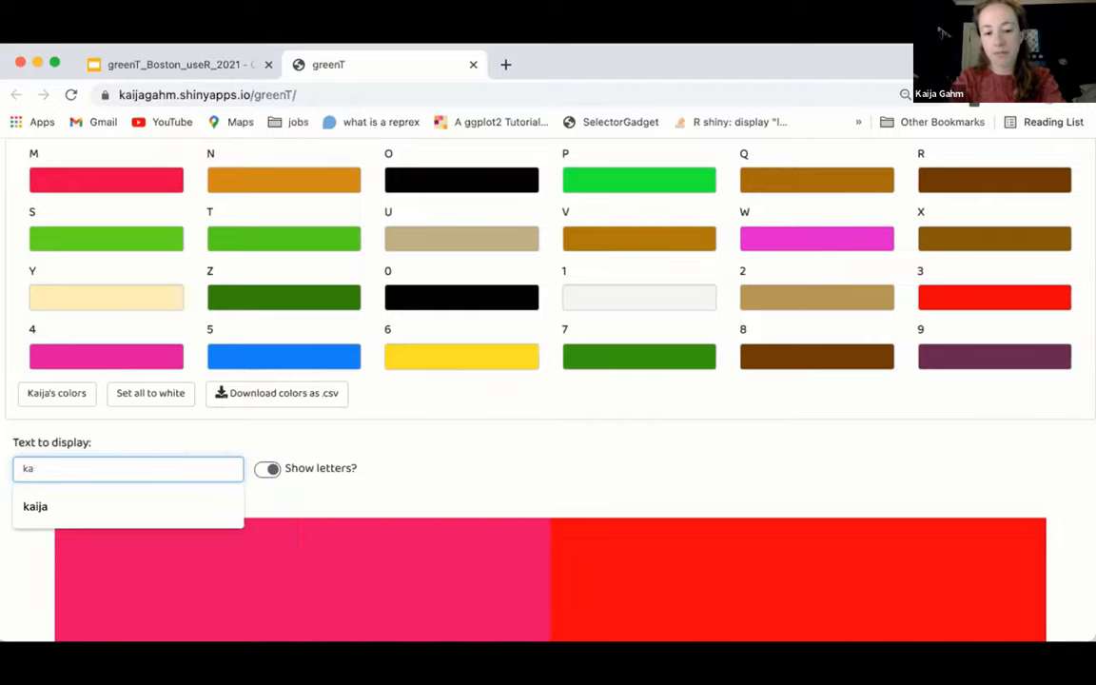
{"action": "type", "text": "ij"}
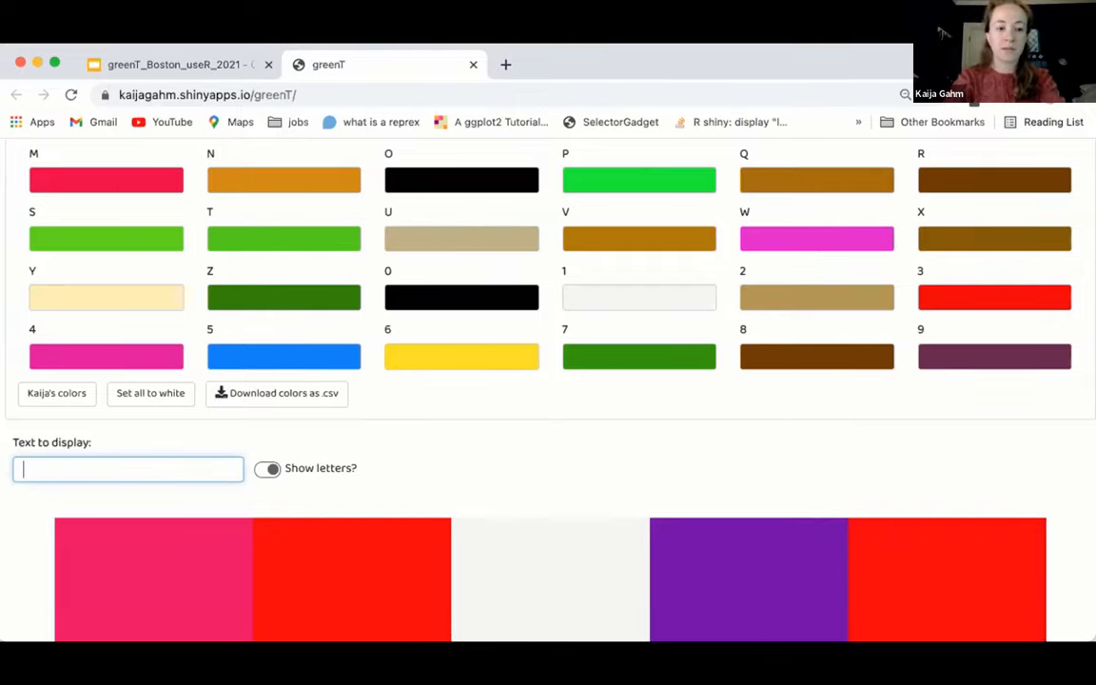
Enter 'hello my name is kaija gahm' and view it as letter-labelled colour bars
{"action": "type", "text": "hello my name is kaija gahm"}
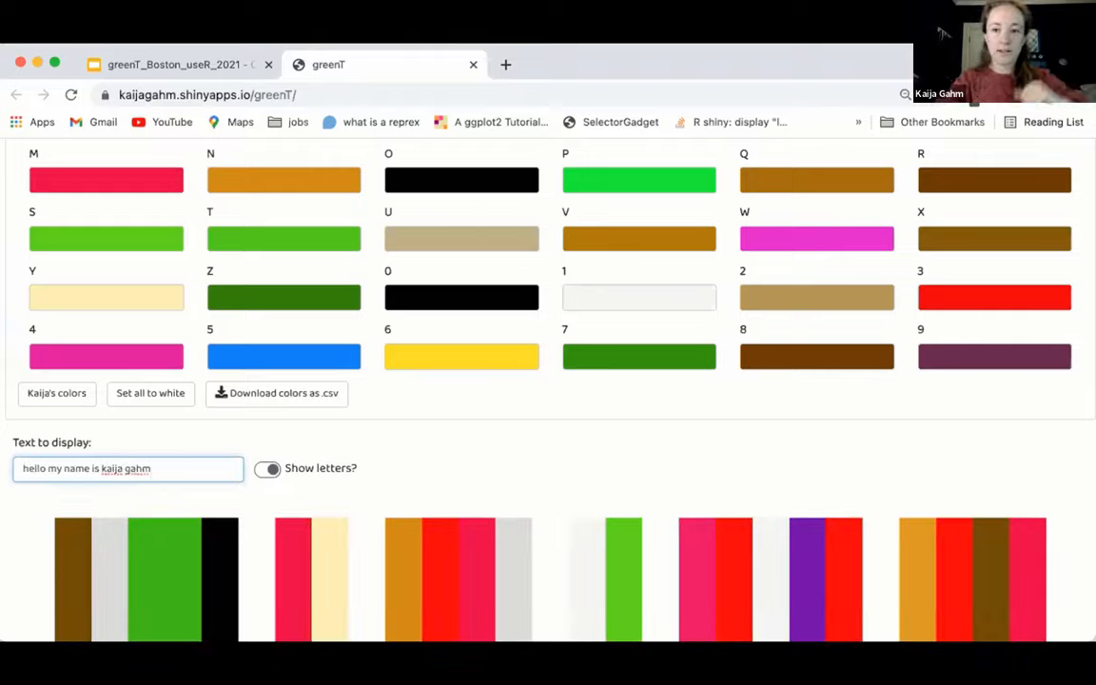
{"action": "scroll", "scroll_direction": "down", "scroll_amount": 3}
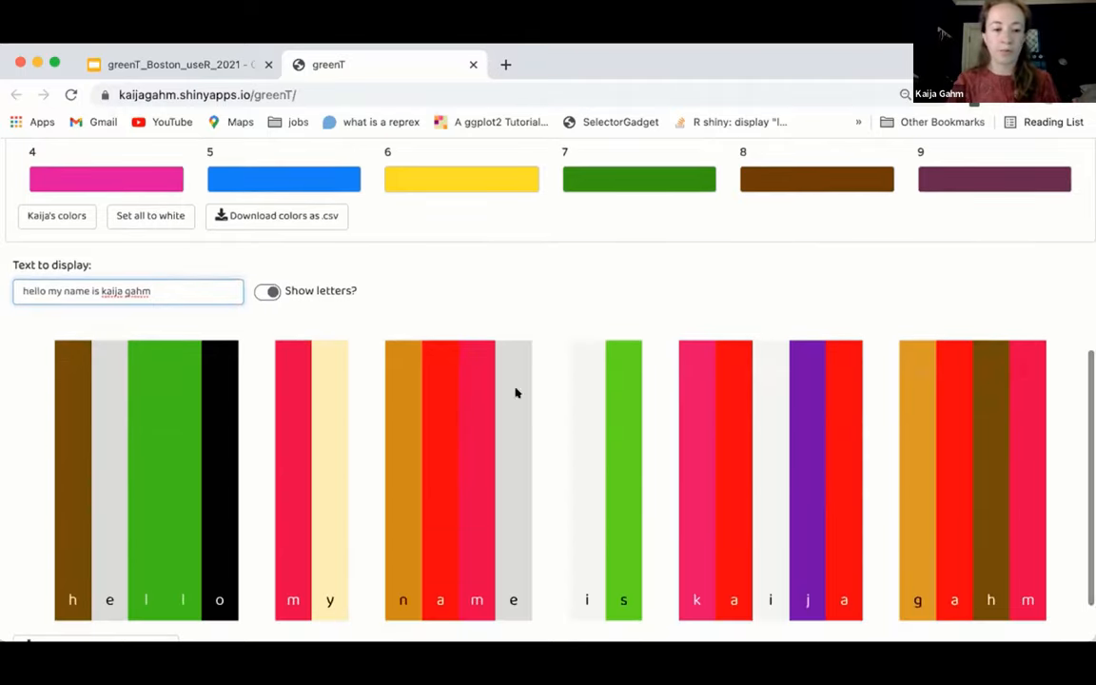
{"action": "mouse_move", "coordinate": [554, 308]}
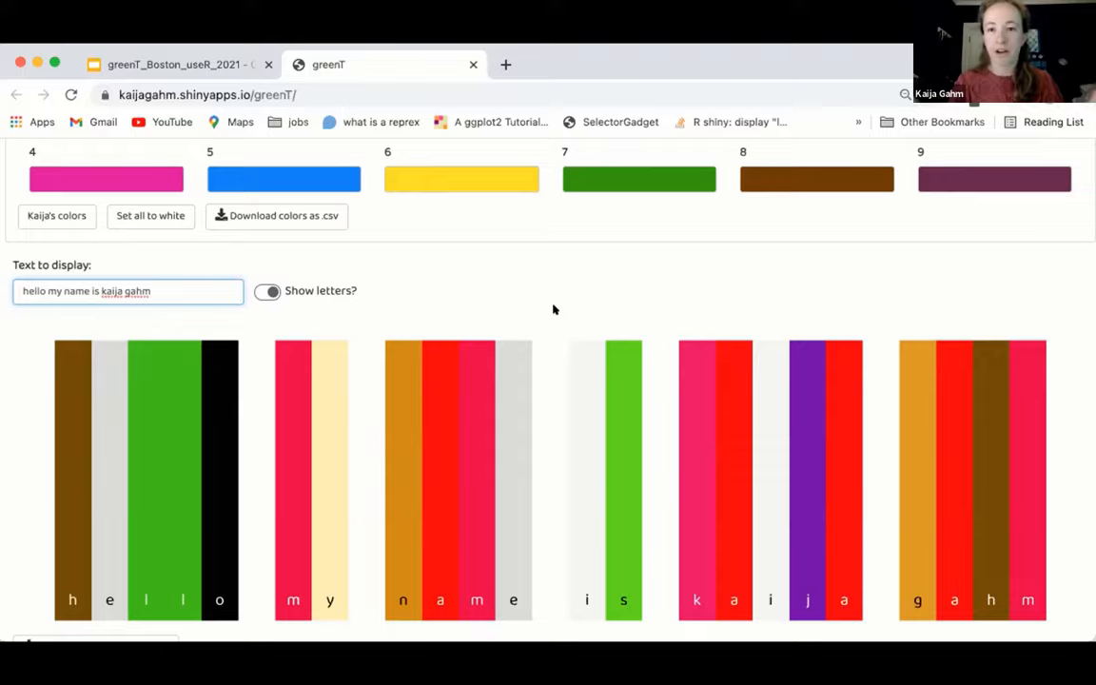
{"action": "mouse_move", "coordinate": [799, 53]}
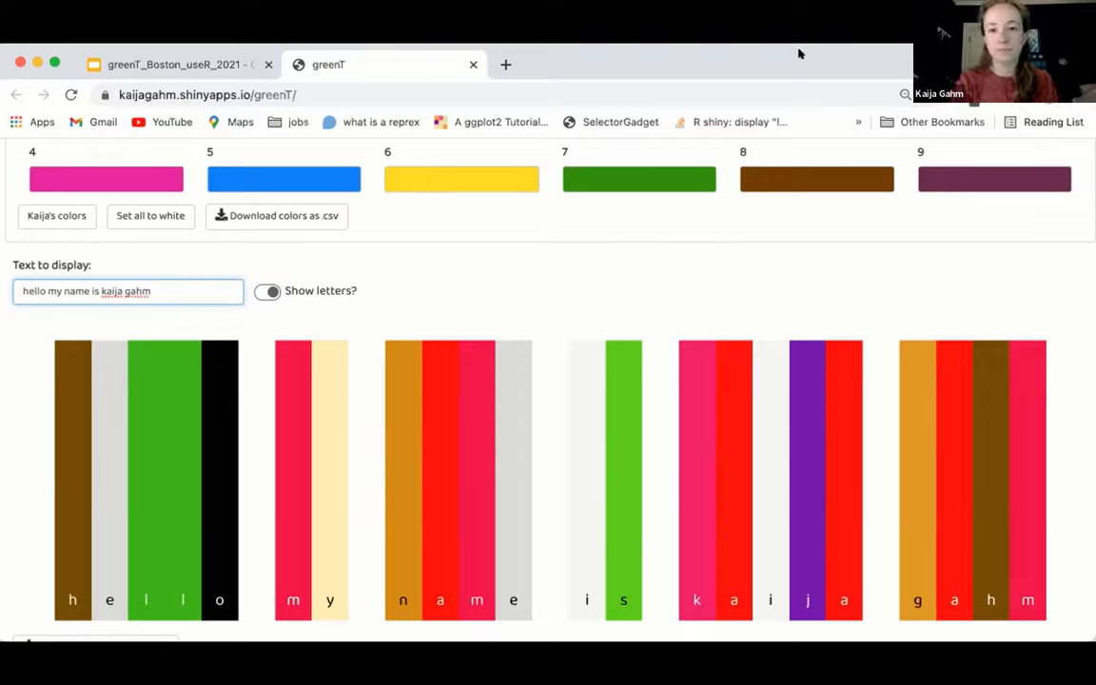